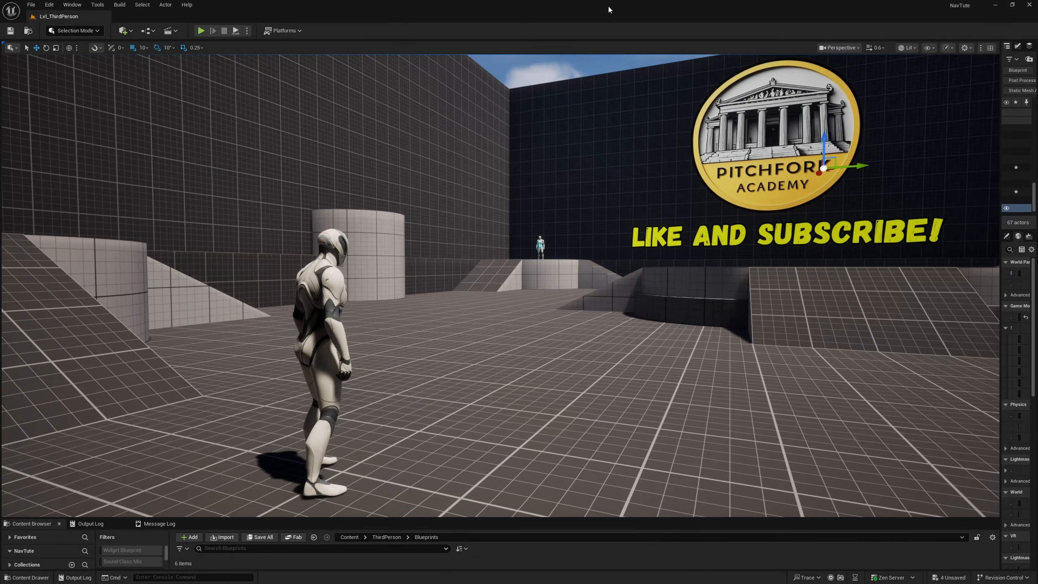
pyautogui.moveTo(473, 37)
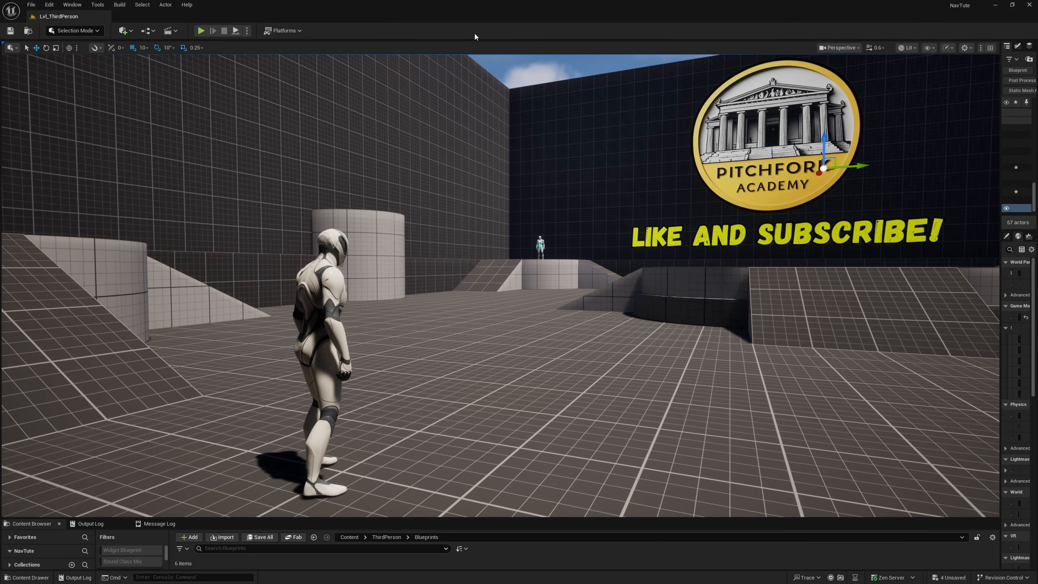
pyautogui.moveTo(246, 31)
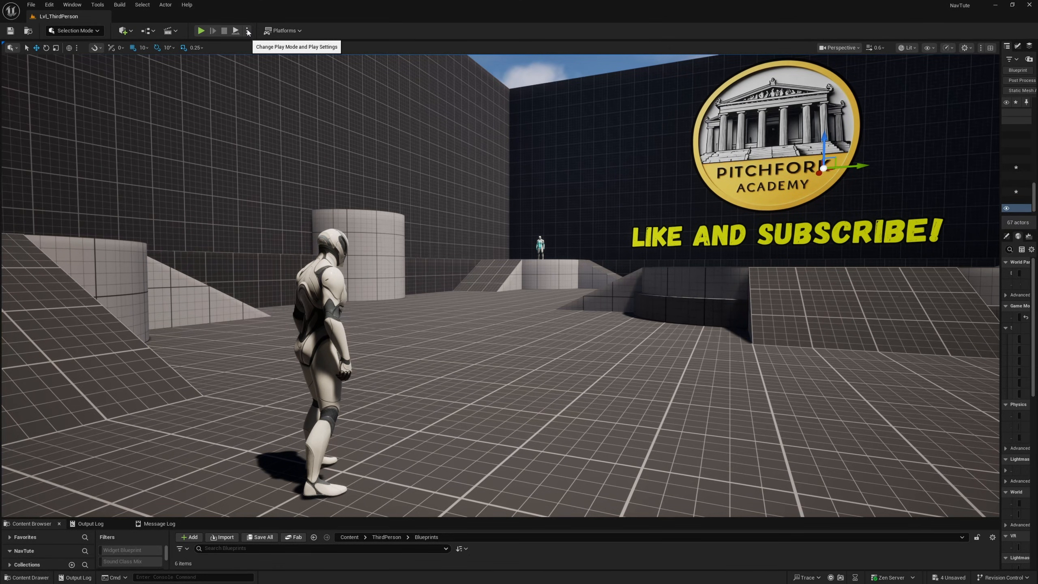
# Play the level briefly, stop it, and select the floating block above the floor
pyautogui.click(247, 30)
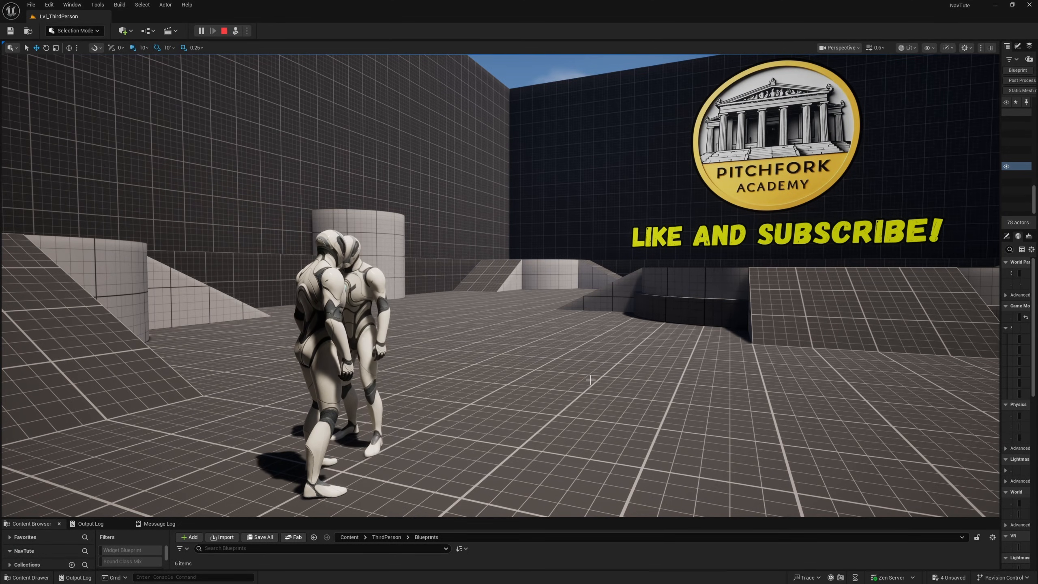
pyautogui.click(223, 31)
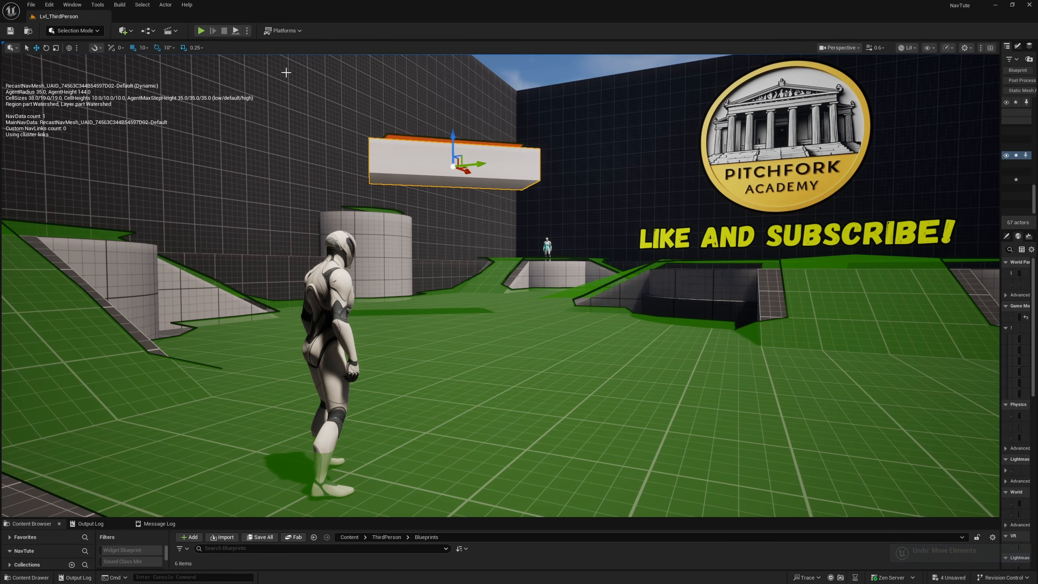
pyautogui.click(200, 31)
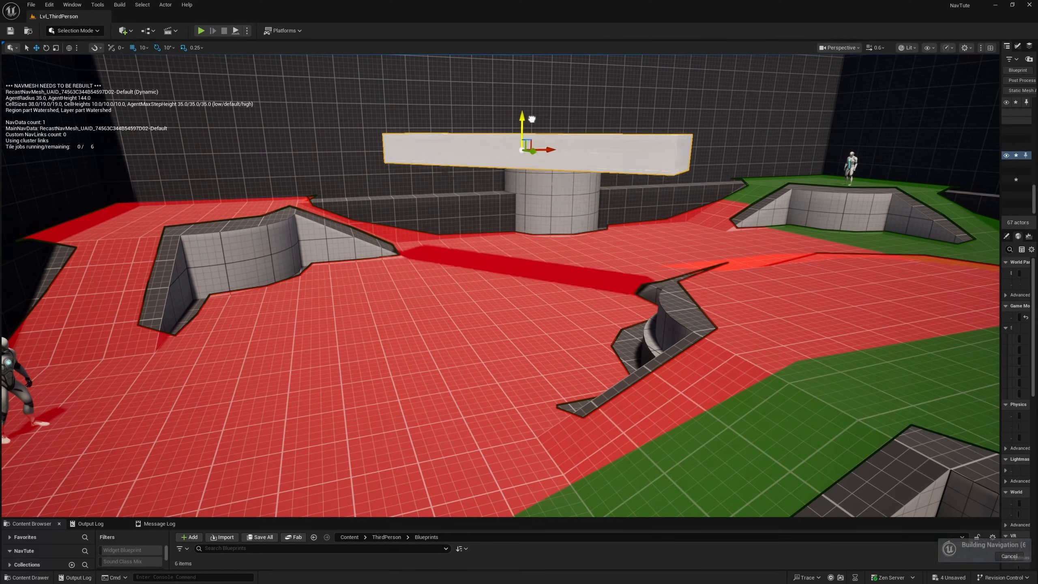
# Choose how the level will be played from the Play mode options
pyautogui.click(247, 31)
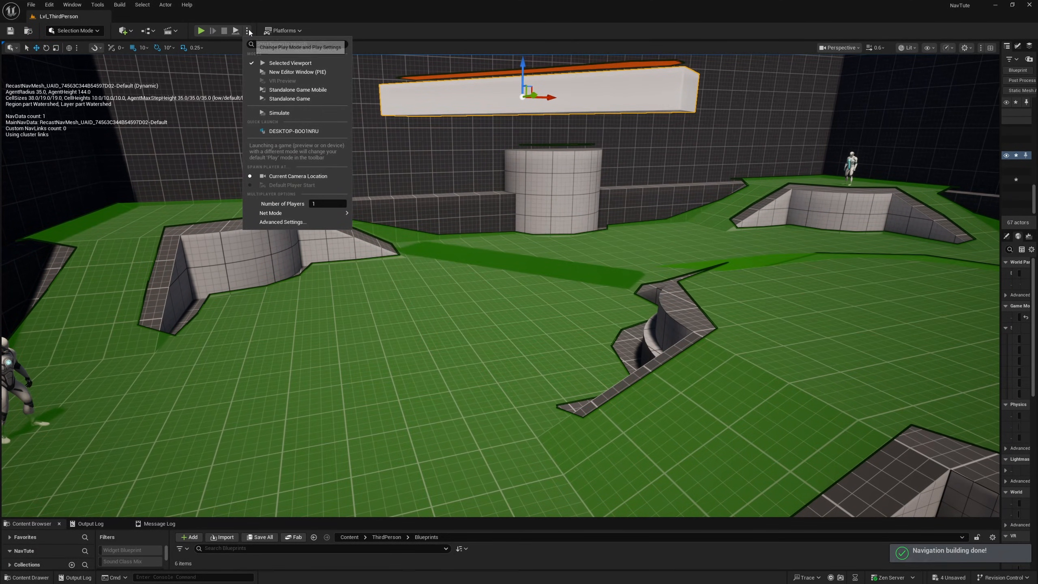
pyautogui.click(200, 31)
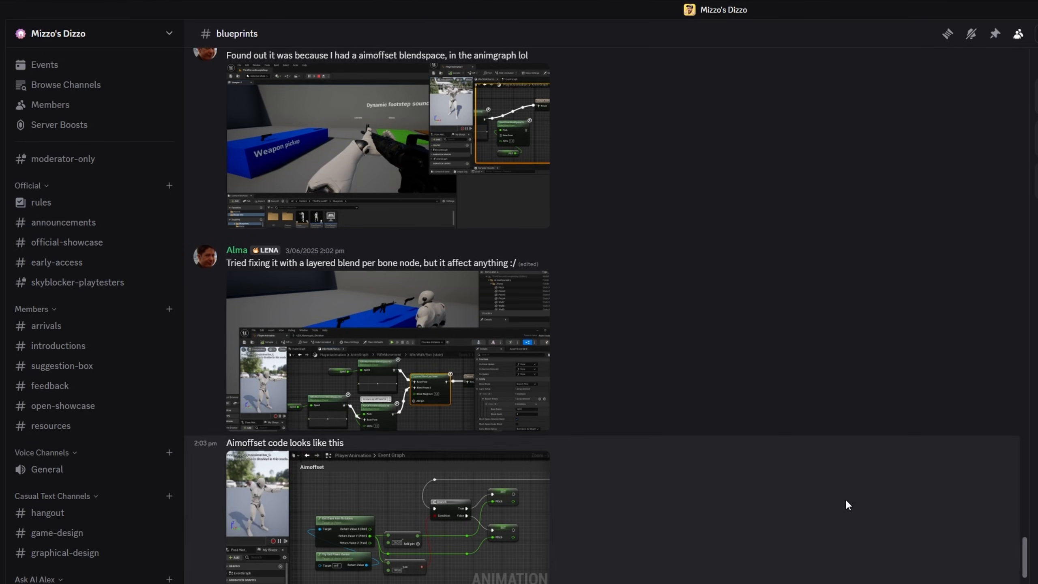
# Read through the blueprints channel, then the introductions channel
pyautogui.scroll(-3)
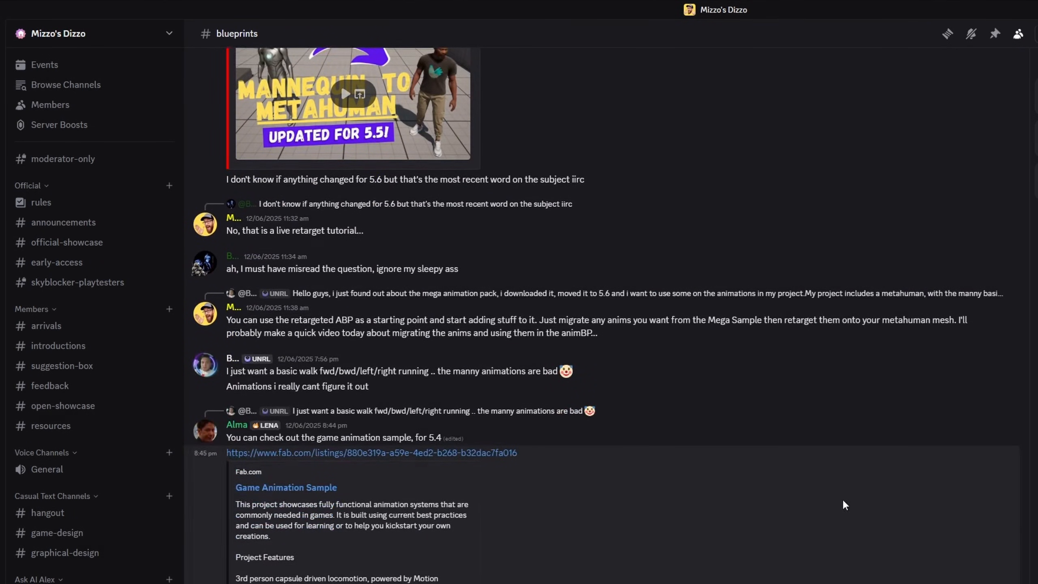
pyautogui.click(58, 346)
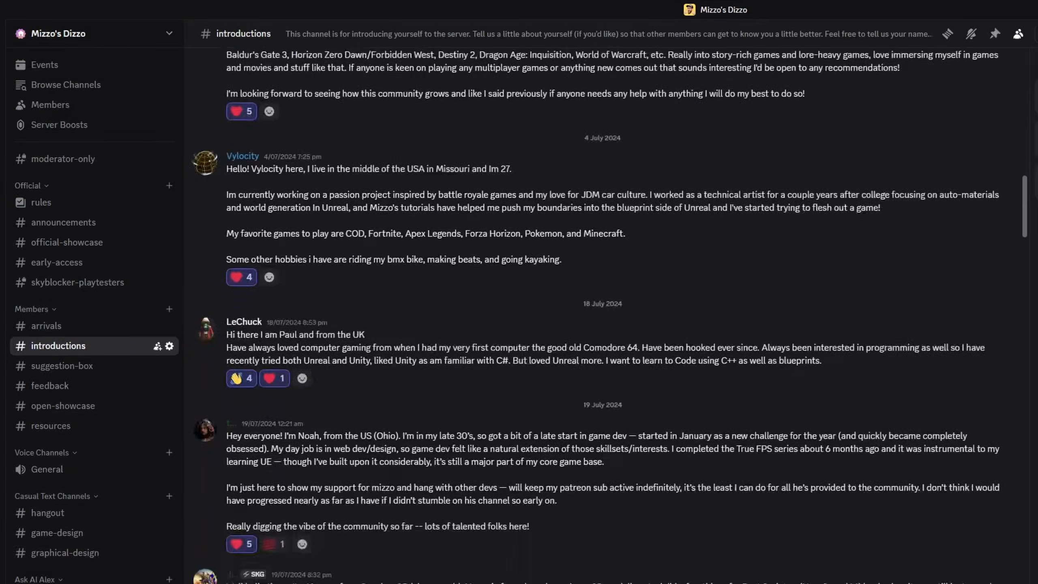
pyautogui.scroll(-3)
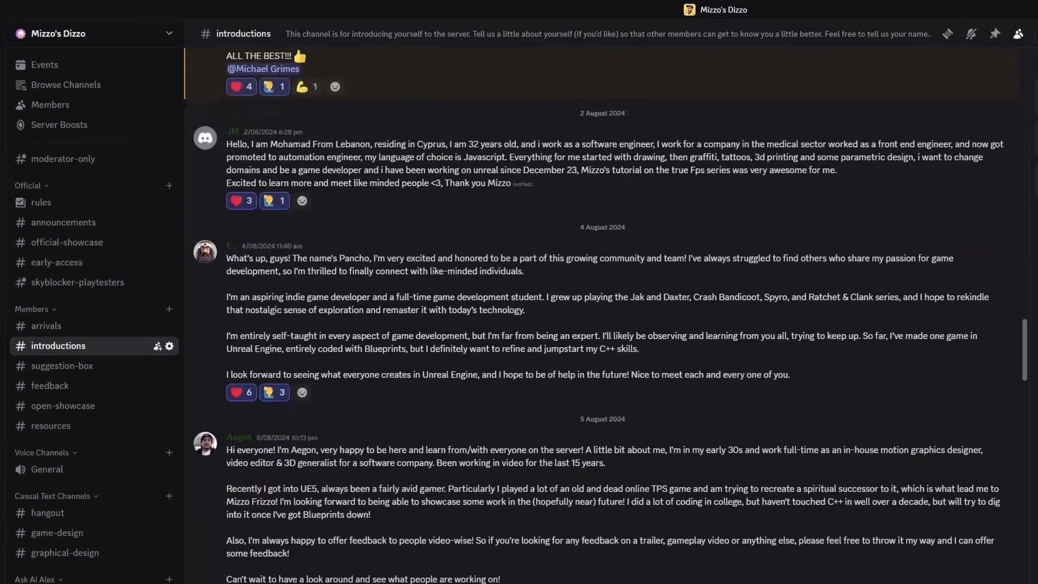
pyautogui.scroll(-3)
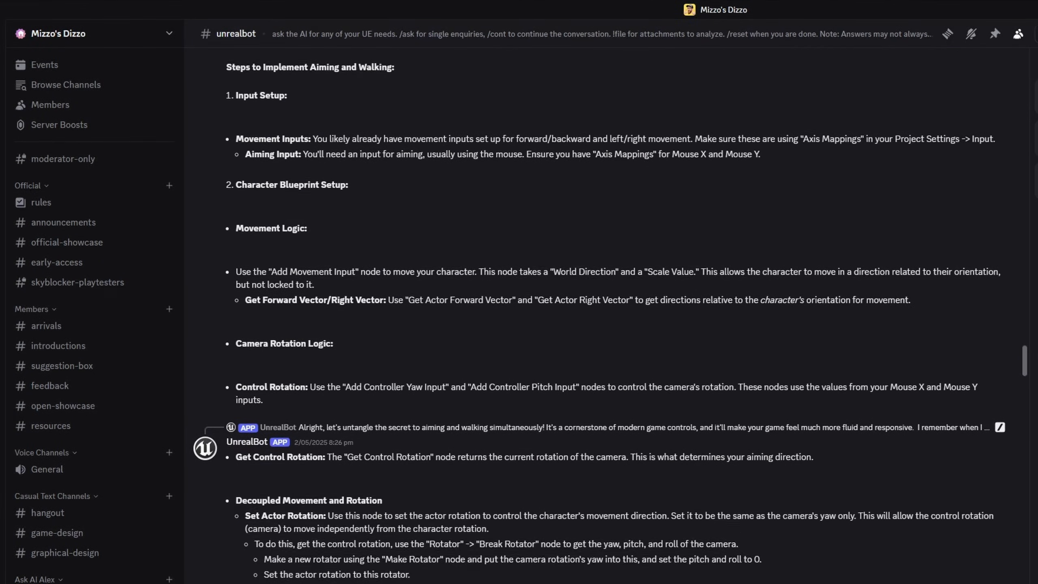
pyautogui.scroll(-3)
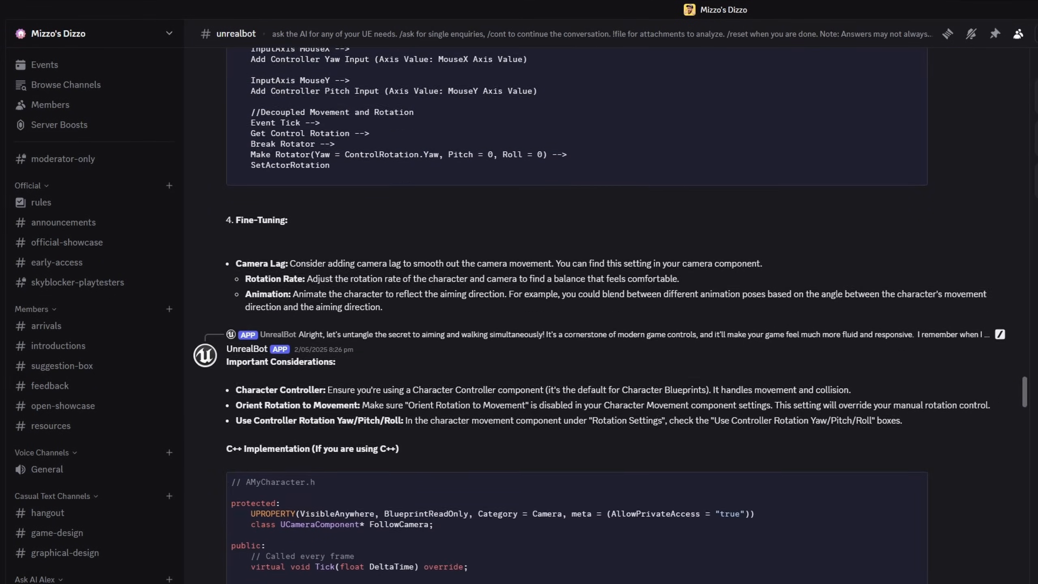
# Browse the hangout channel, then return to introductions and read further down
pyautogui.click(48, 513)
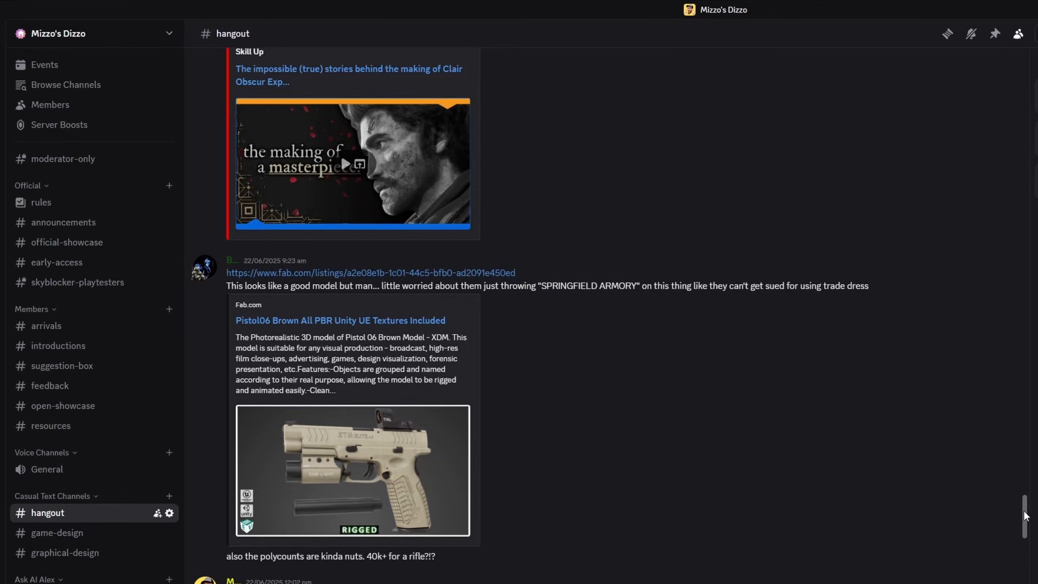
pyautogui.scroll(-3)
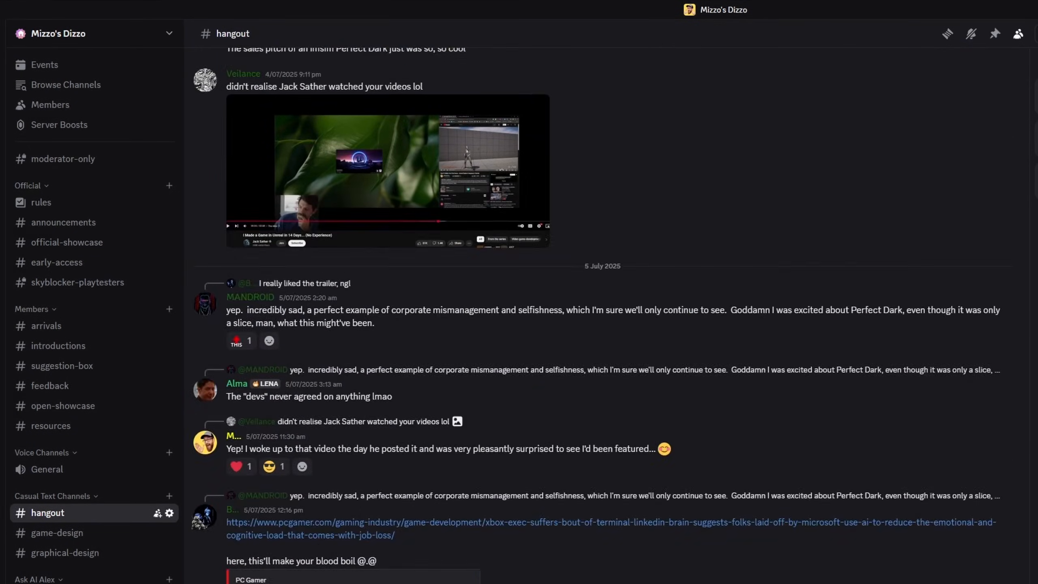
pyautogui.click(59, 346)
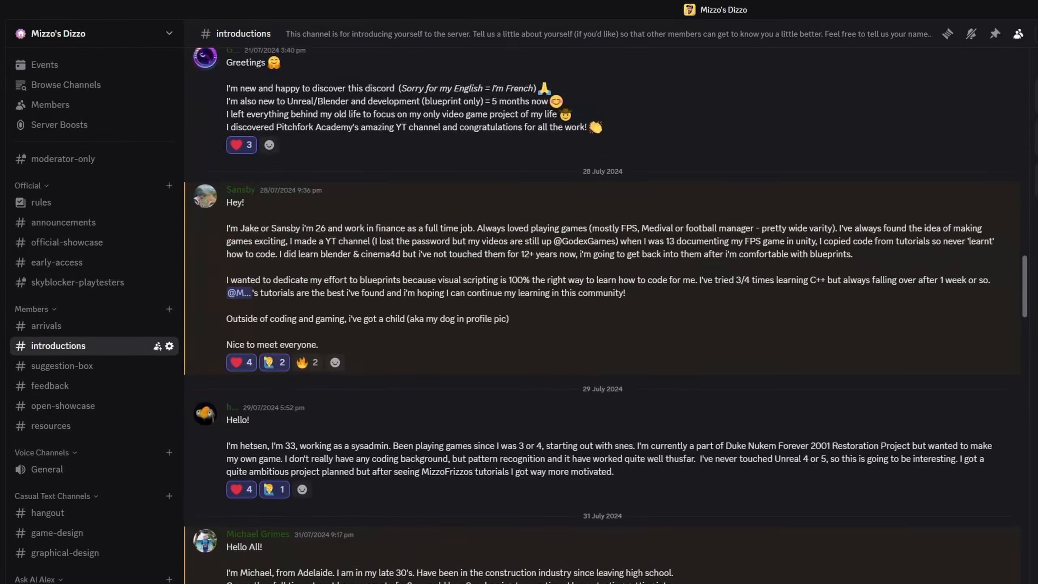
pyautogui.scroll(-3)
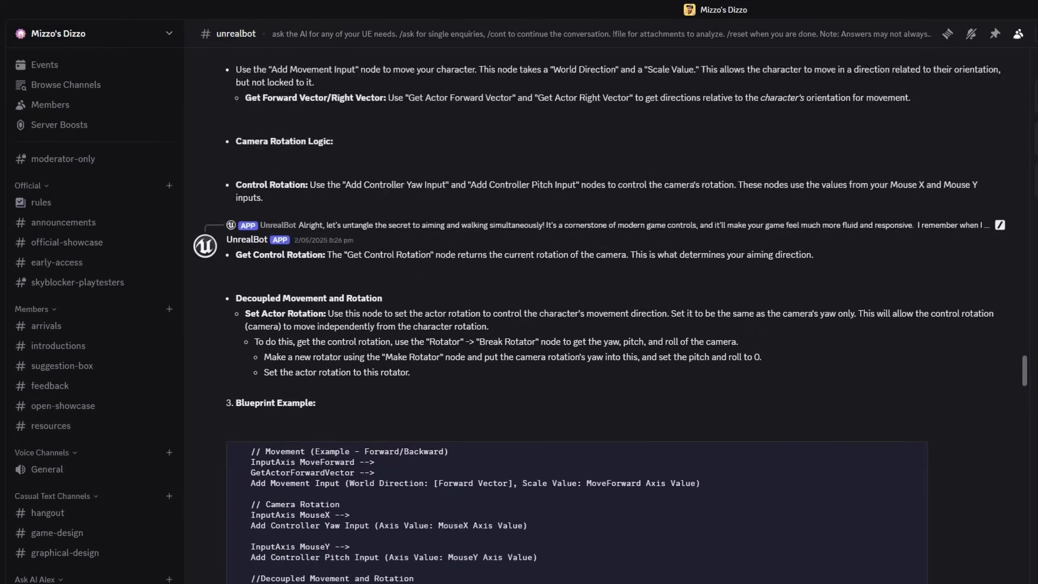
pyautogui.scroll(-3)
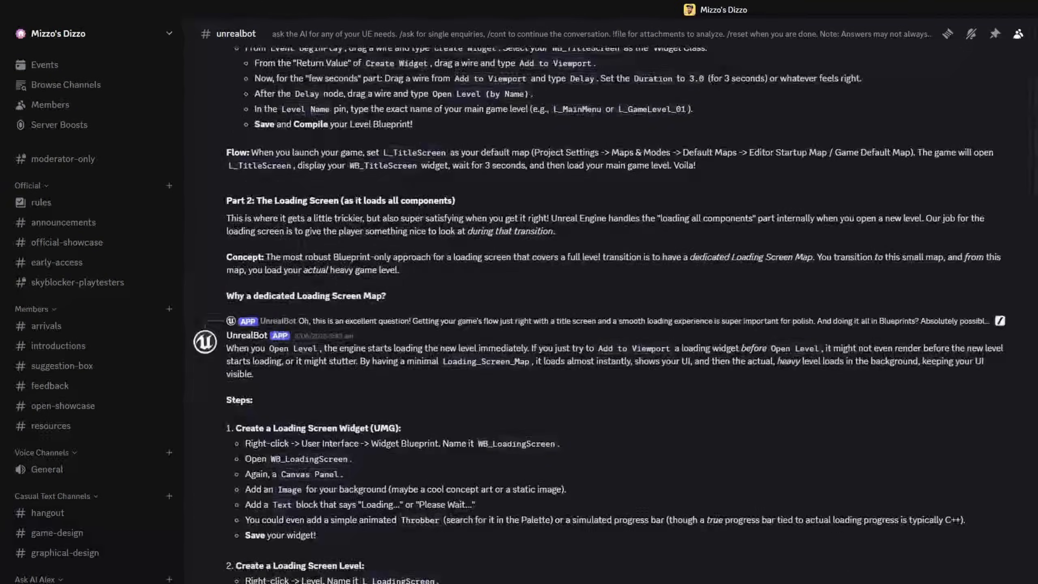
pyautogui.scroll(-3)
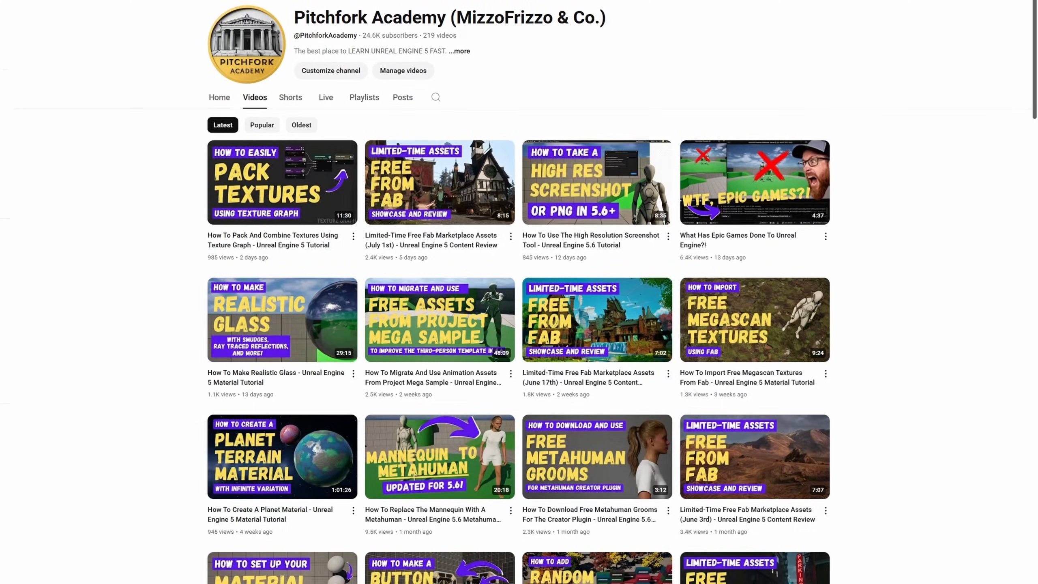
# Scroll down the Pitchfork Academy channel's Latest video grid
pyautogui.scroll(-3)
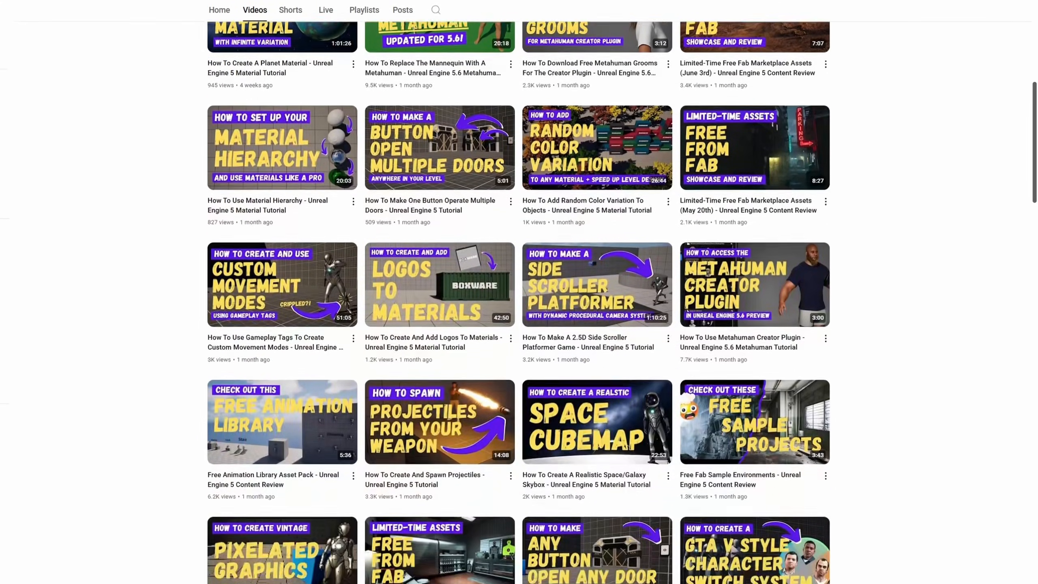
pyautogui.scroll(-3)
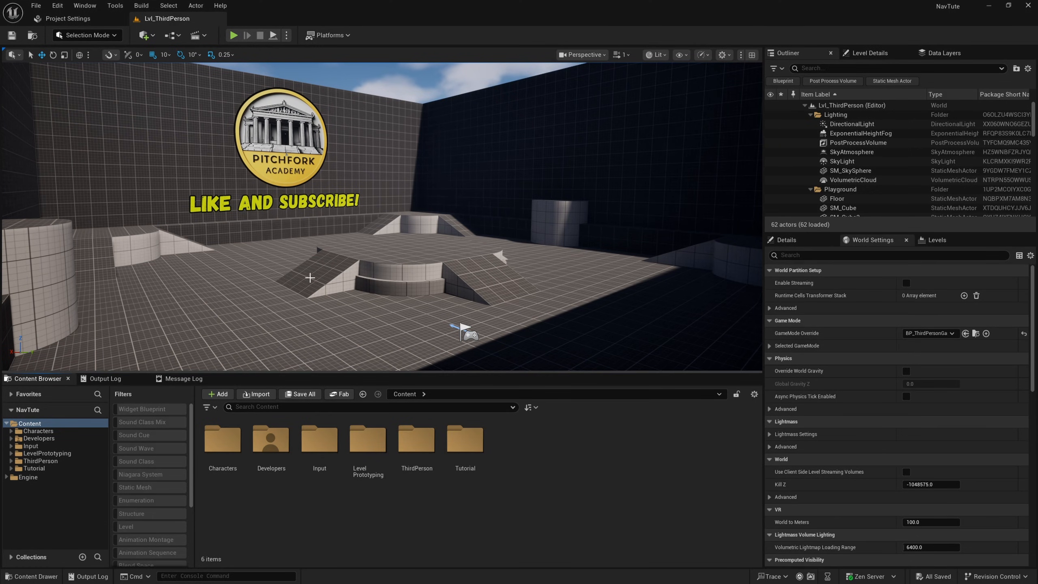
pyautogui.moveTo(135, 222)
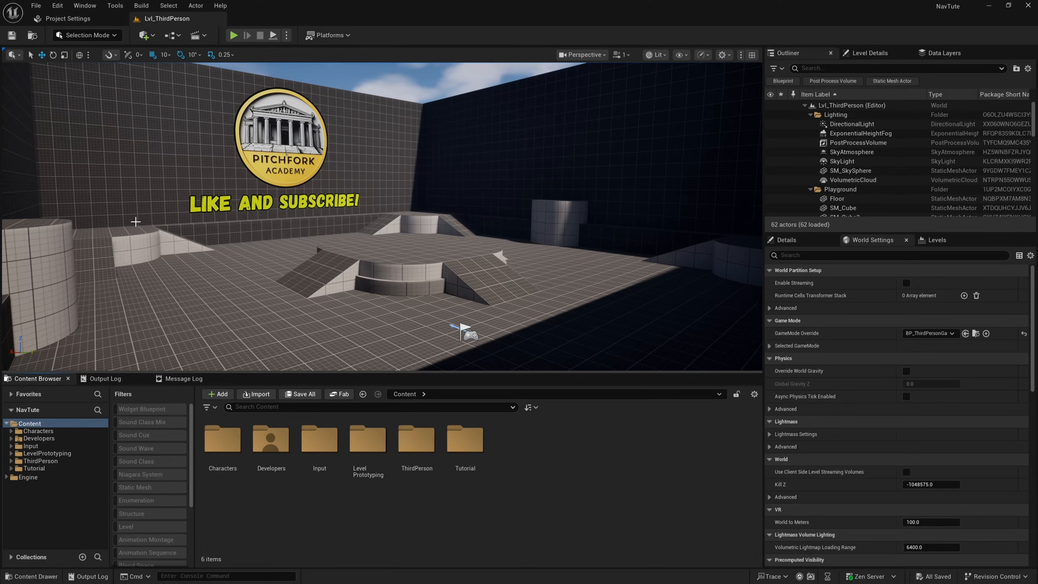
pyautogui.moveTo(120, 248)
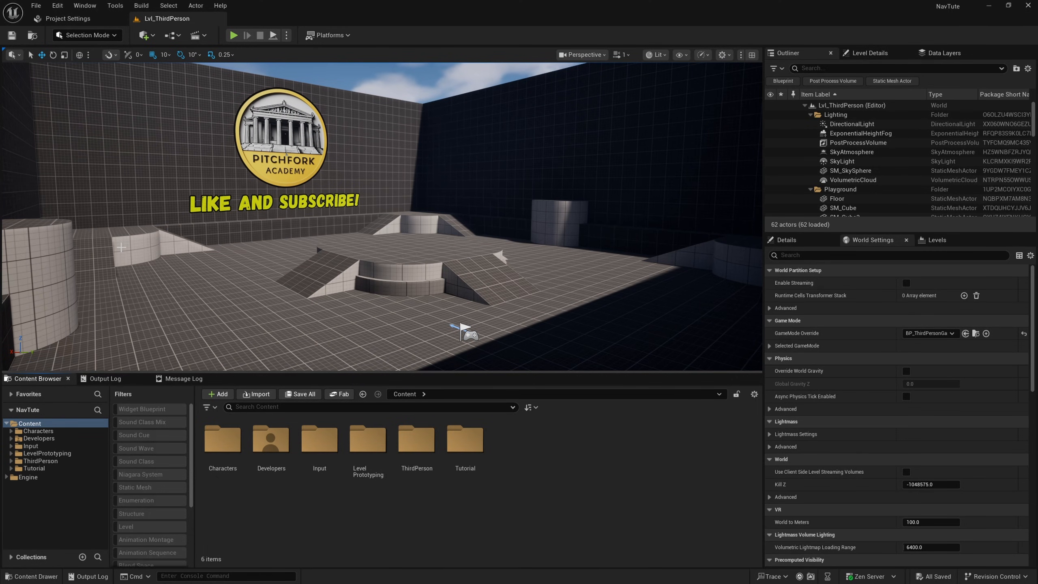
pyautogui.moveTo(475, 319)
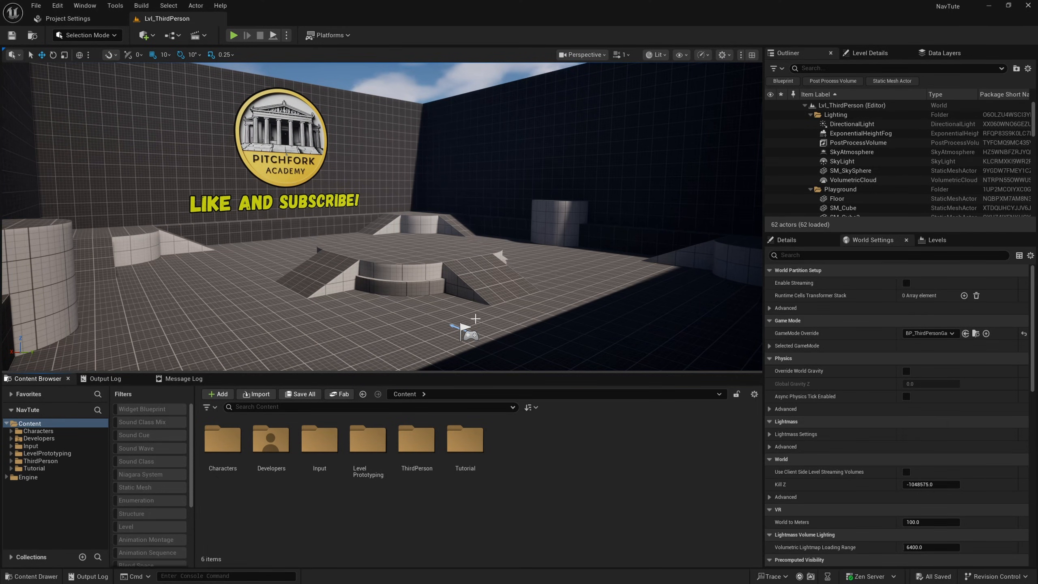
pyautogui.moveTo(621, 505)
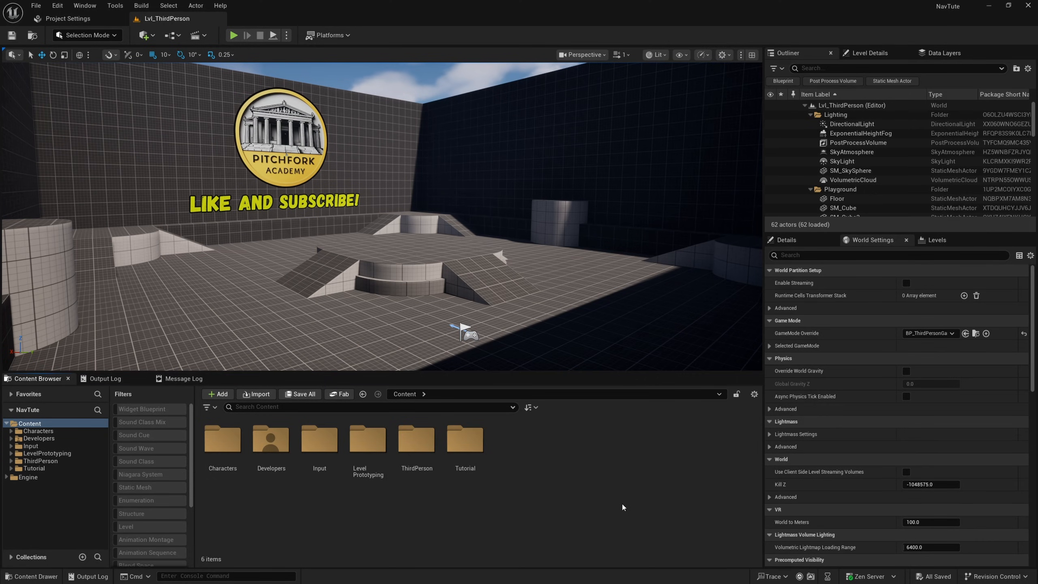
# Navigate into the ThirdPerson Blueprints folder in the Content Browser
pyautogui.click(41, 461)
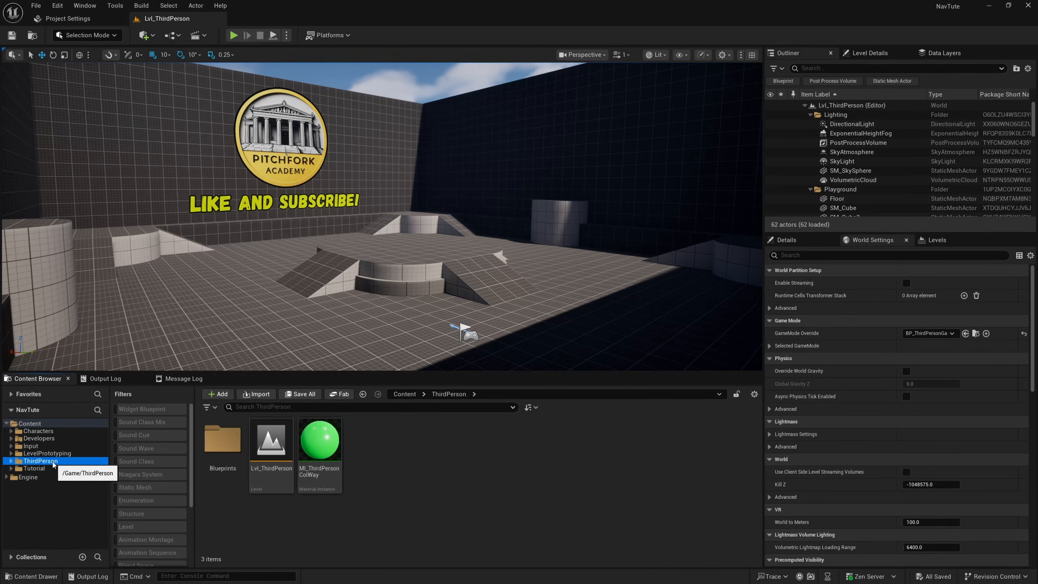
pyautogui.doubleClick(222, 440)
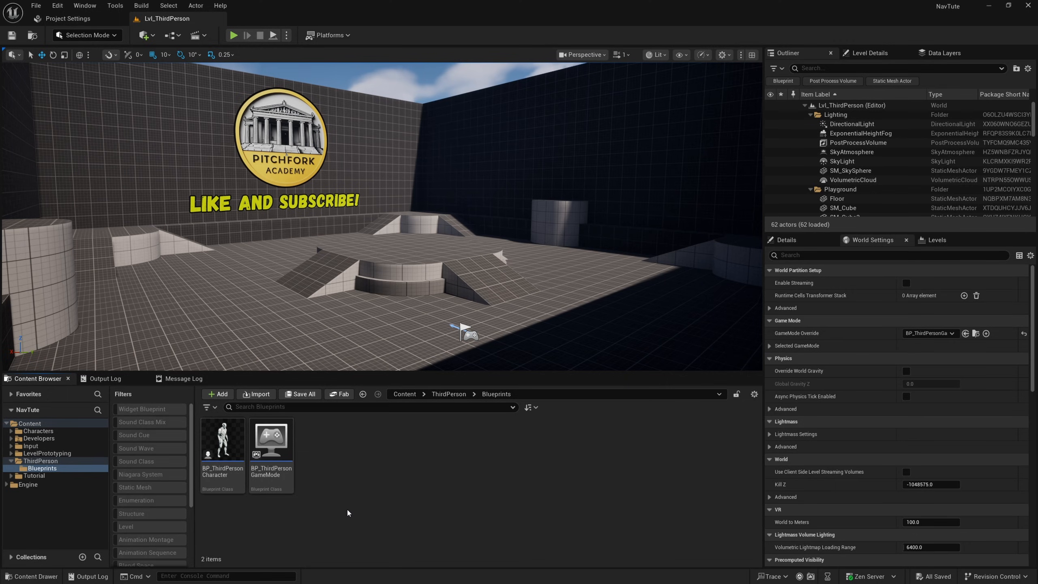
pyautogui.moveTo(438, 478)
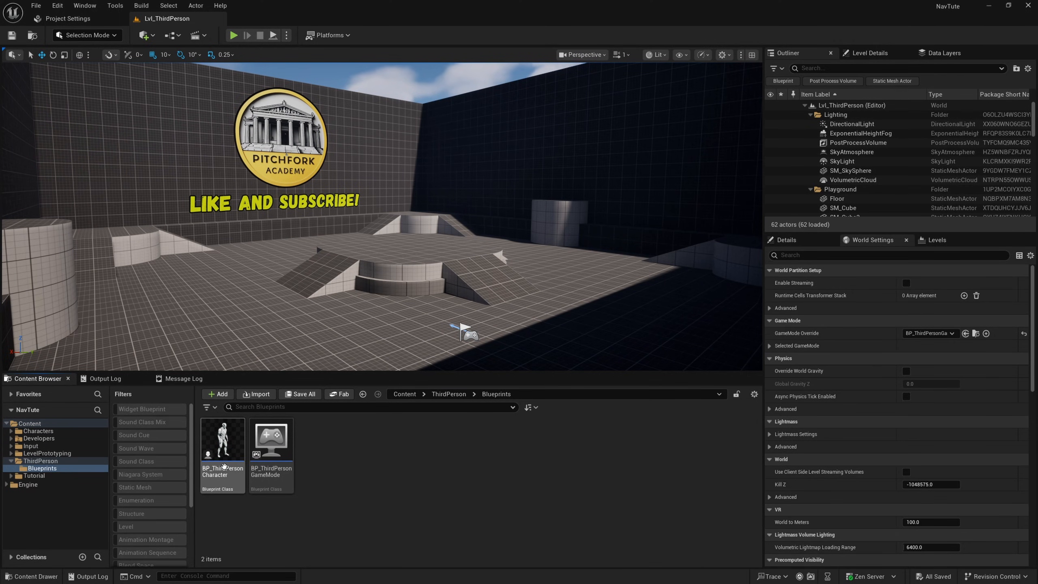
pyautogui.moveTo(222, 443)
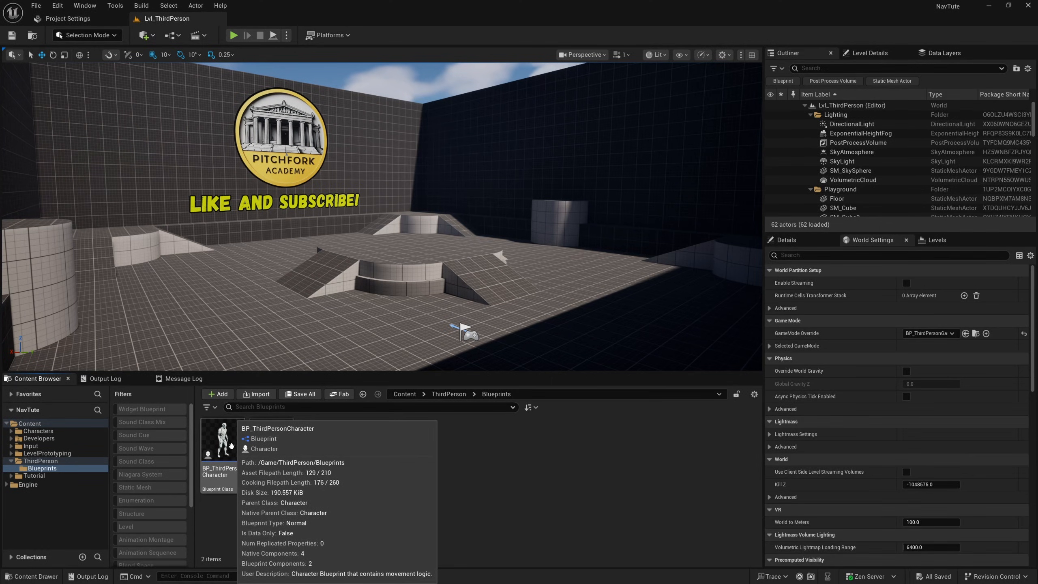
# Create a child blueprint of BP_ThirdPersonCharacter named BP_Enemy
pyautogui.rightClick(218, 440)
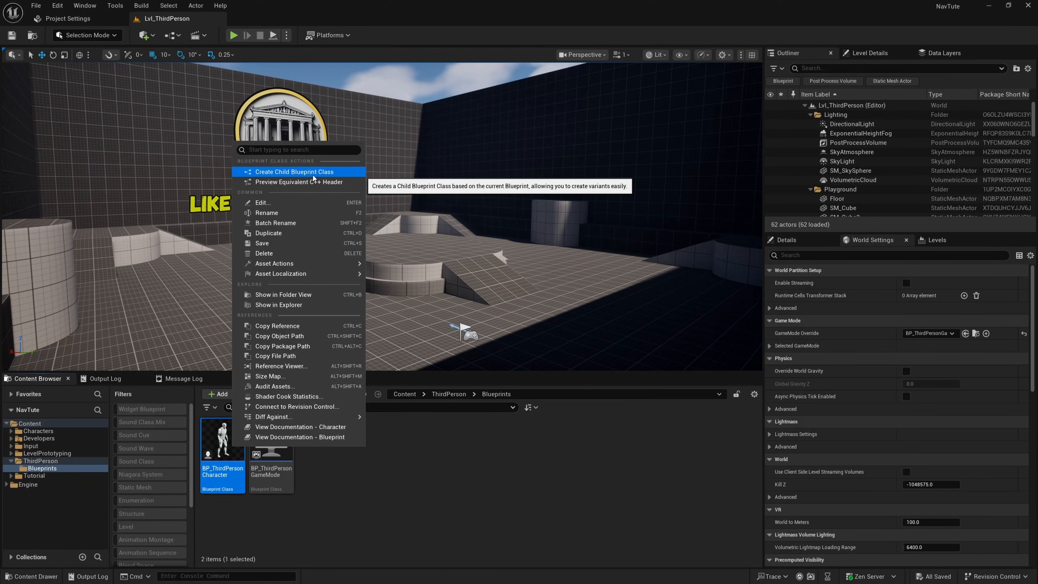
pyautogui.click(293, 171)
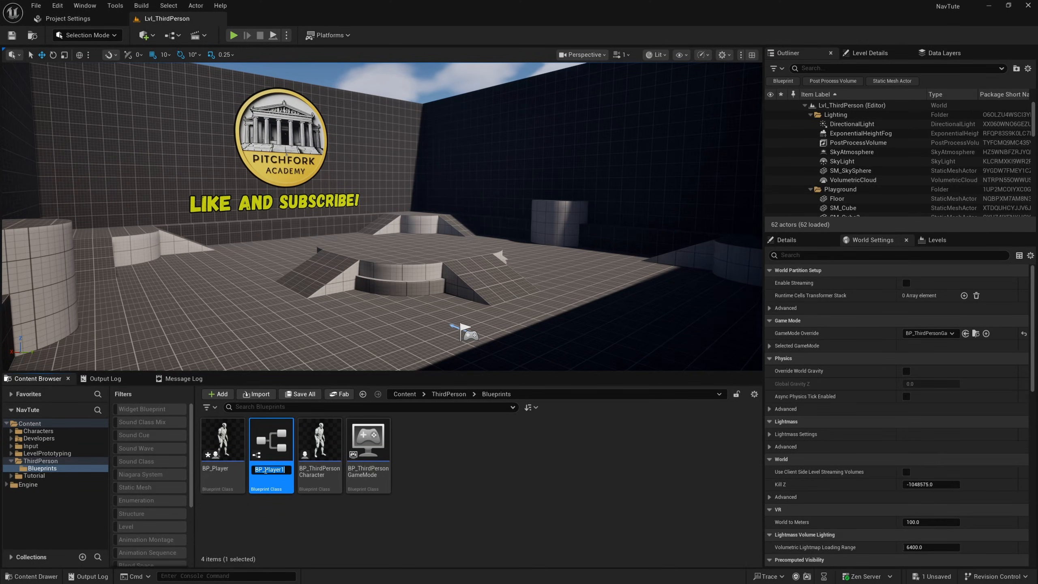
pyautogui.write('BP_Enemy')
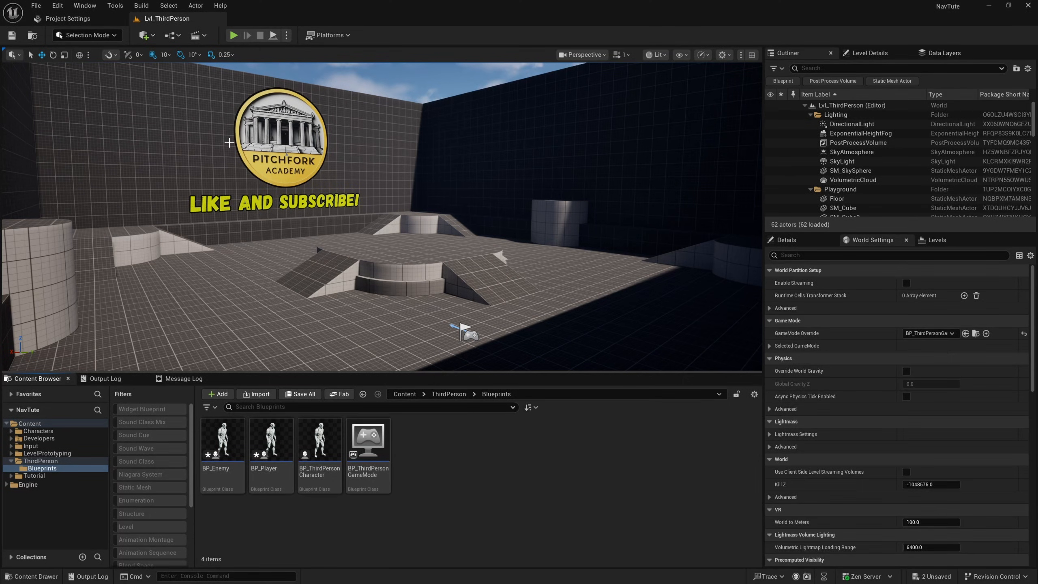
pyautogui.moveTo(210, 281)
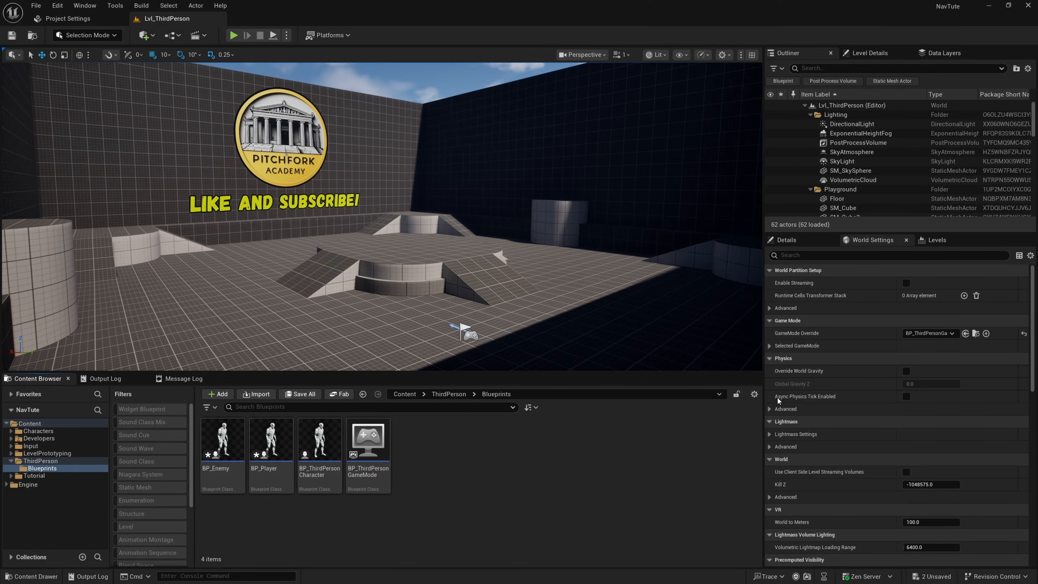
# Place a BP_Enemy character into the playground level
pyautogui.click(772, 345)
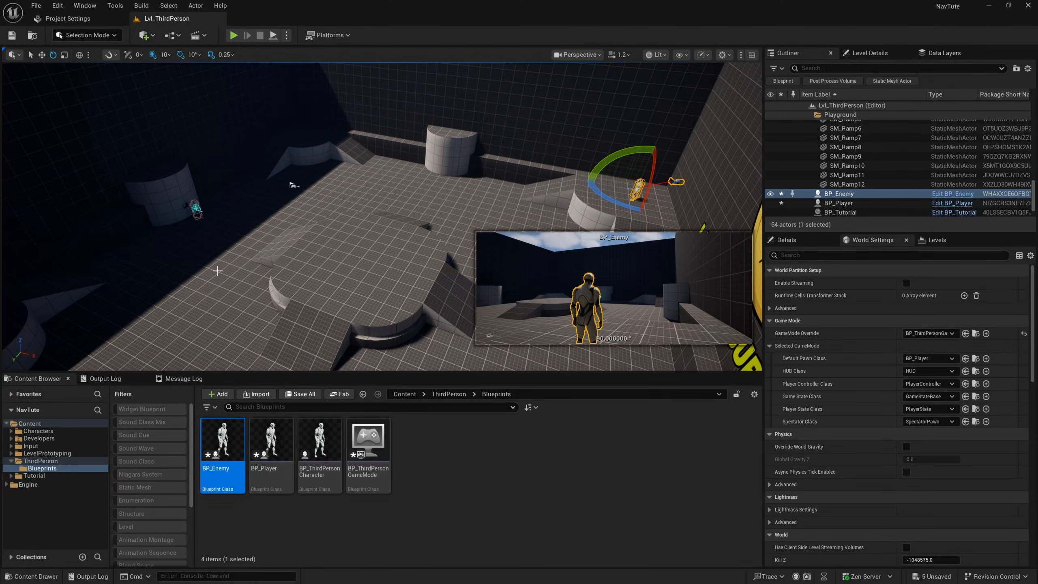
# In BP_Enemy's graph, find all BP_Player actors on BeginPlay and take the first one
pyautogui.doubleClick(223, 439)
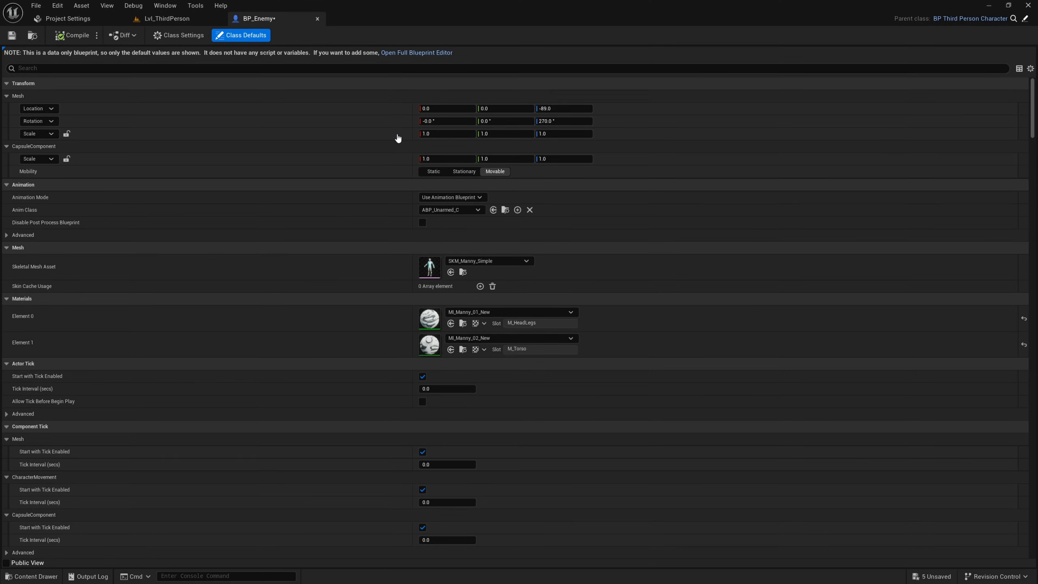
pyautogui.click(416, 52)
pyautogui.write('get all a')
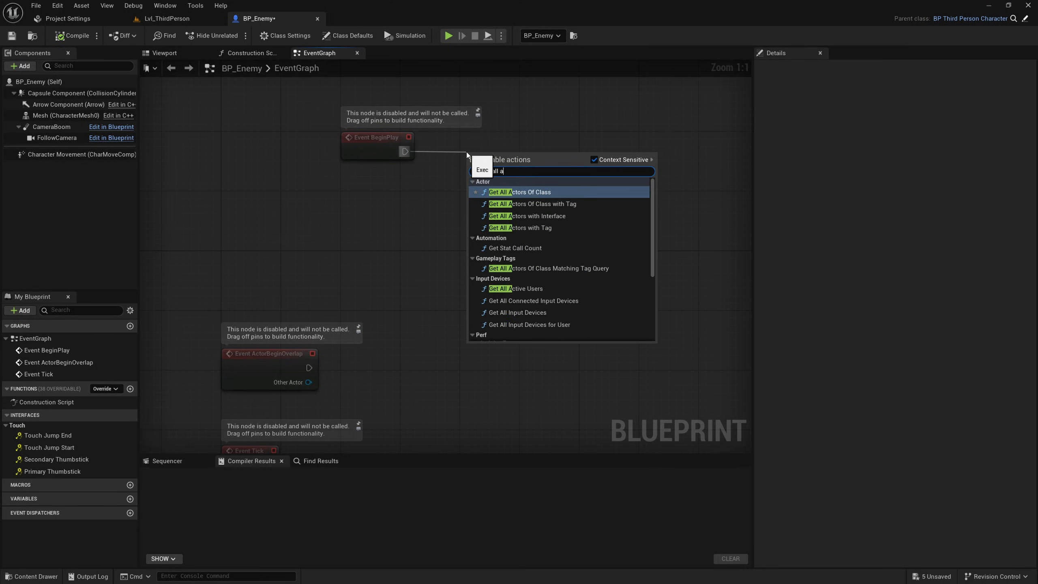
pyautogui.click(519, 192)
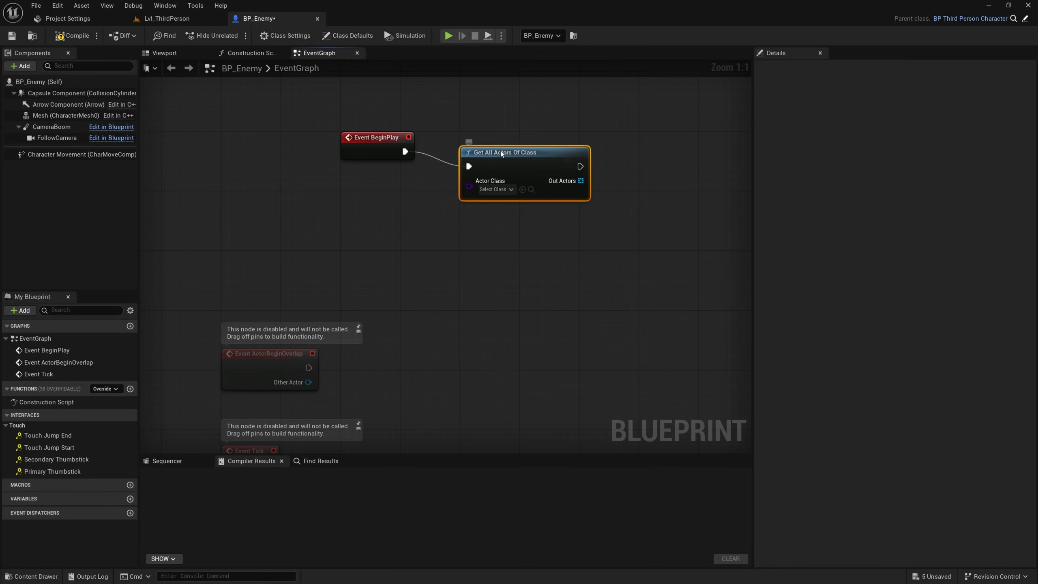
pyautogui.click(492, 173)
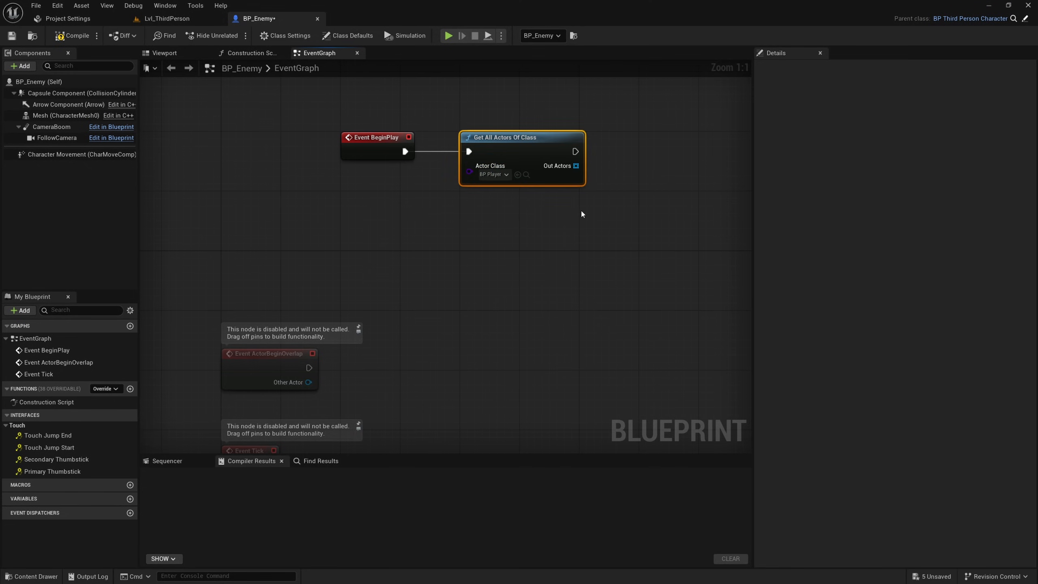
pyautogui.write('ge')
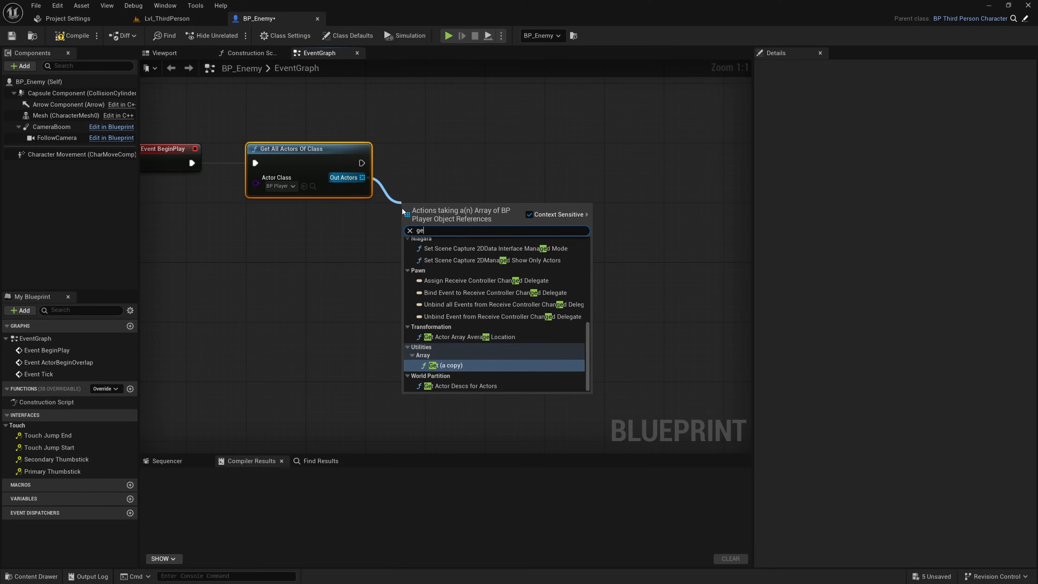
pyautogui.click(445, 365)
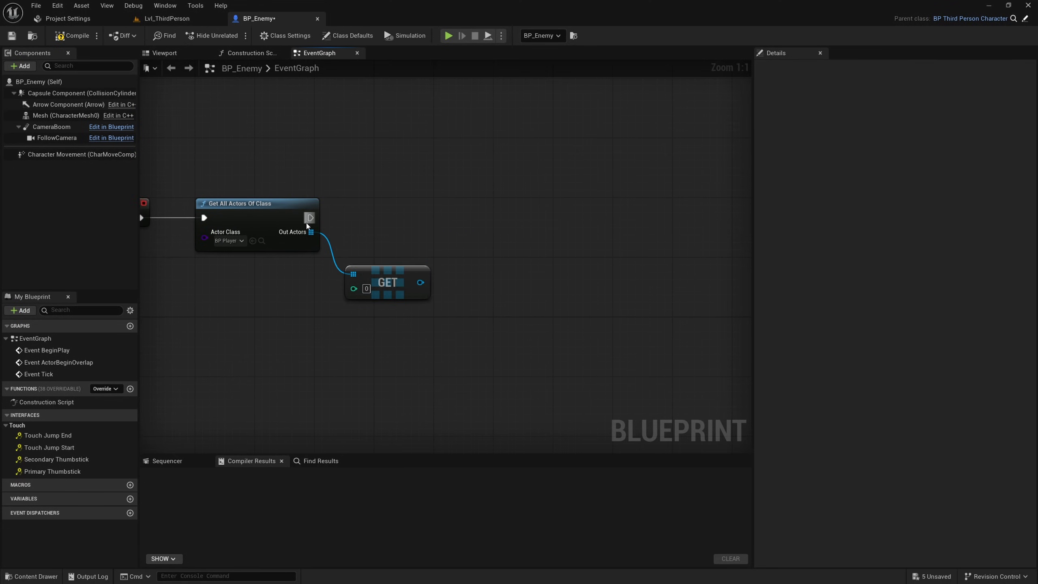
# Add an AI MoveTo with Self as pawn, the found player as target and acceptance radius 150
pyautogui.write('ai mo')
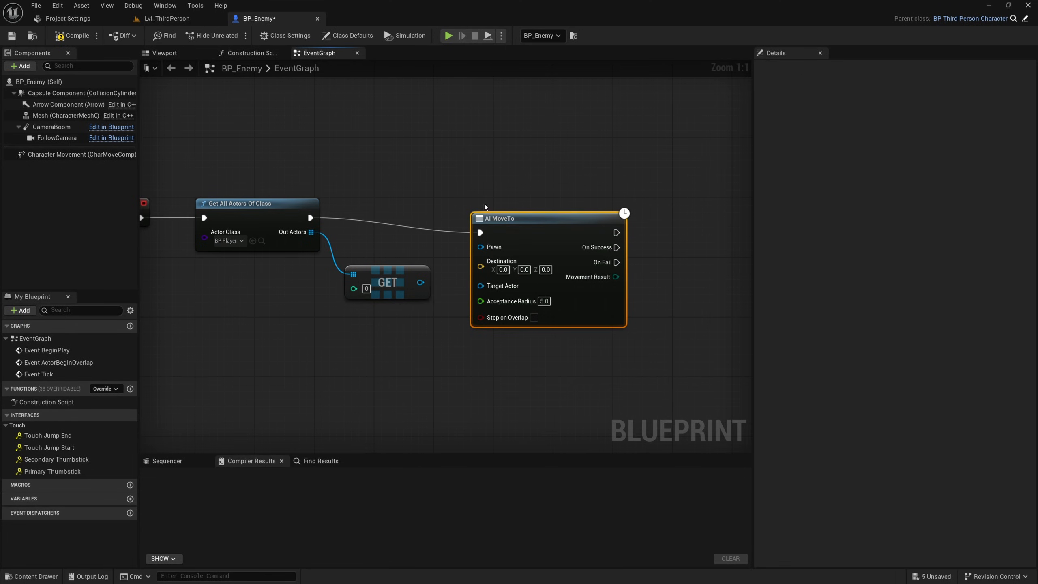
pyautogui.moveTo(547, 218); pyautogui.dragTo(571, 202)
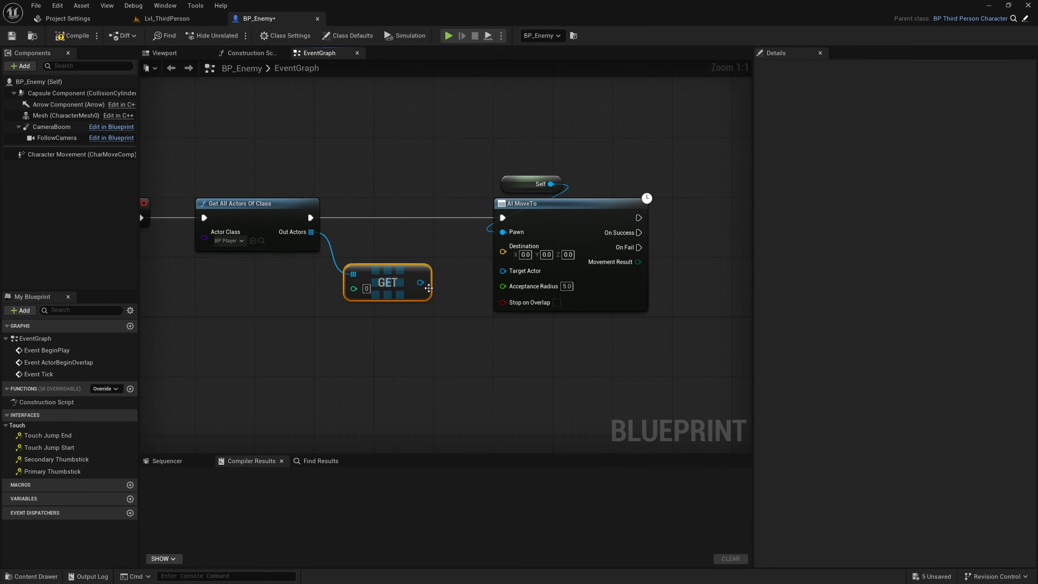
pyautogui.moveTo(420, 283); pyautogui.dragTo(503, 286)
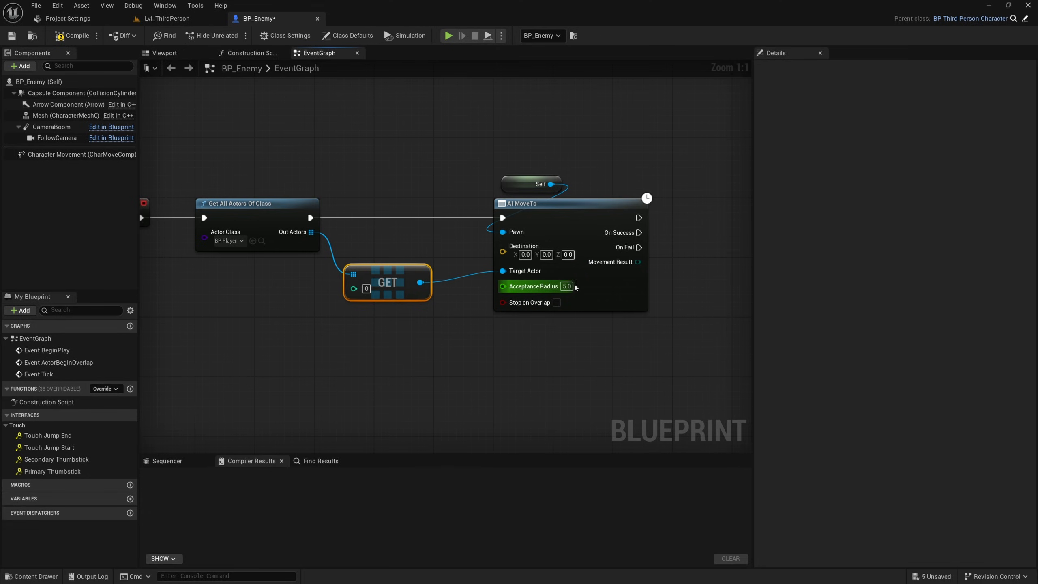
pyautogui.write('150')
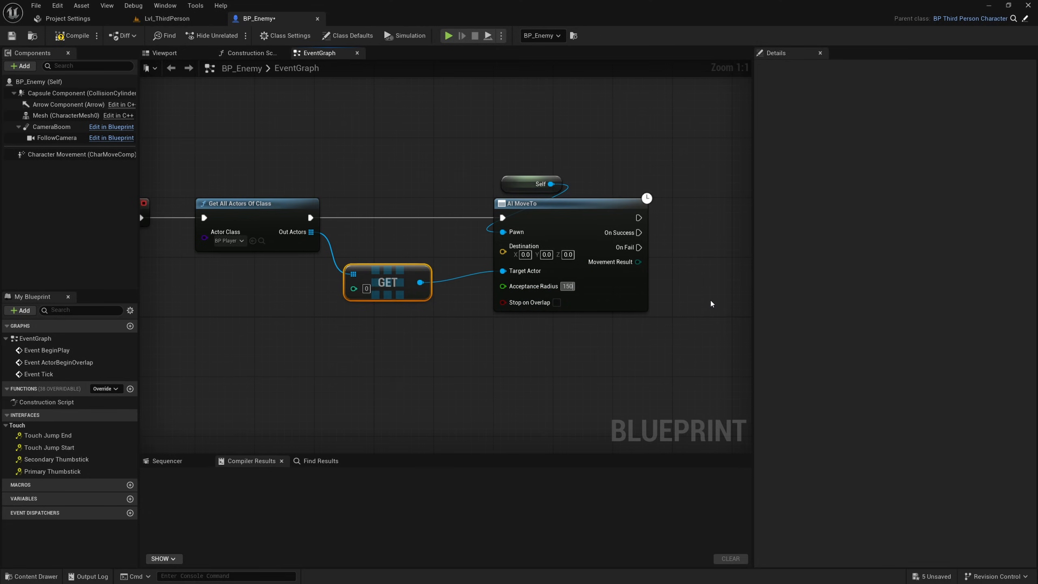
pyautogui.scroll(-3)
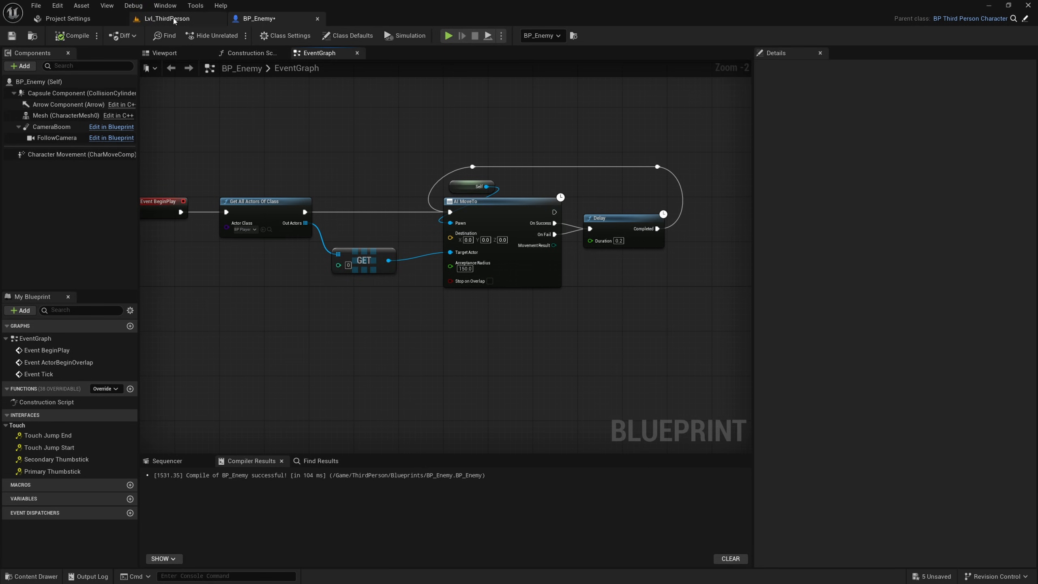
# Back in the level, search the place-actors list for a NavMesh Bounds Volume
pyautogui.click(166, 18)
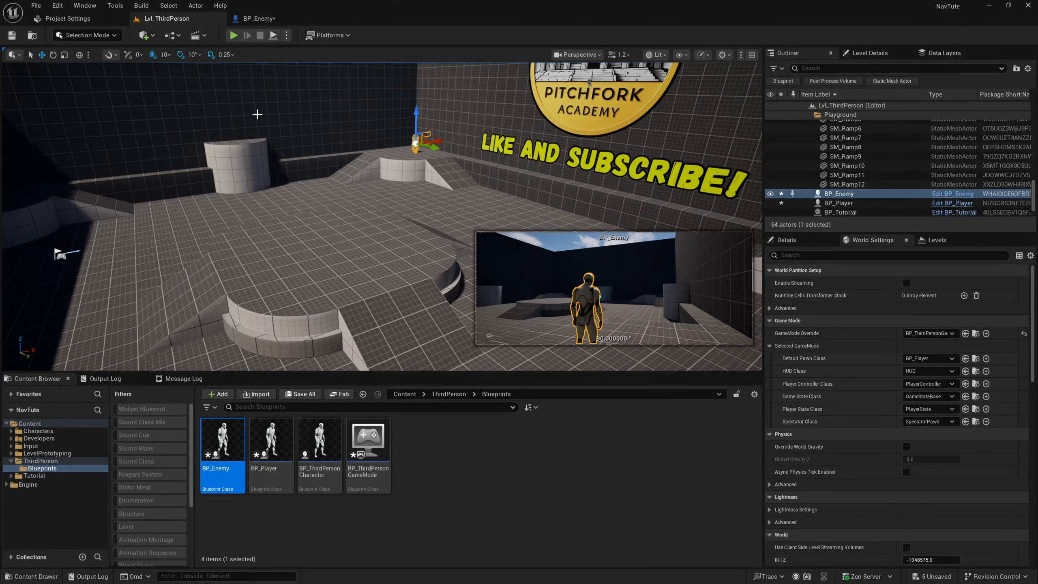
pyautogui.click(144, 35)
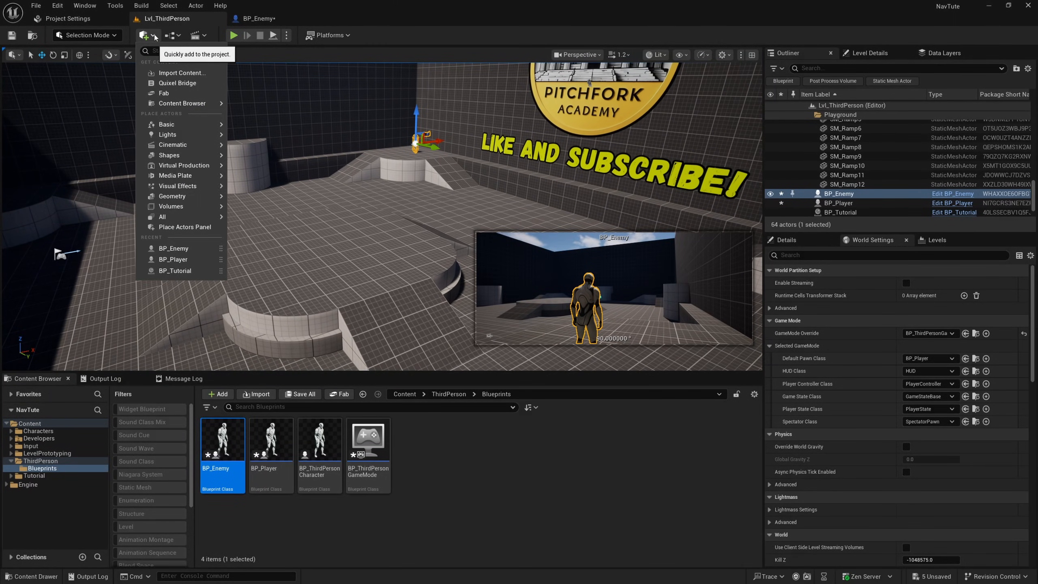
pyautogui.write('na me')
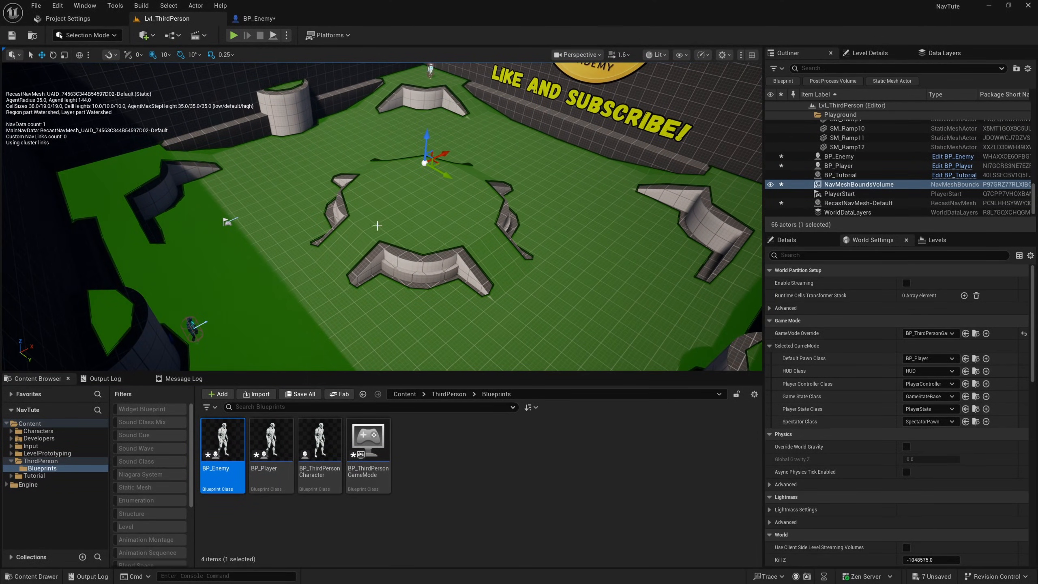
# Set the play mode to Simulate and watch the enemy on the navmesh
pyautogui.click(286, 35)
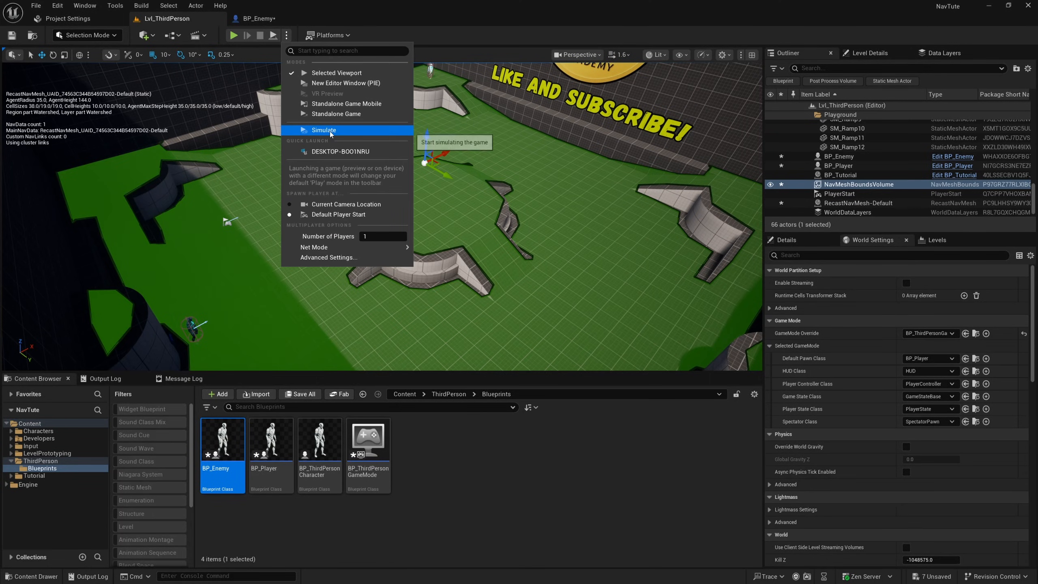
pyautogui.click(323, 130)
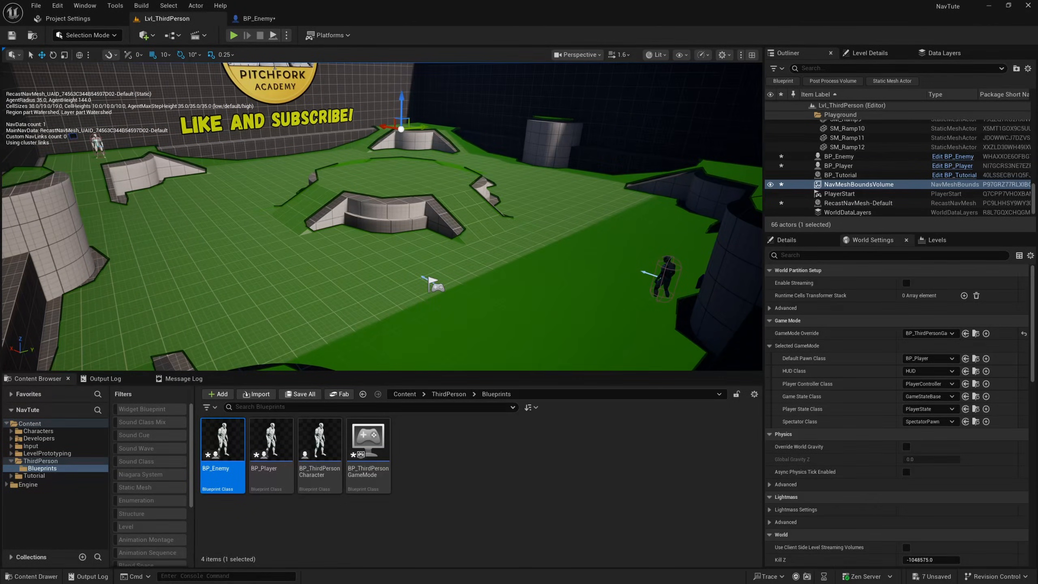
pyautogui.moveTo(380, 287)
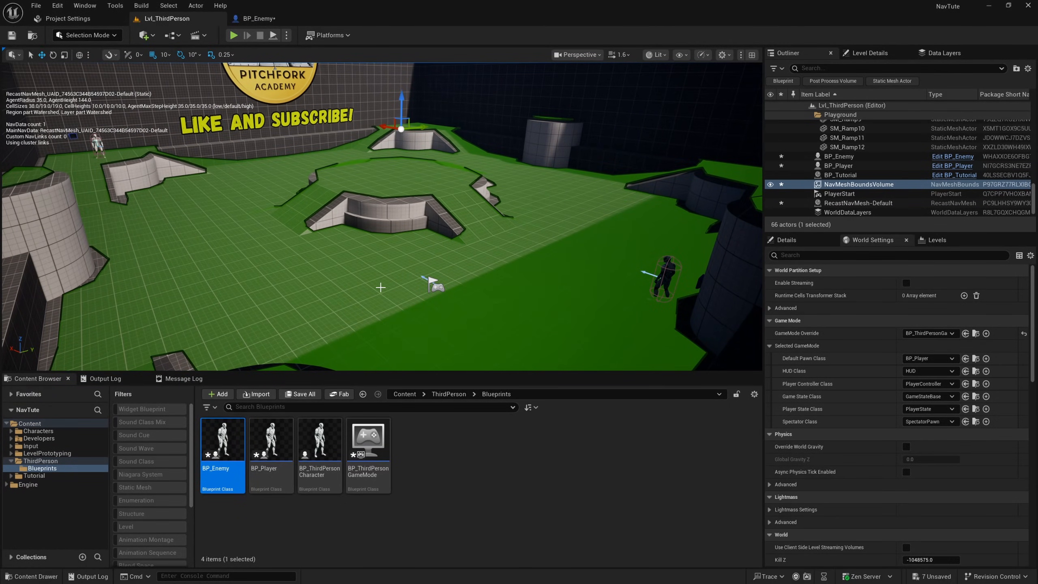
pyautogui.moveTo(341, 362)
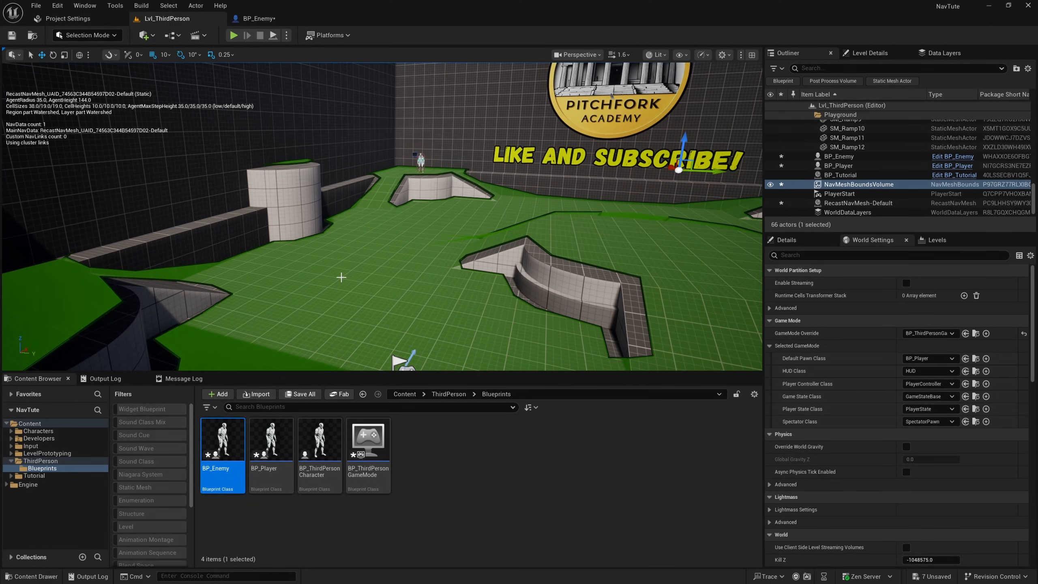
pyautogui.moveTo(406, 277)
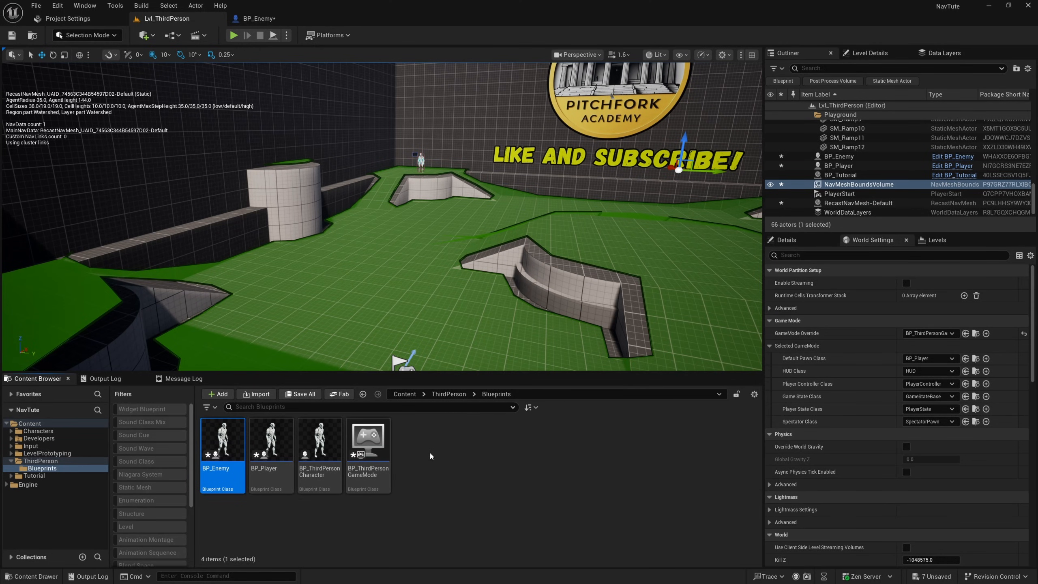
# Create a new Actor blueprint class named BP_Cube and open it
pyautogui.click(218, 394)
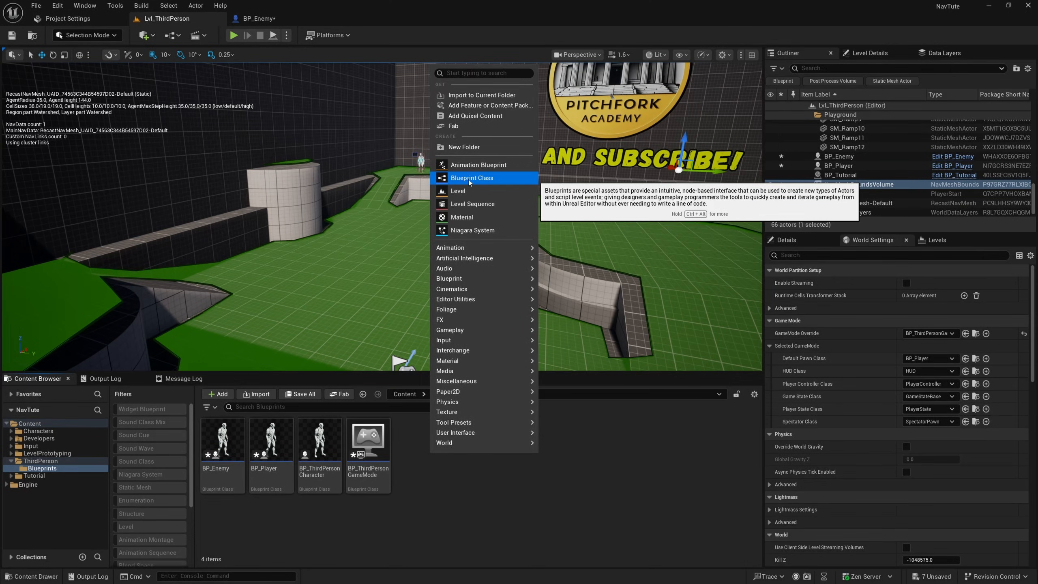
pyautogui.click(470, 177)
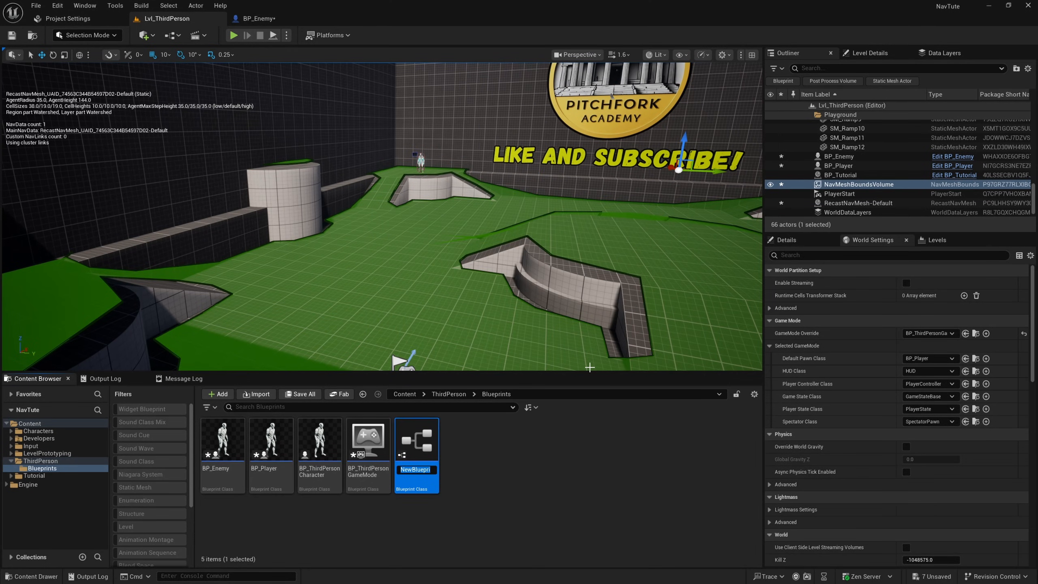
pyautogui.write('BP_Cube')
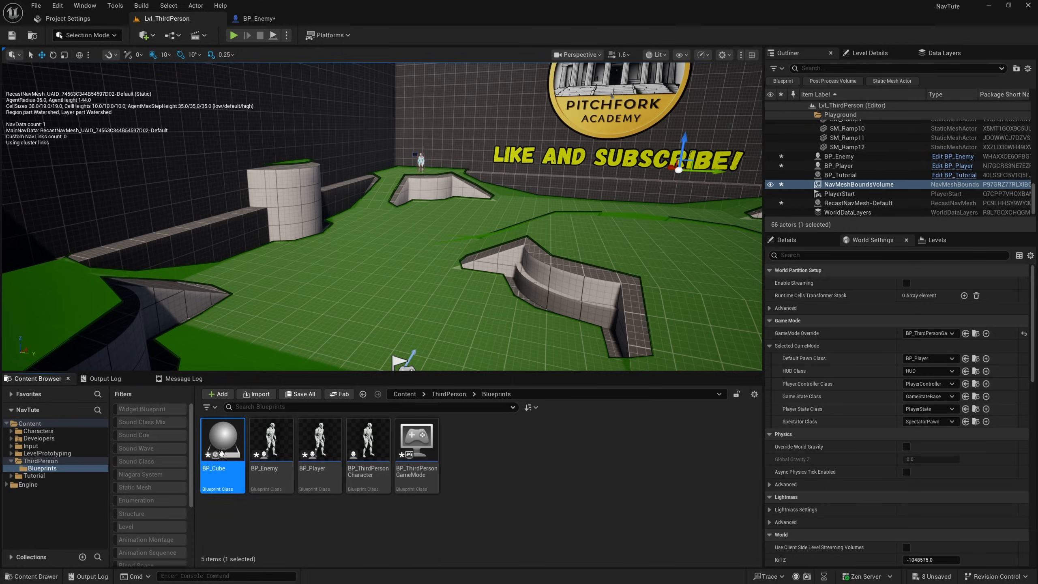
pyautogui.doubleClick(222, 439)
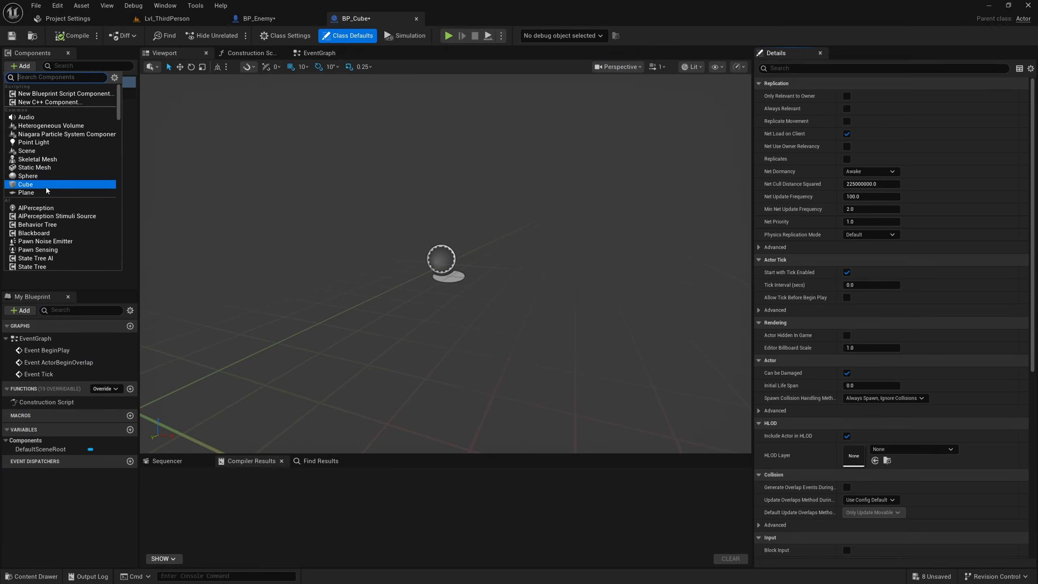
# Add a cube component with Simulate Physics enabled, compile, and return to the level
pyautogui.click(25, 184)
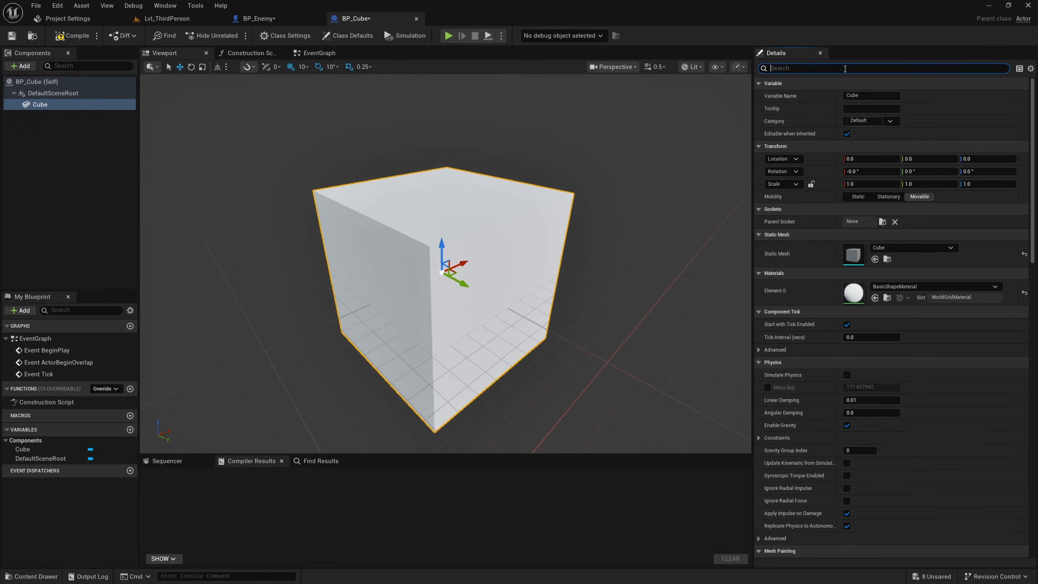
pyautogui.write('sim')
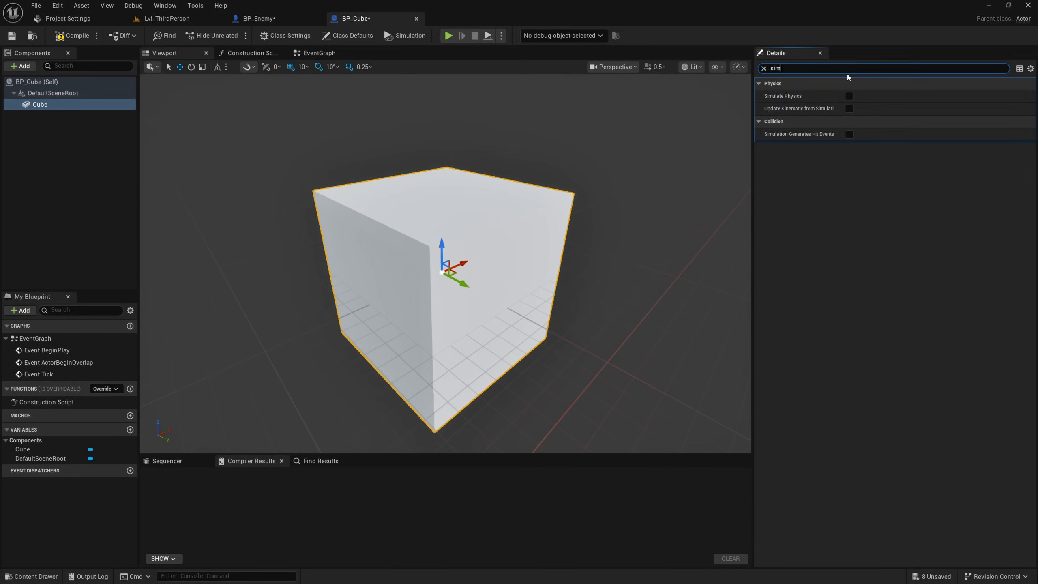
pyautogui.click(849, 96)
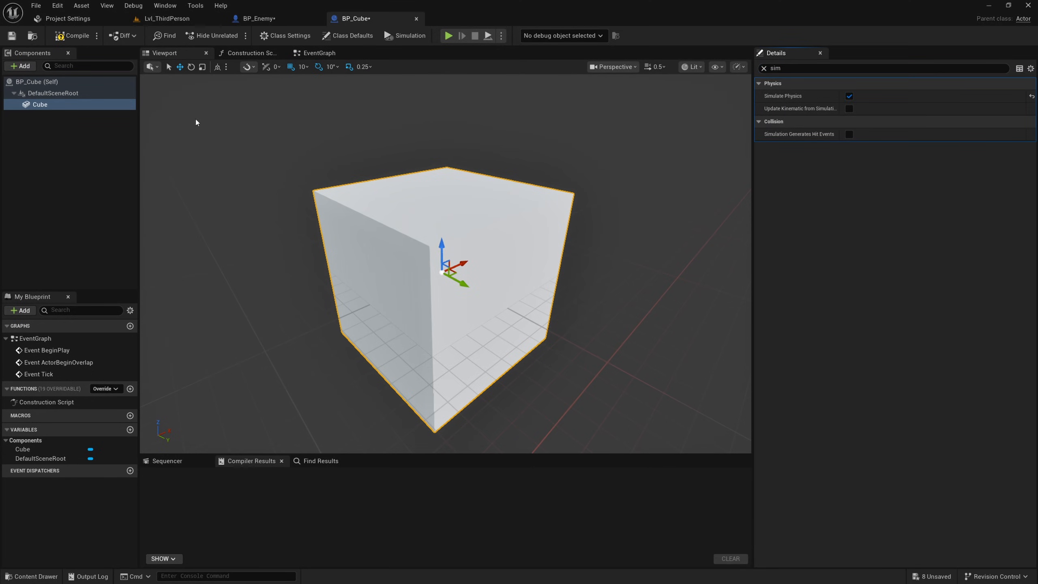
pyautogui.click(73, 35)
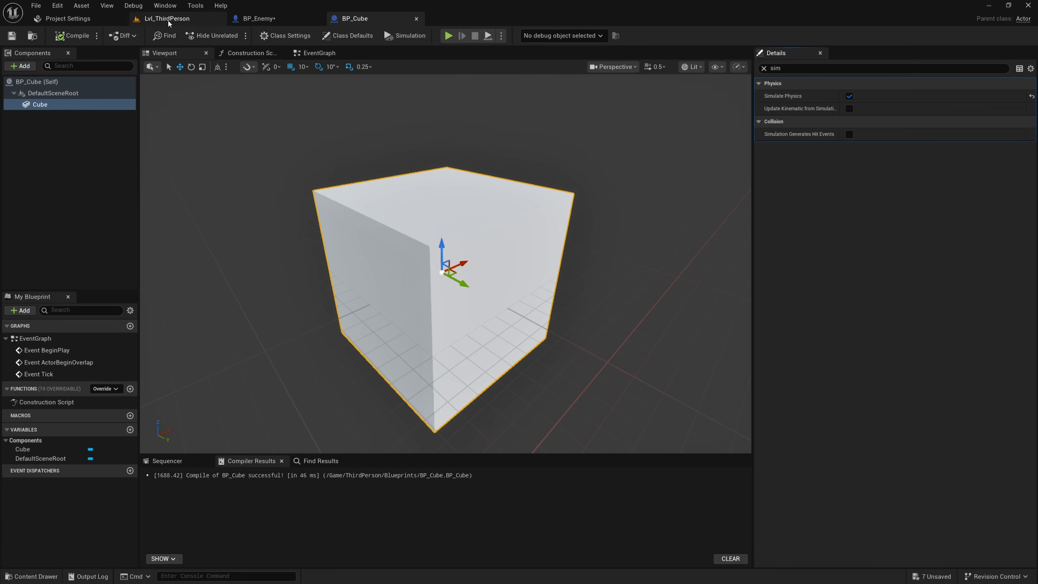
pyautogui.click(167, 17)
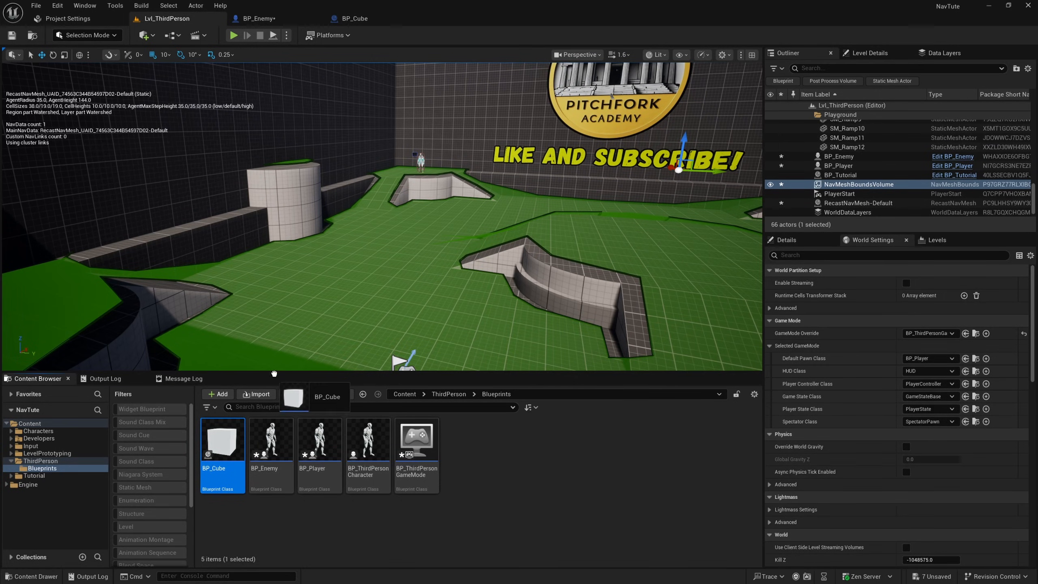
# Place a BP_Cube, stretch it into a long bar, reposition it on the floor and simulate
pyautogui.moveTo(221, 437); pyautogui.dragTo(358, 284)
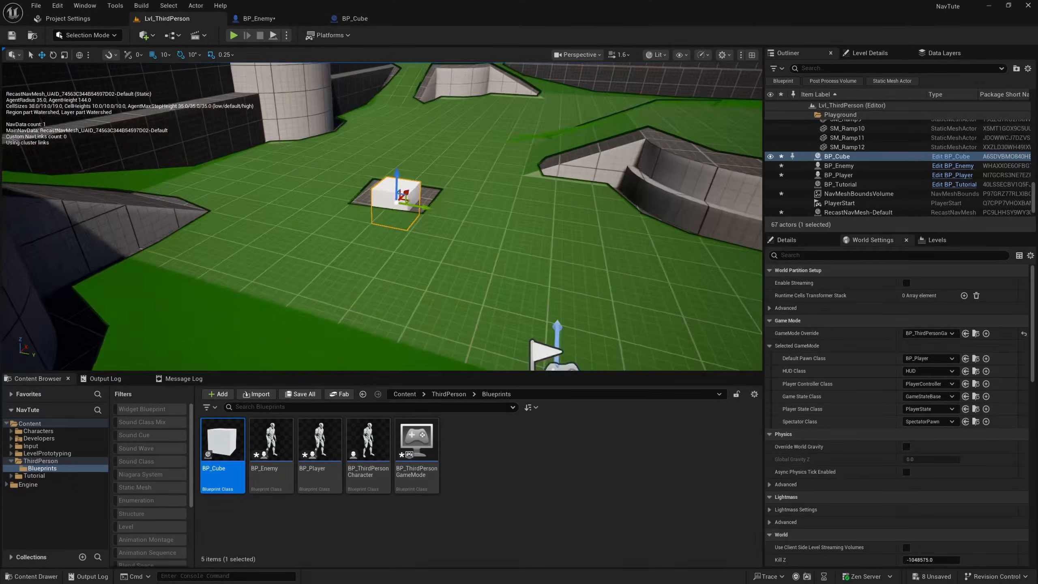
pyautogui.moveTo(398, 198); pyautogui.dragTo(383, 298)
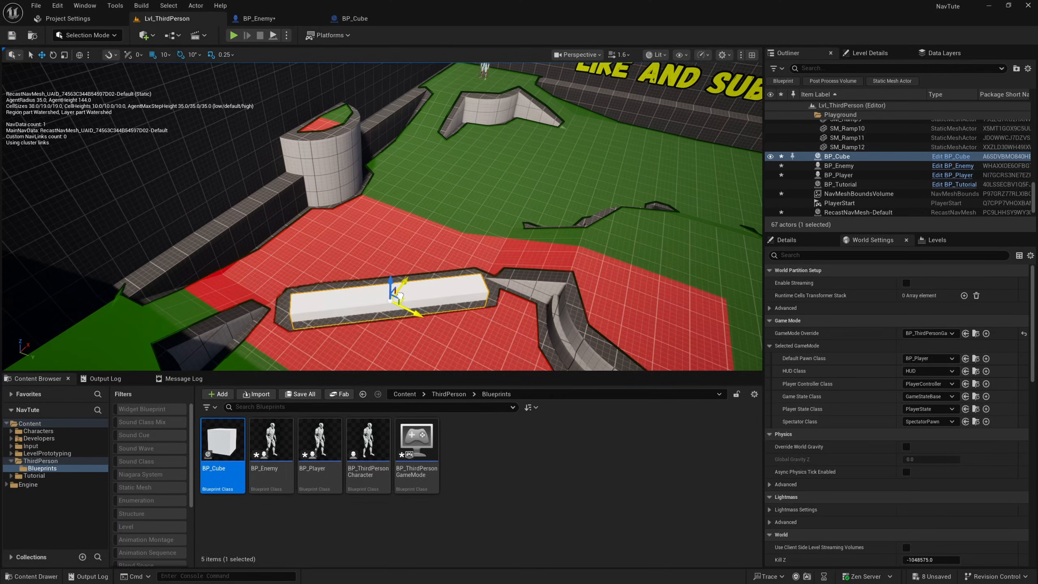
pyautogui.moveTo(396, 292); pyautogui.dragTo(391, 281)
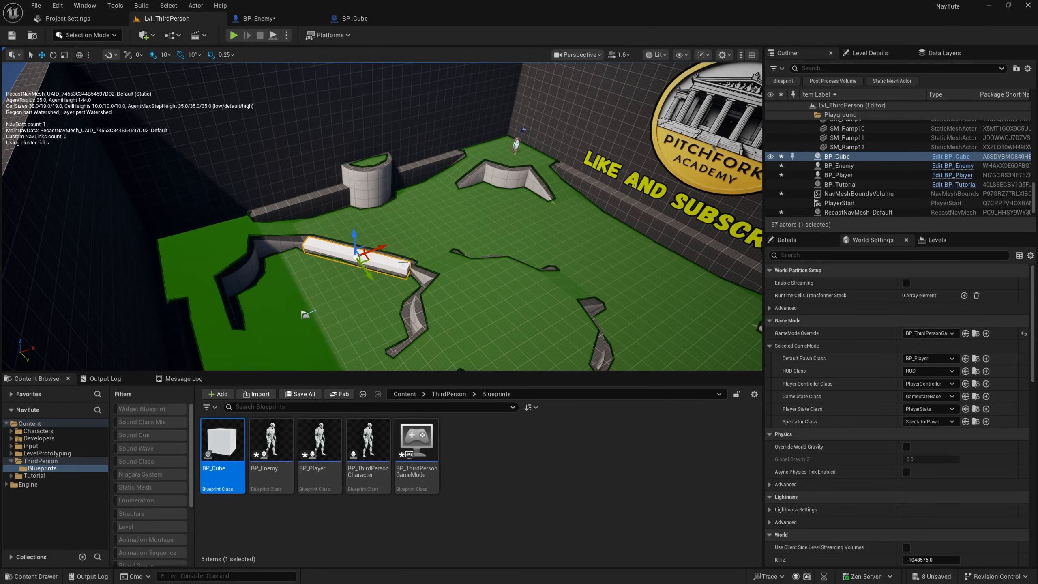
pyautogui.click(286, 35)
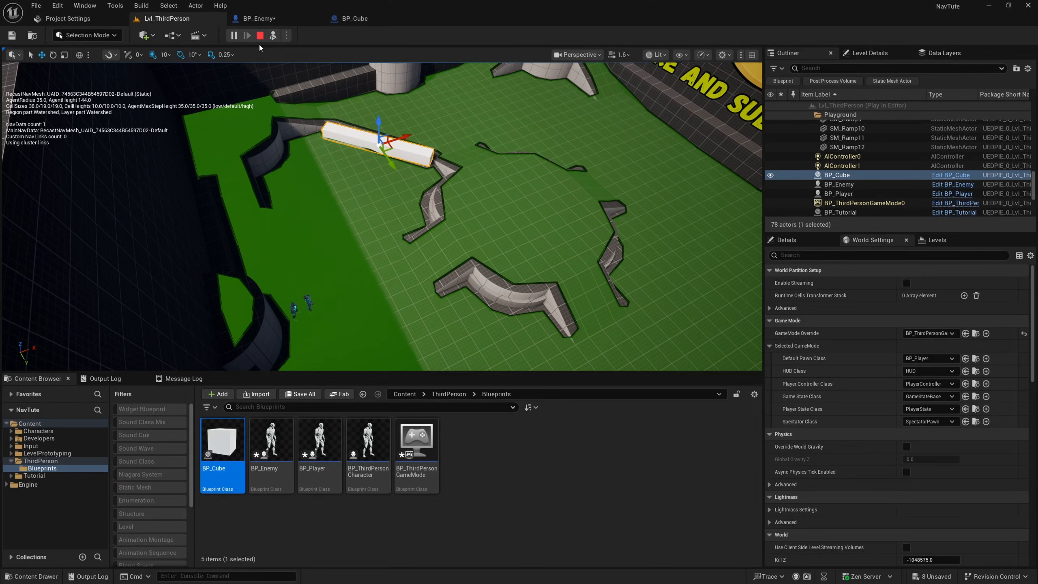
# Stop simulating, raise the BP_Cube bar above the floor, and bring up the Edit menu
pyautogui.click(260, 35)
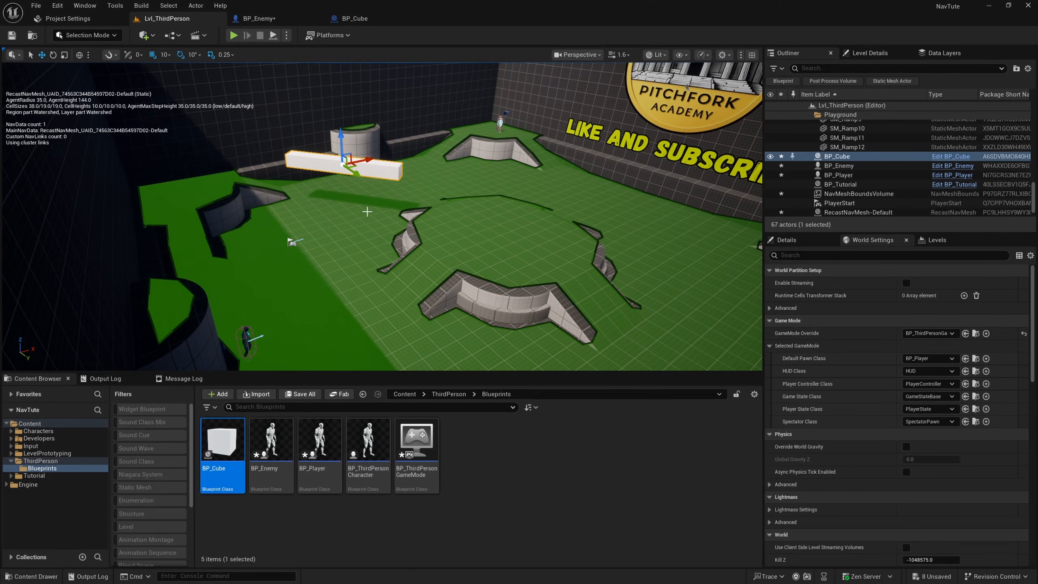
pyautogui.click(286, 35)
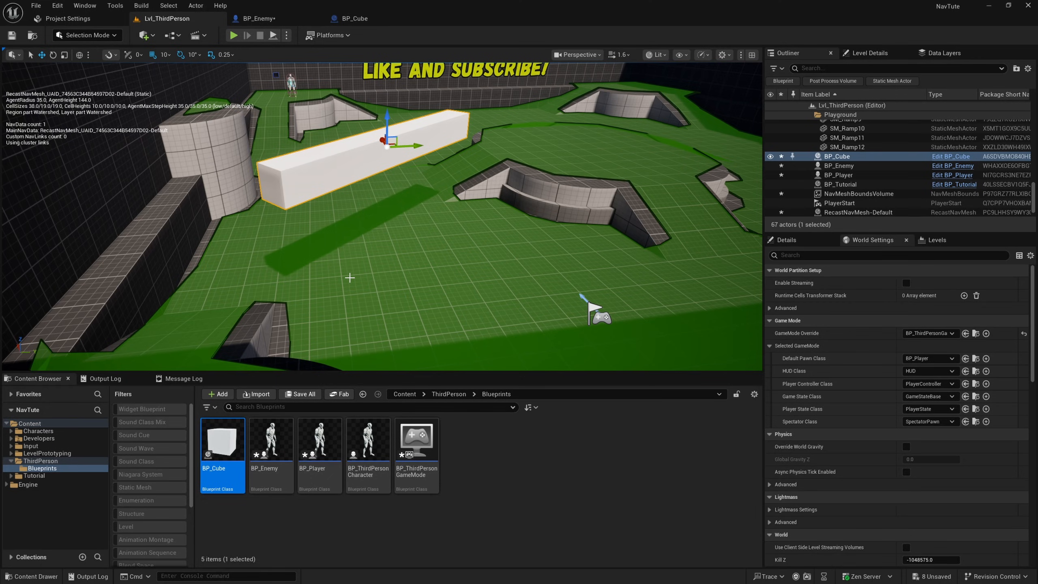
pyautogui.moveTo(405, 226)
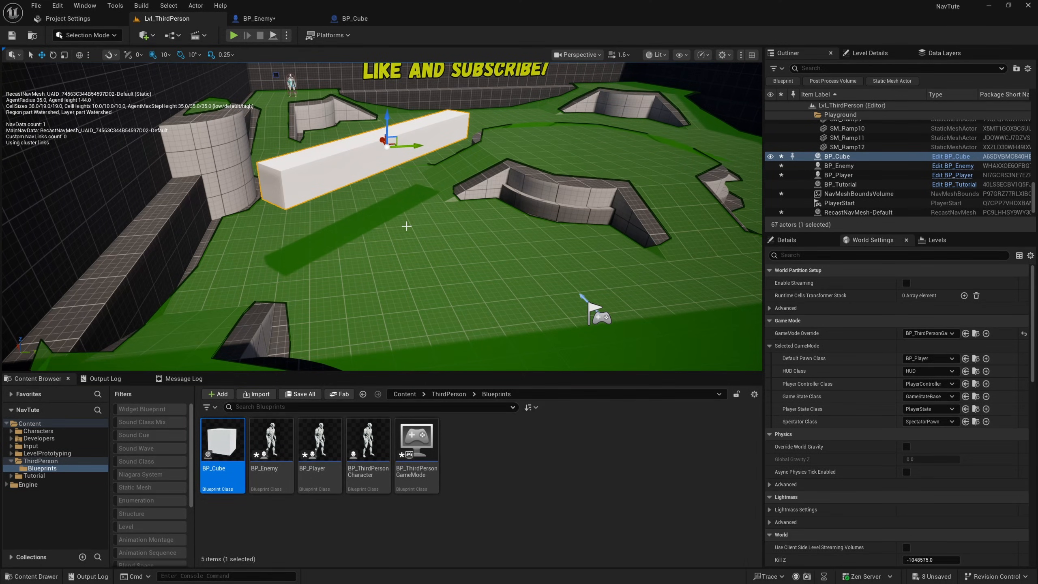
pyautogui.click(56, 5)
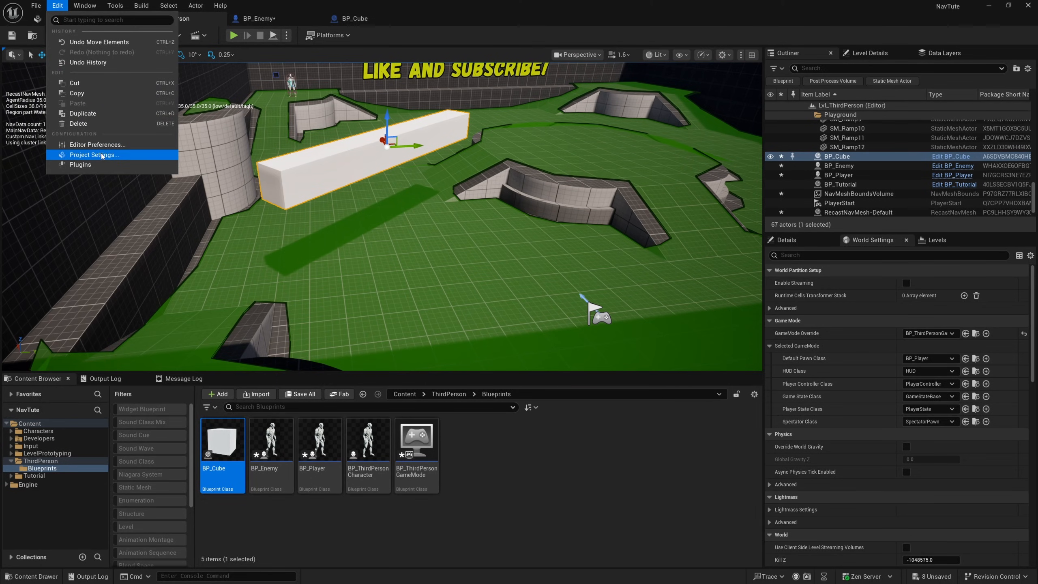
# In Project Settings, switch Navigation Mesh Runtime Generation from Static to Dynamic
pyautogui.click(94, 154)
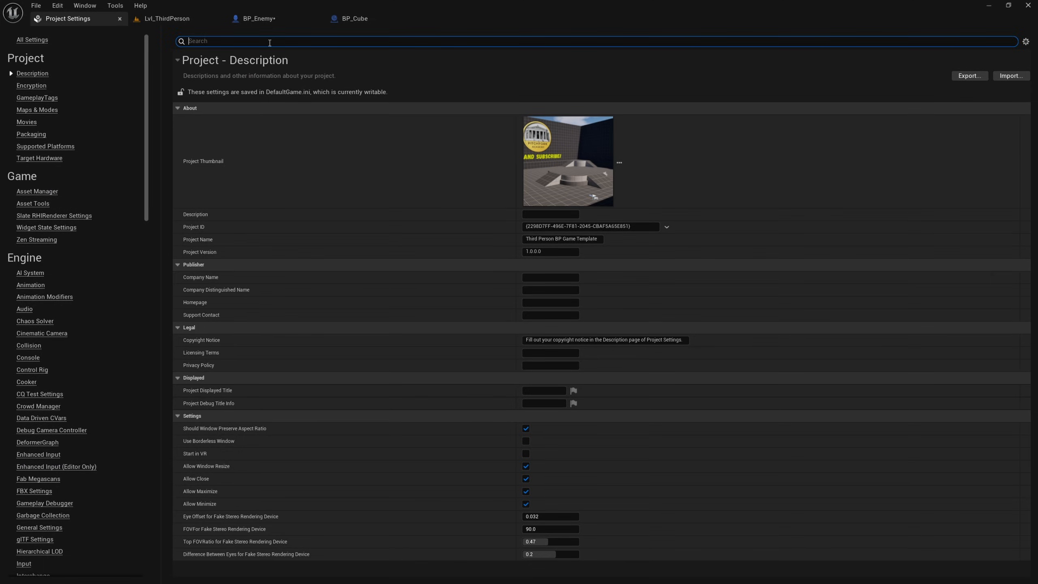
pyautogui.write('runtime gen')
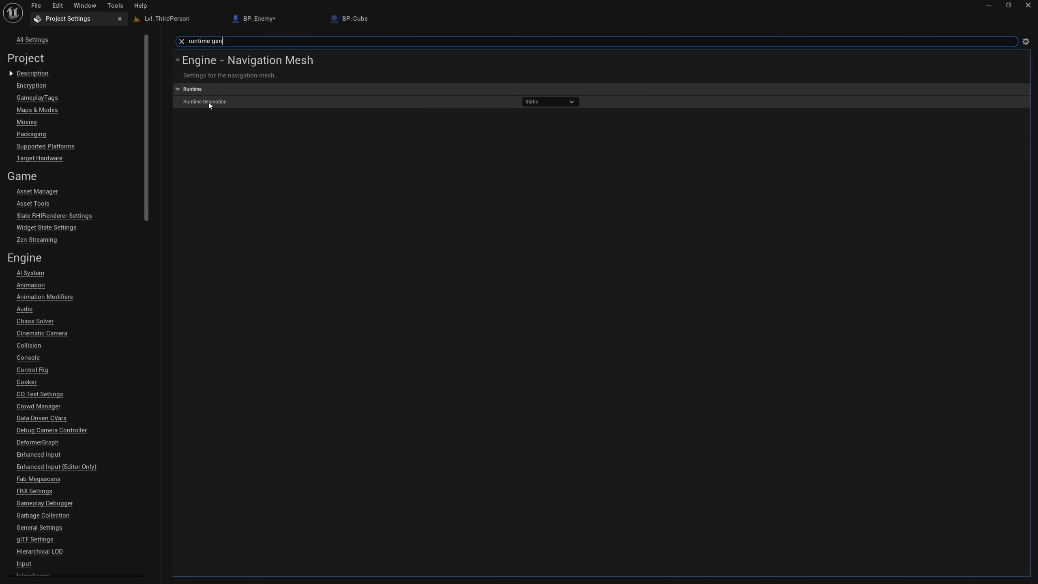
pyautogui.moveTo(290, 95)
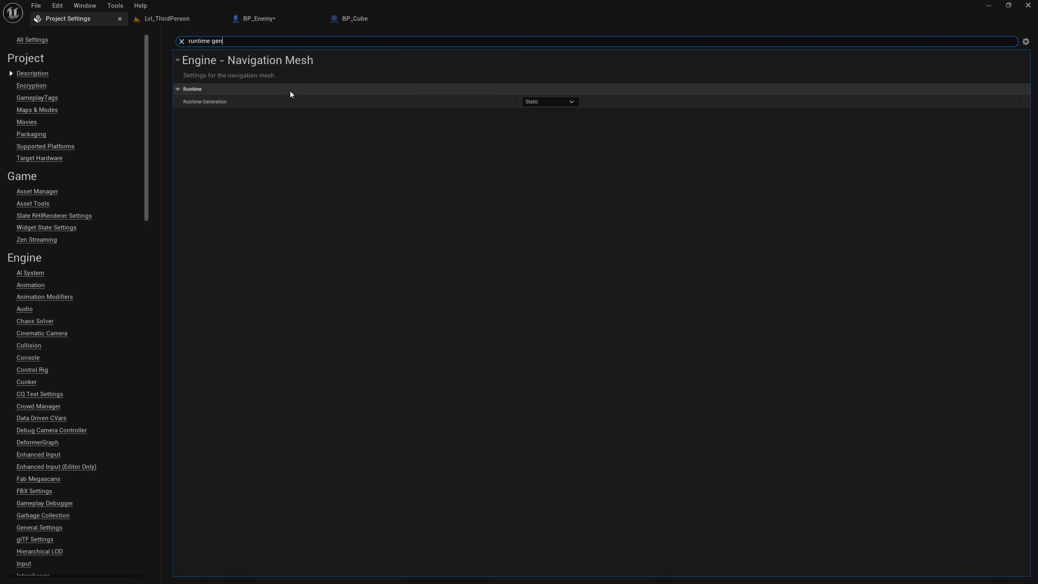
pyautogui.click(550, 101)
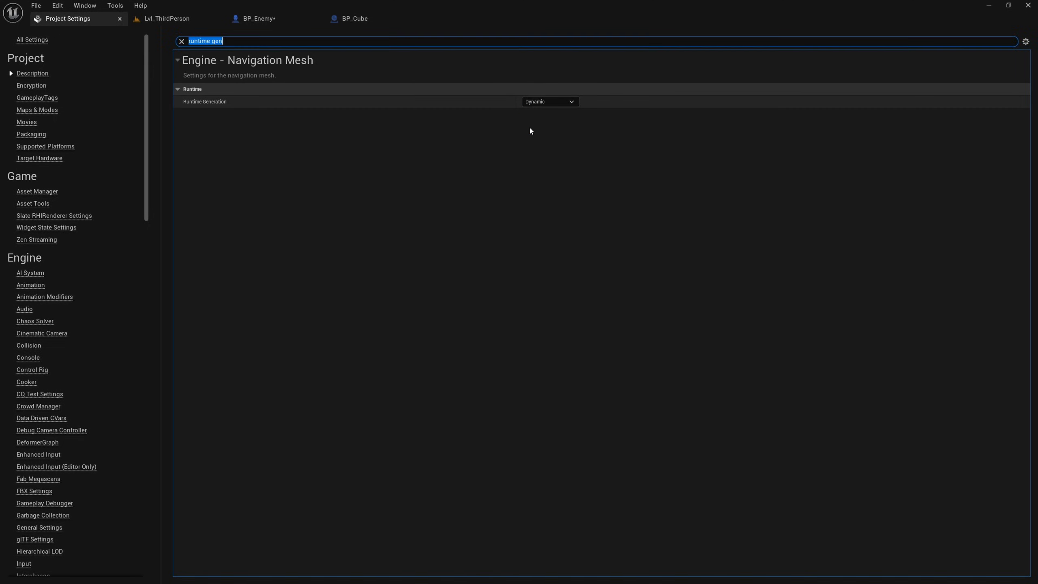
pyautogui.moveTo(189, 36)
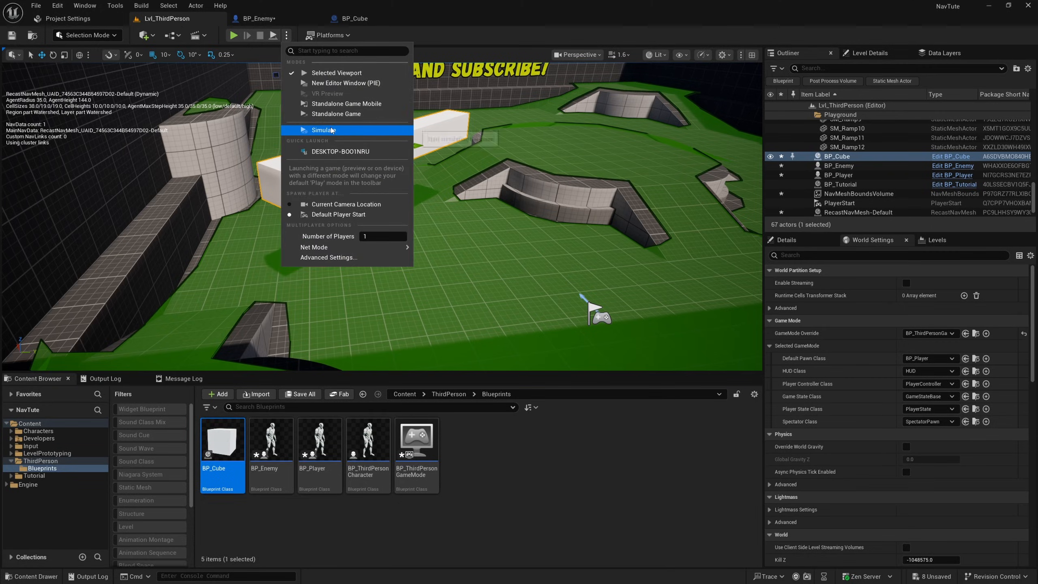
# Simulate repeatedly with the shrunken cube on the floor so the navmesh carves around it
pyautogui.click(324, 130)
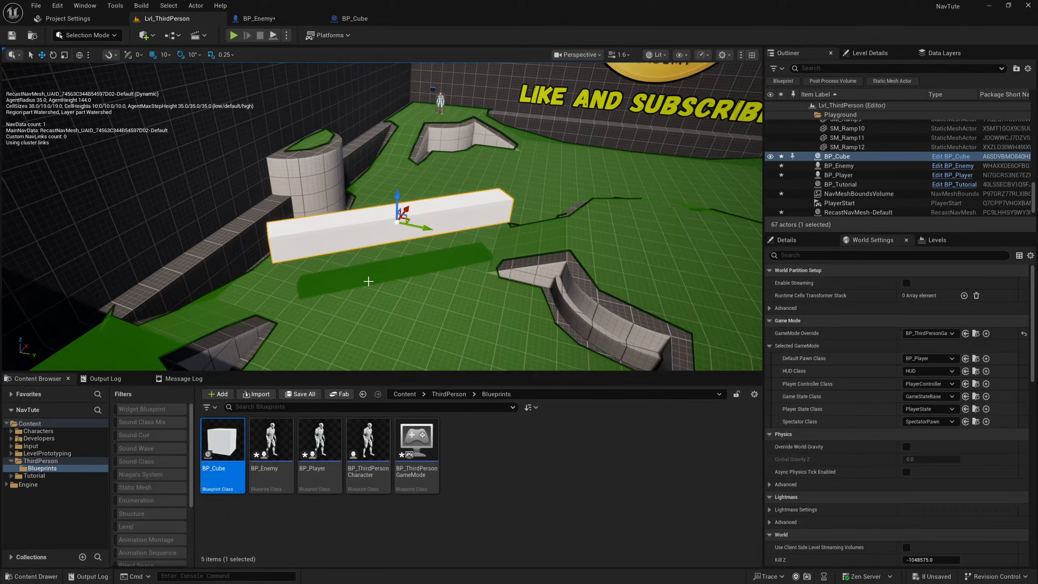
pyautogui.moveTo(422, 311)
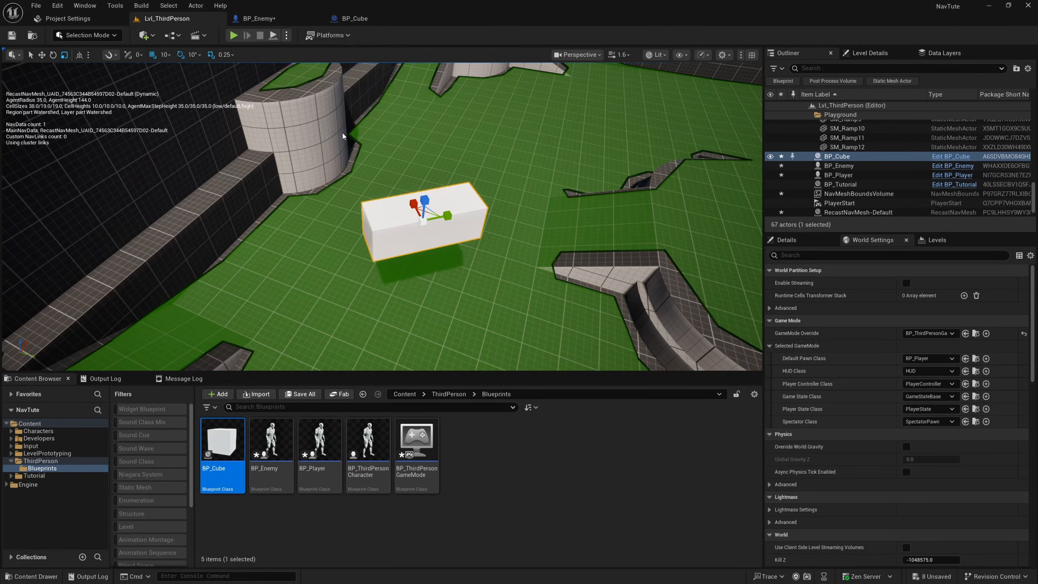
pyautogui.click(232, 35)
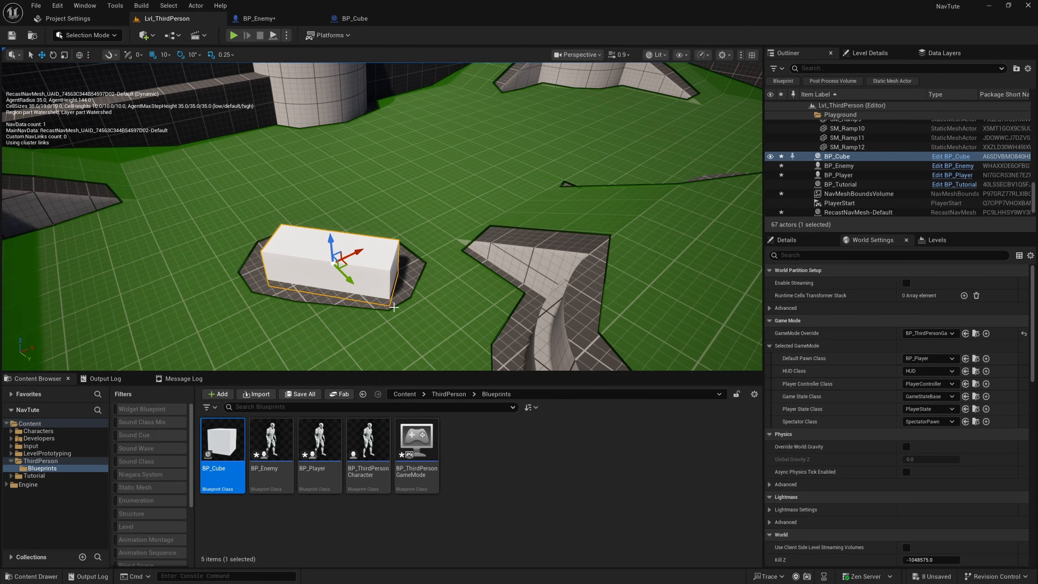
pyautogui.moveTo(385, 254)
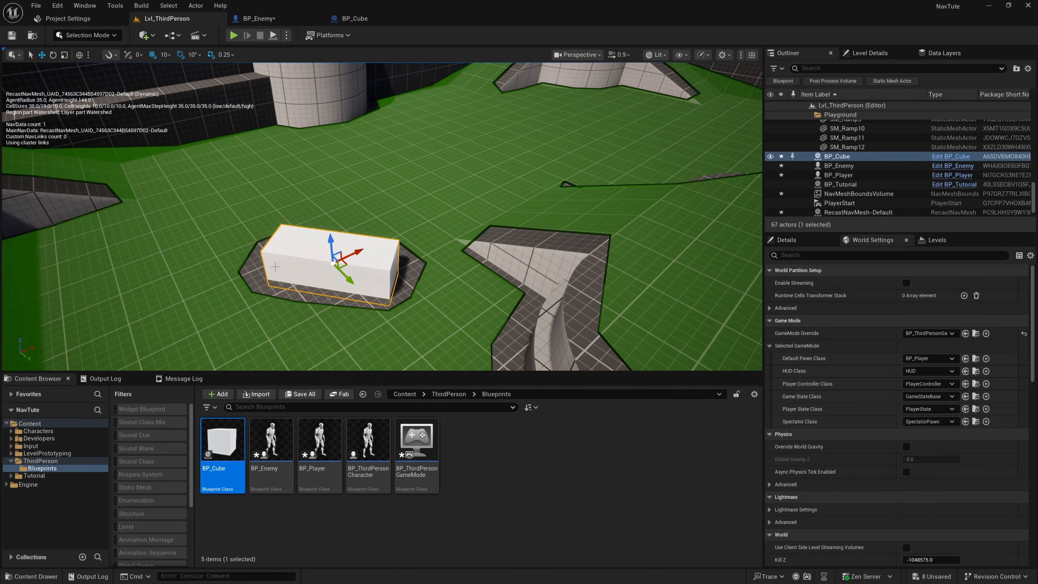
pyautogui.moveTo(395, 275)
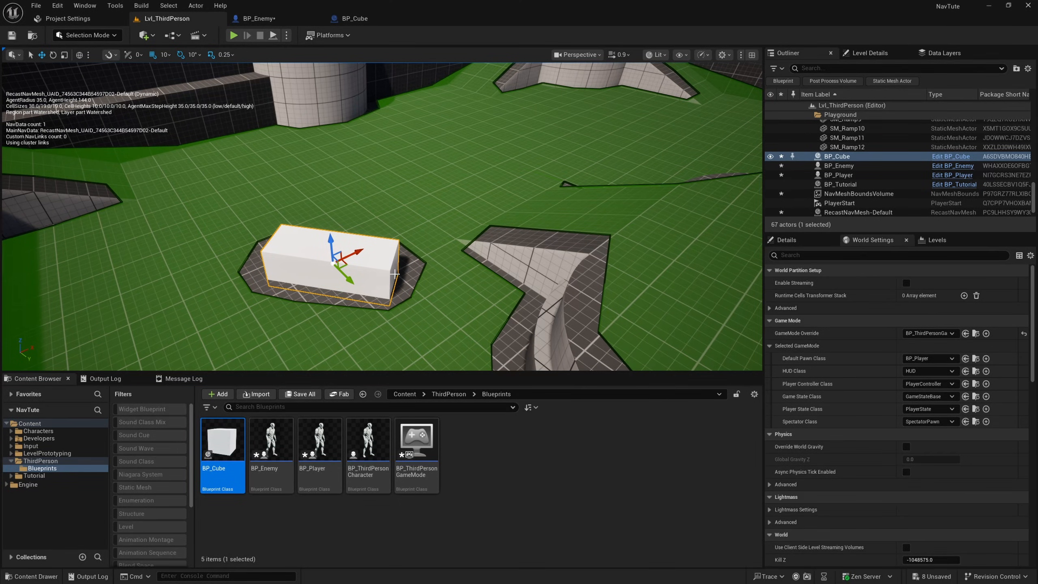
pyautogui.moveTo(380, 257)
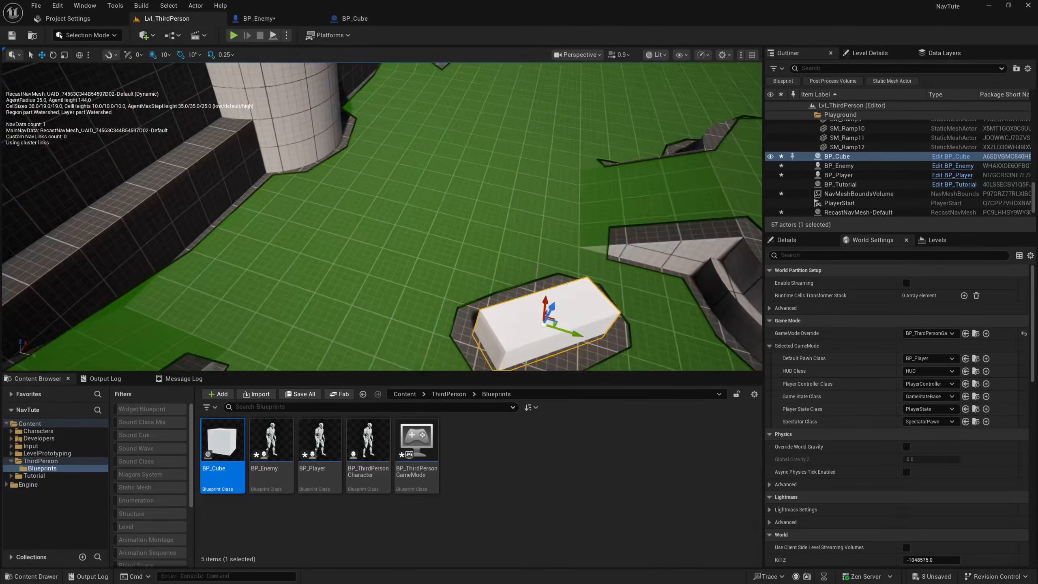
pyautogui.click(286, 35)
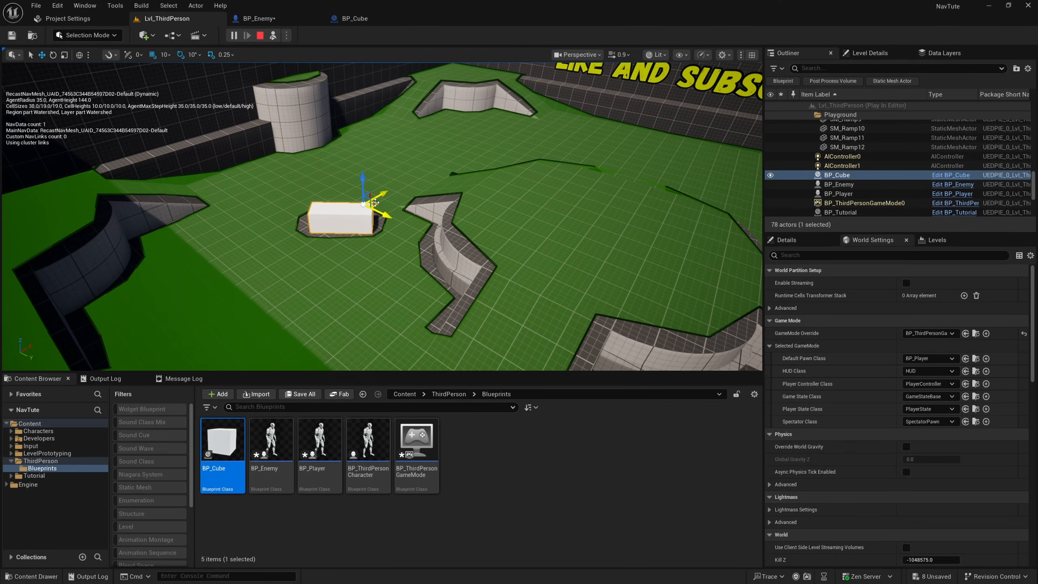
pyautogui.click(260, 35)
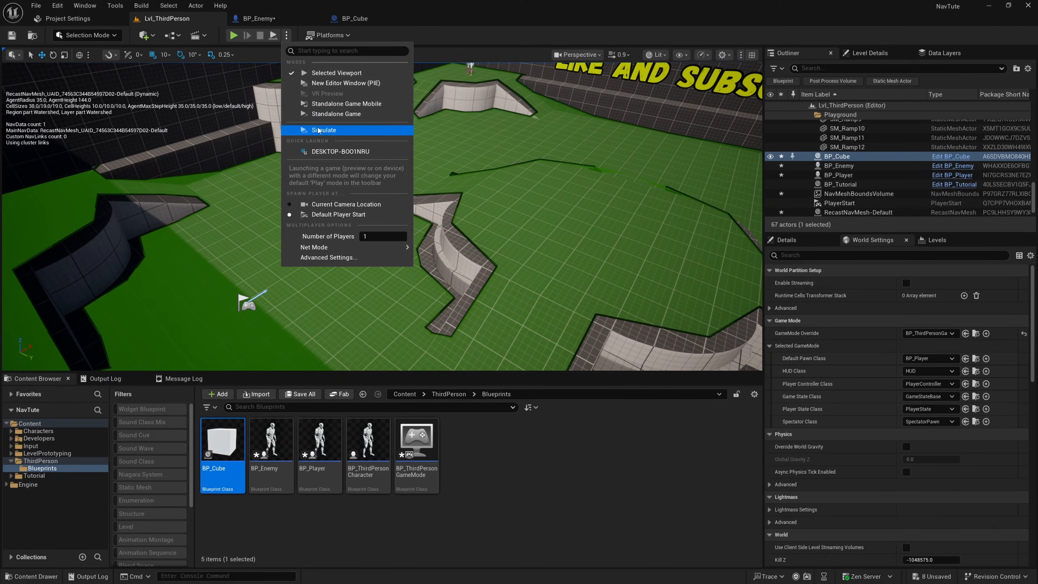
pyautogui.click(325, 130)
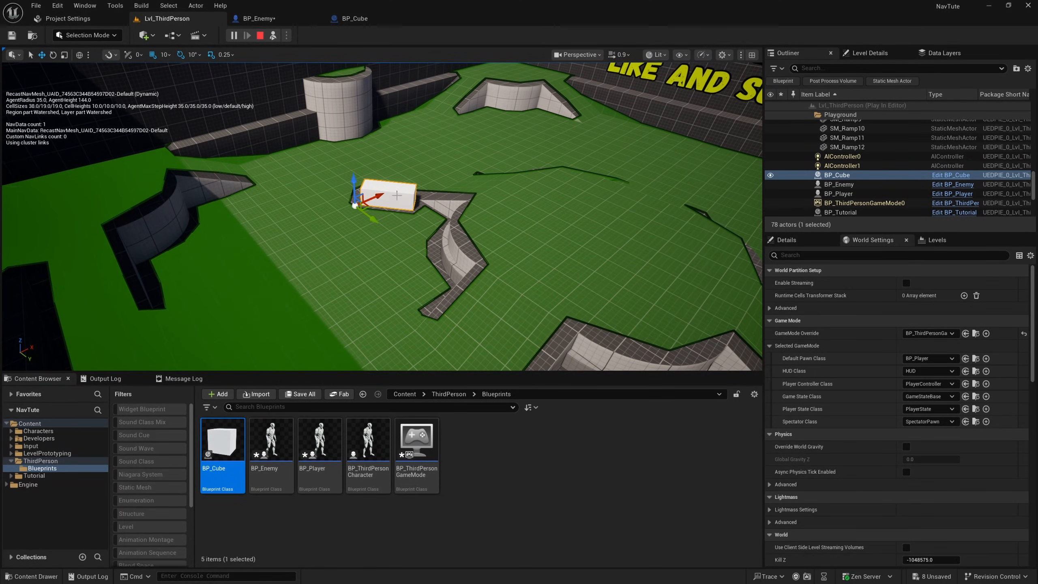
pyautogui.click(260, 35)
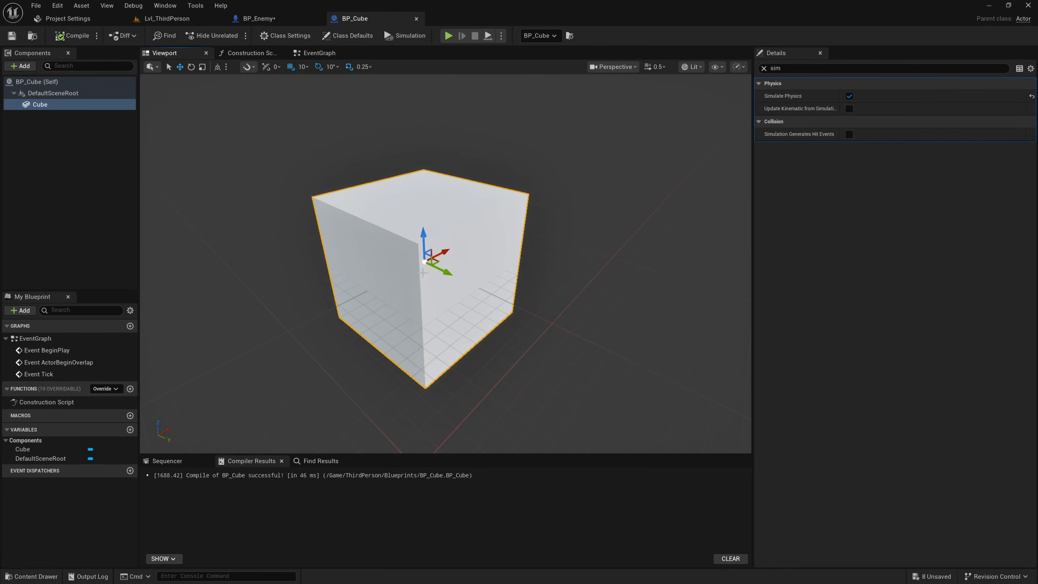
pyautogui.moveTo(462, 187)
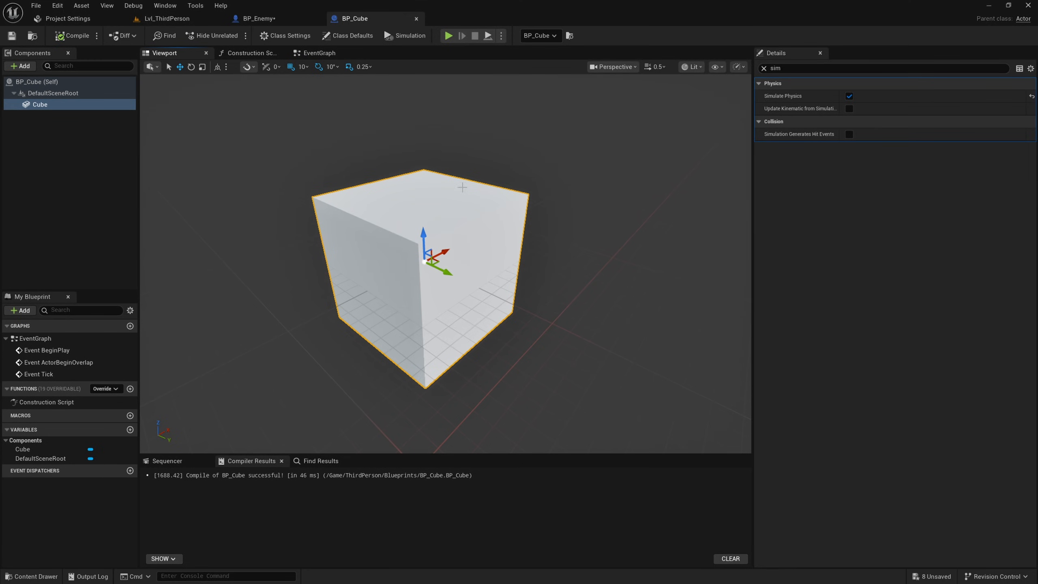
pyautogui.moveTo(348, 317)
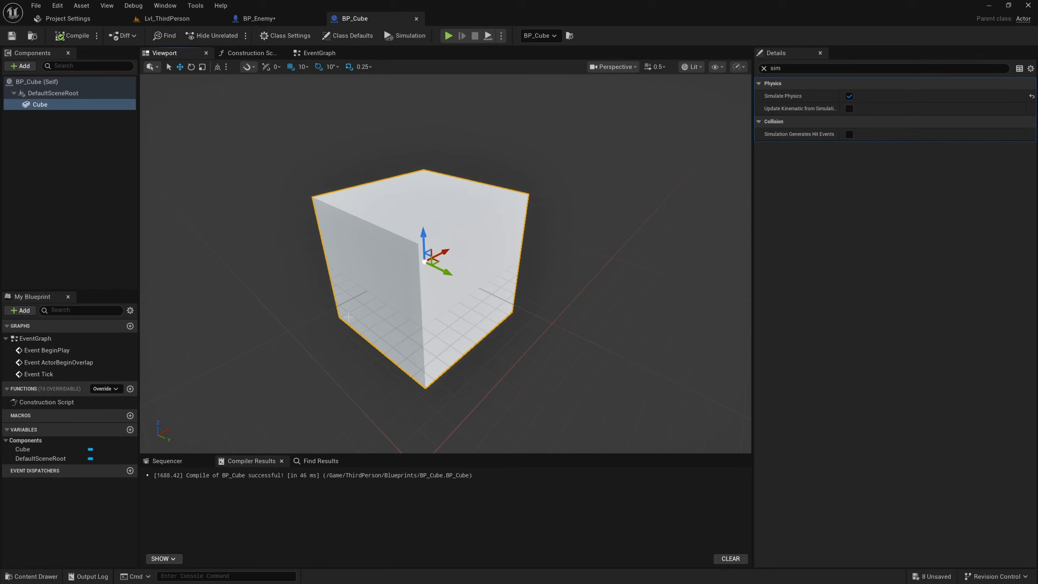
pyautogui.moveTo(21, 65)
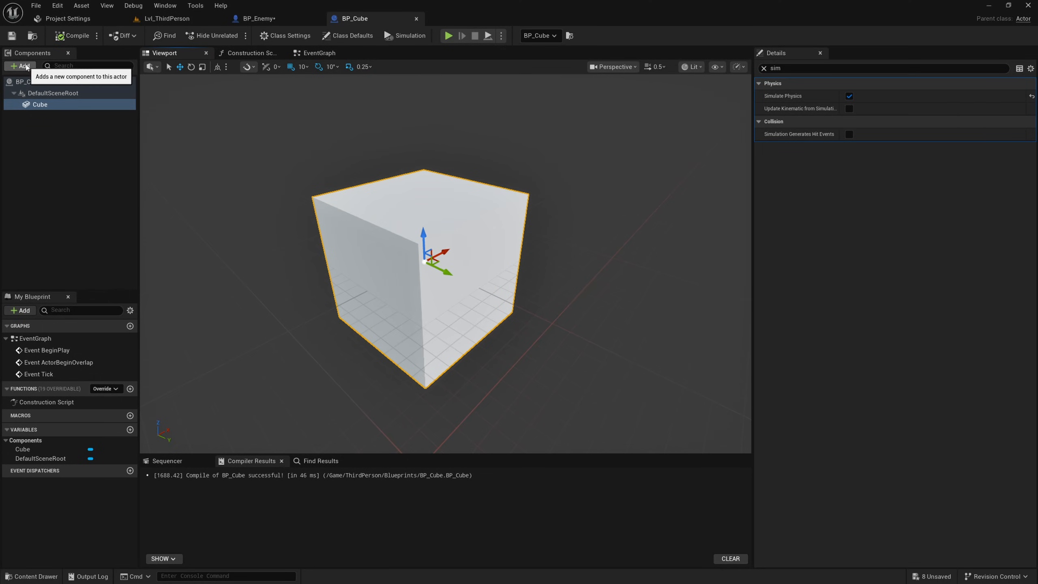
# Add a Box collision to BP_Cube marked as a Dynamic Obstacle, then return to the level
pyautogui.click(20, 66)
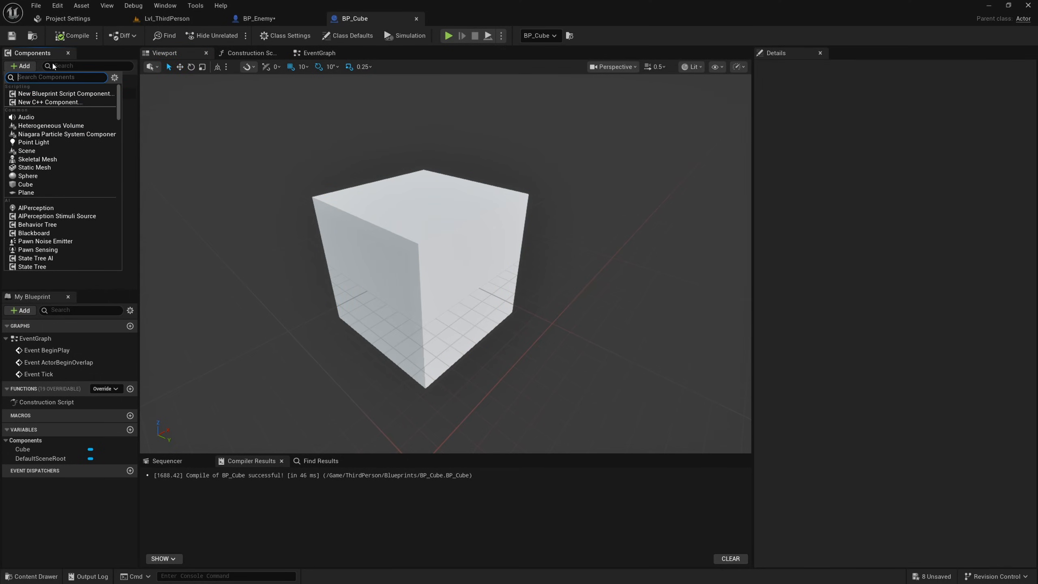
pyautogui.write('box')
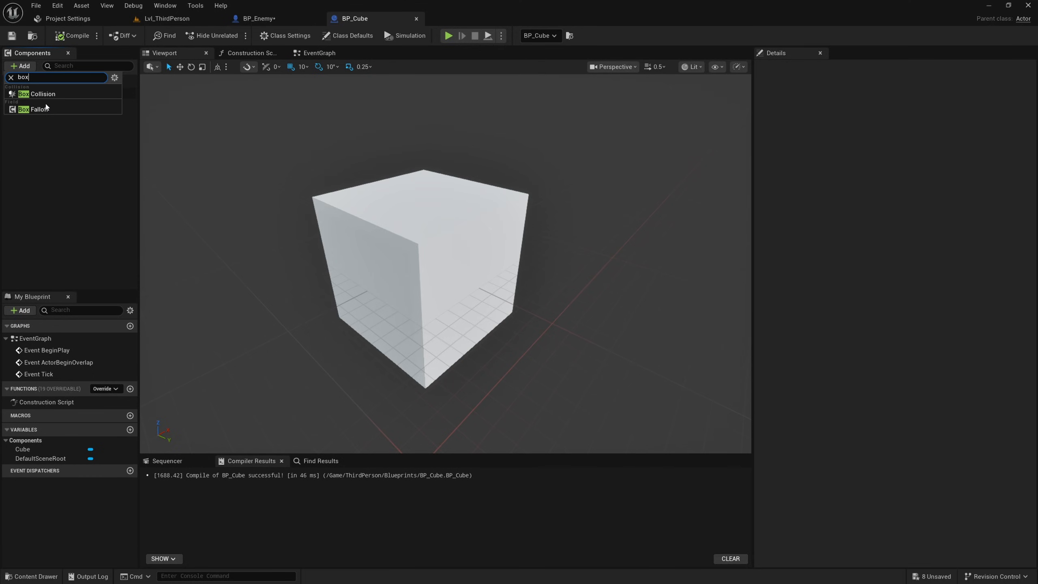
pyautogui.click(42, 93)
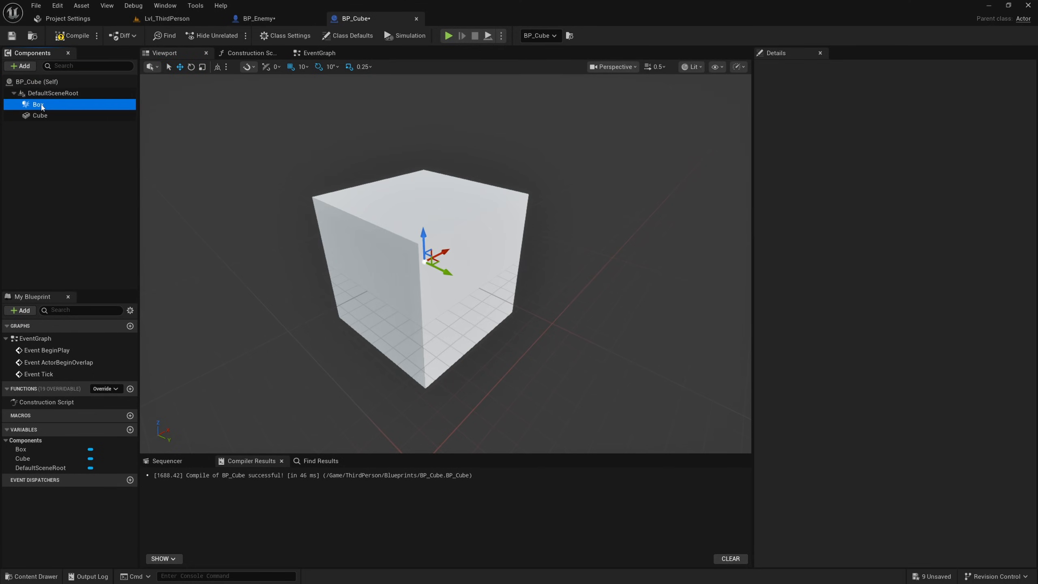
pyautogui.write('sim')
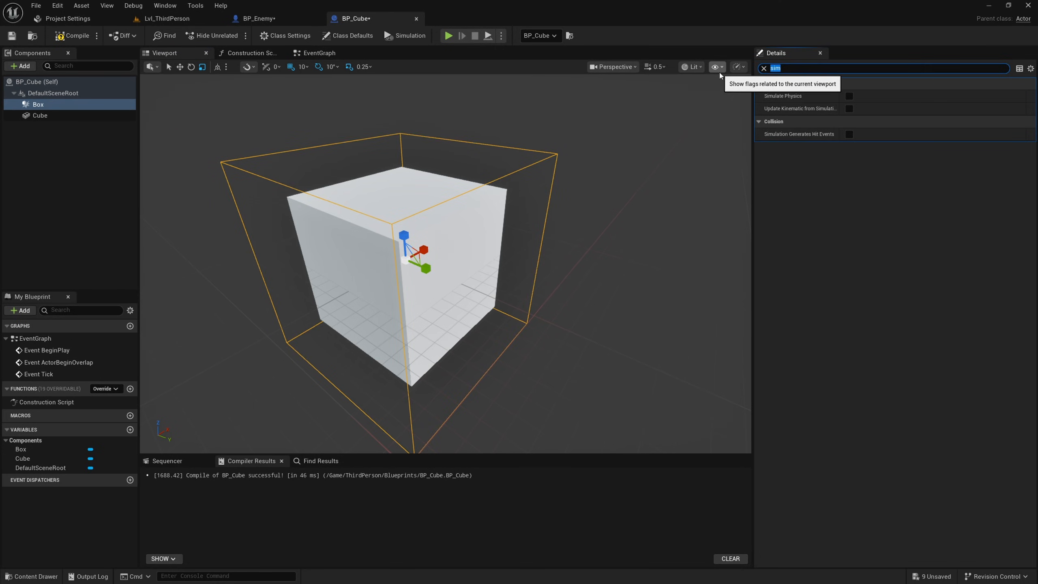
pyautogui.write('nav')
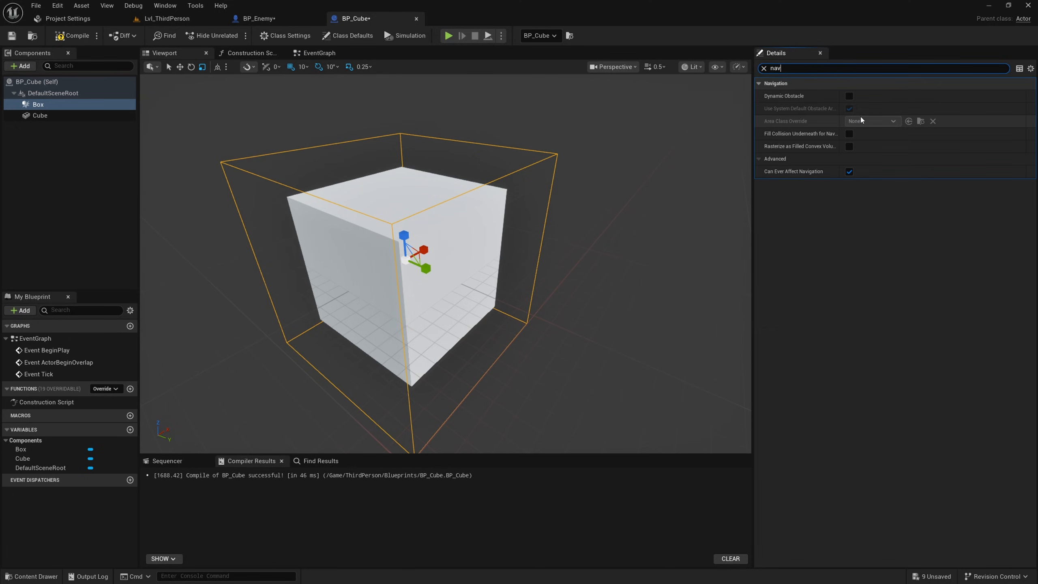
pyautogui.moveTo(784, 96)
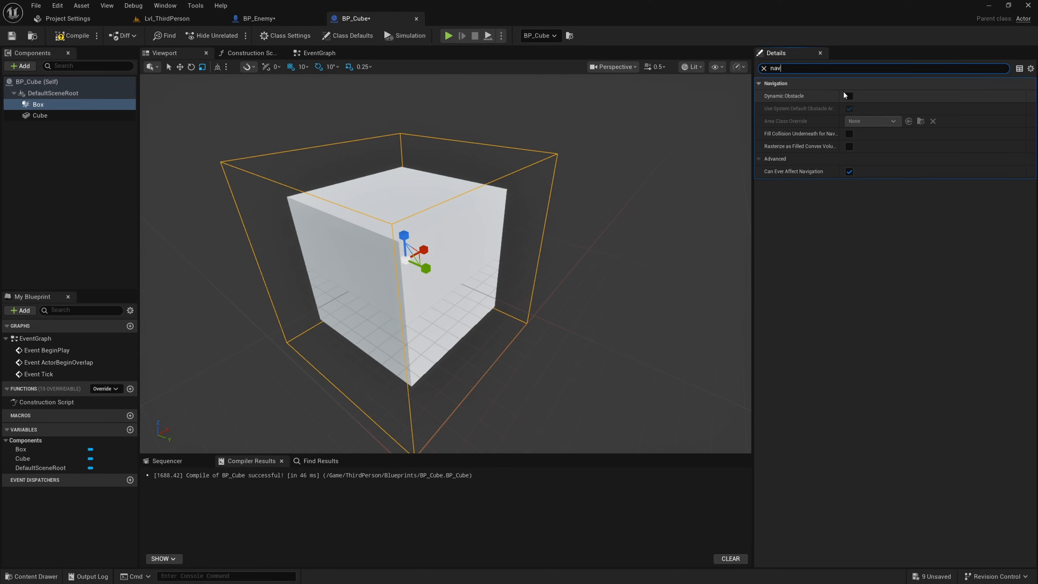
pyautogui.click(848, 96)
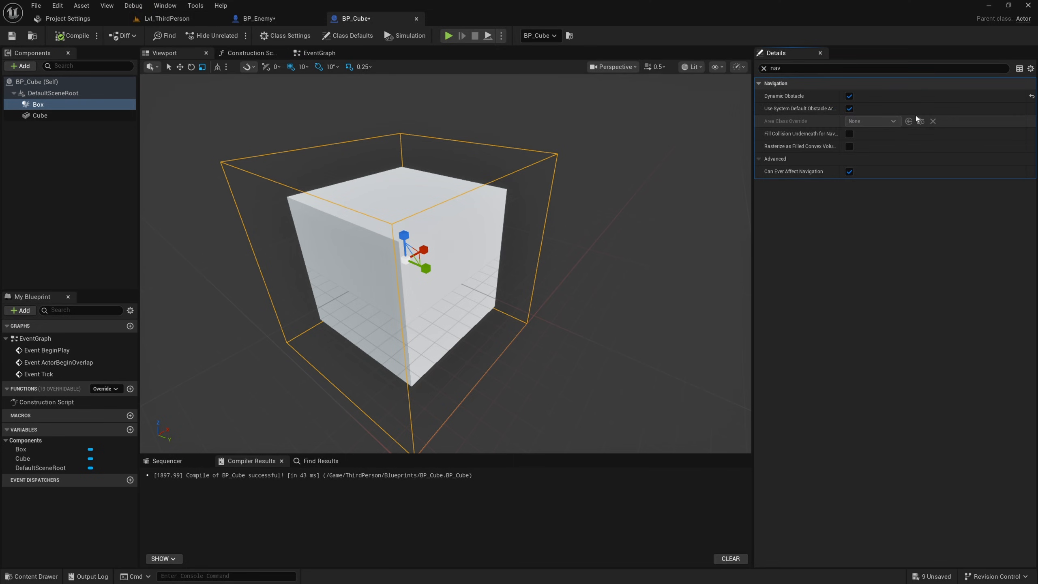
pyautogui.click(168, 18)
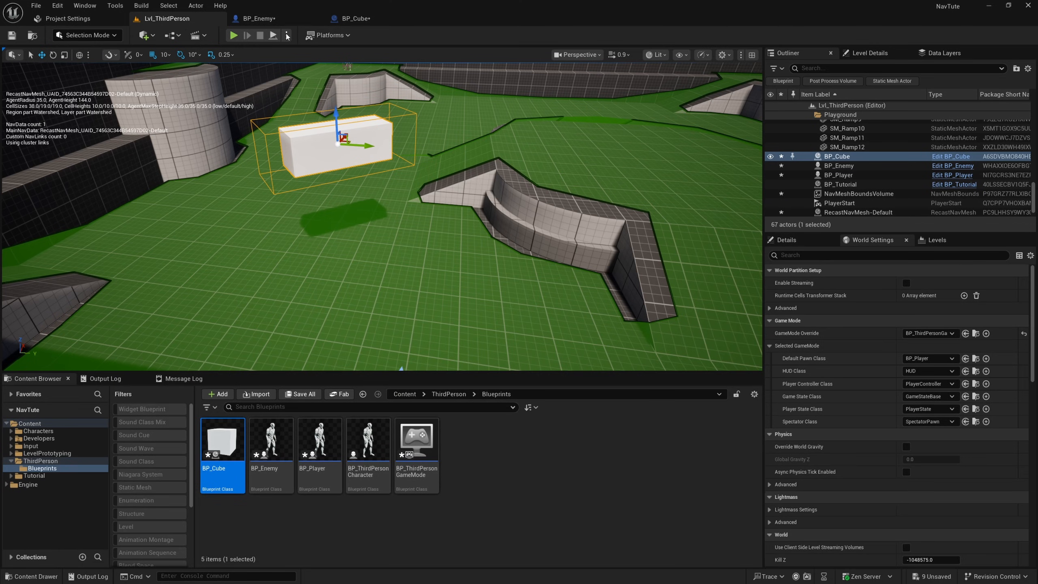
# Play the level and look around the cube's orange obstacle area in the navmesh
pyautogui.click(231, 35)
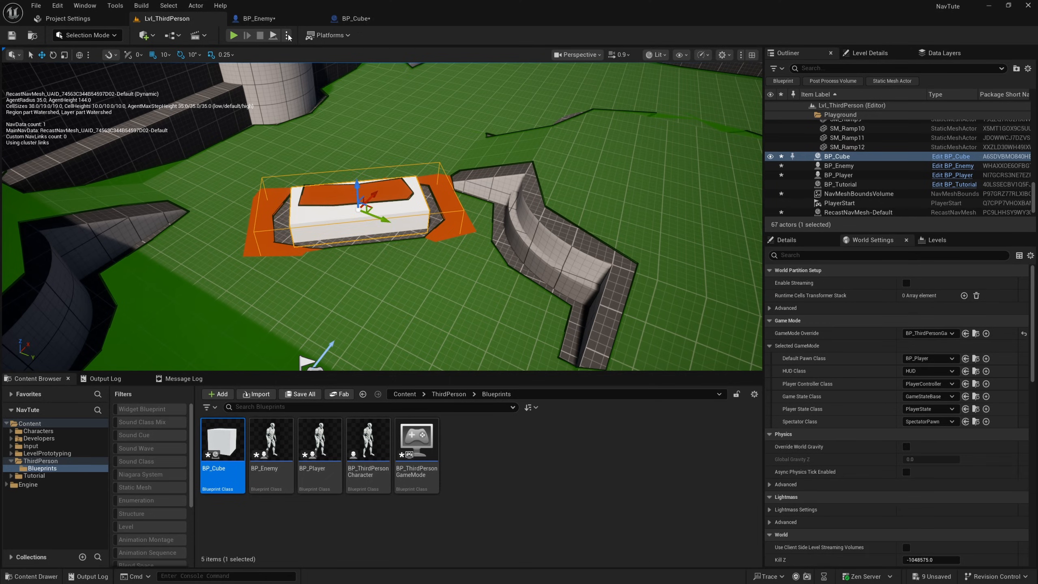
pyautogui.click(232, 35)
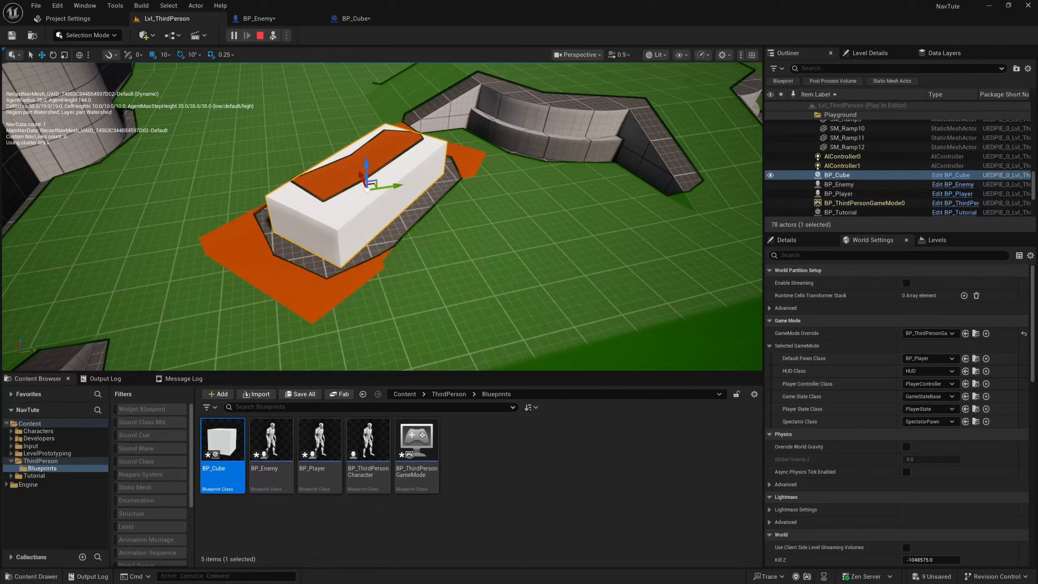
pyautogui.moveTo(398, 199); pyautogui.dragTo(410, 178)
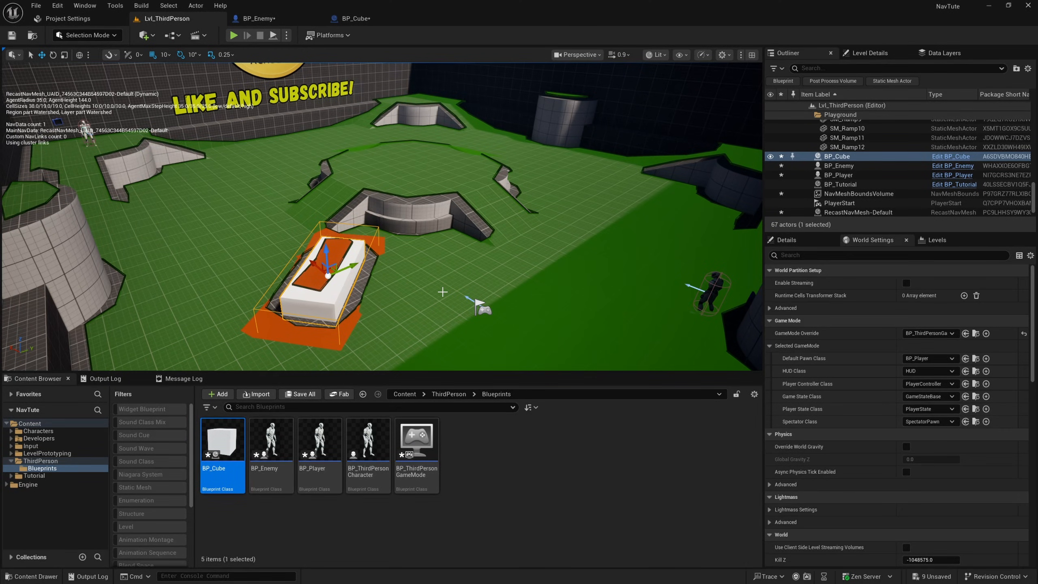
pyautogui.moveTo(413, 295)
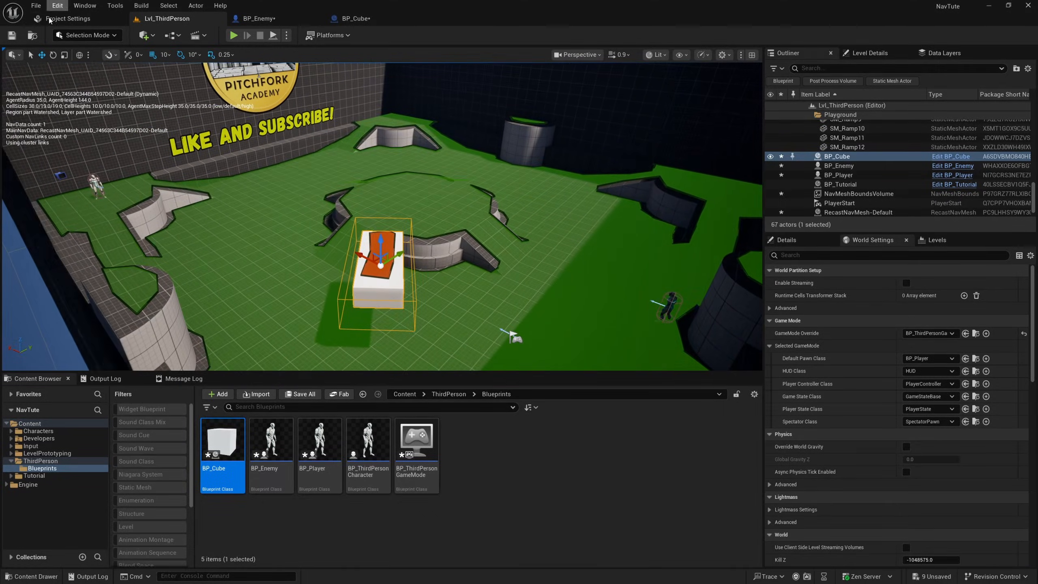
# In Project Settings, enable Generate Navigation Only Around Navigation Invokers
pyautogui.click(67, 17)
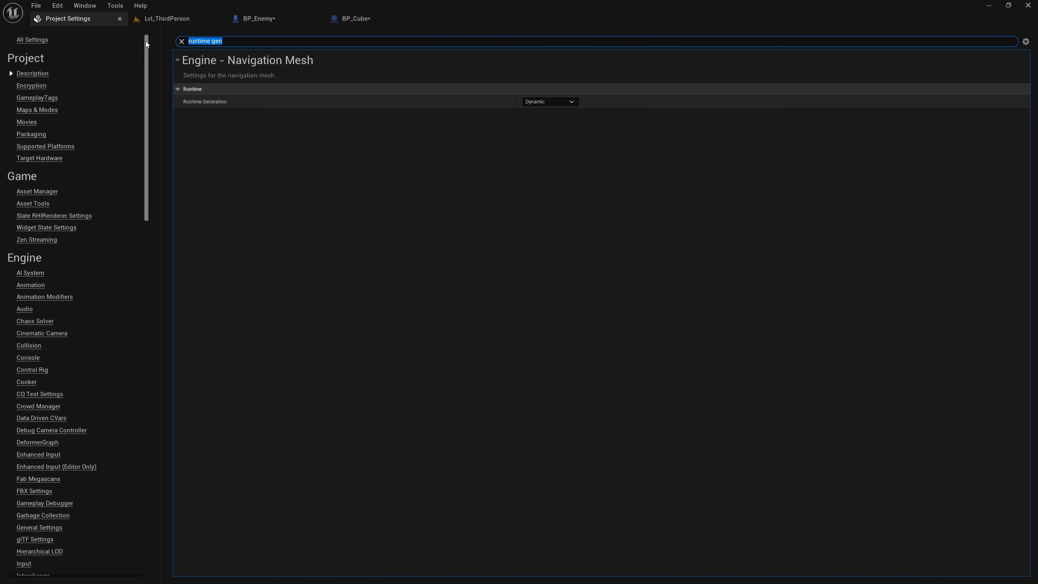
pyautogui.write('inc')
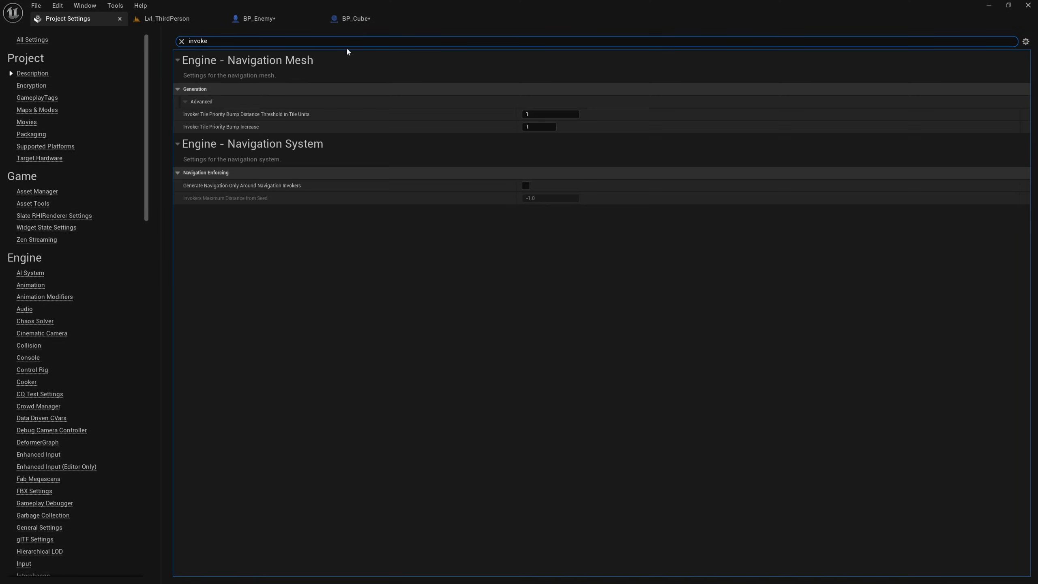
pyautogui.moveTo(241, 185)
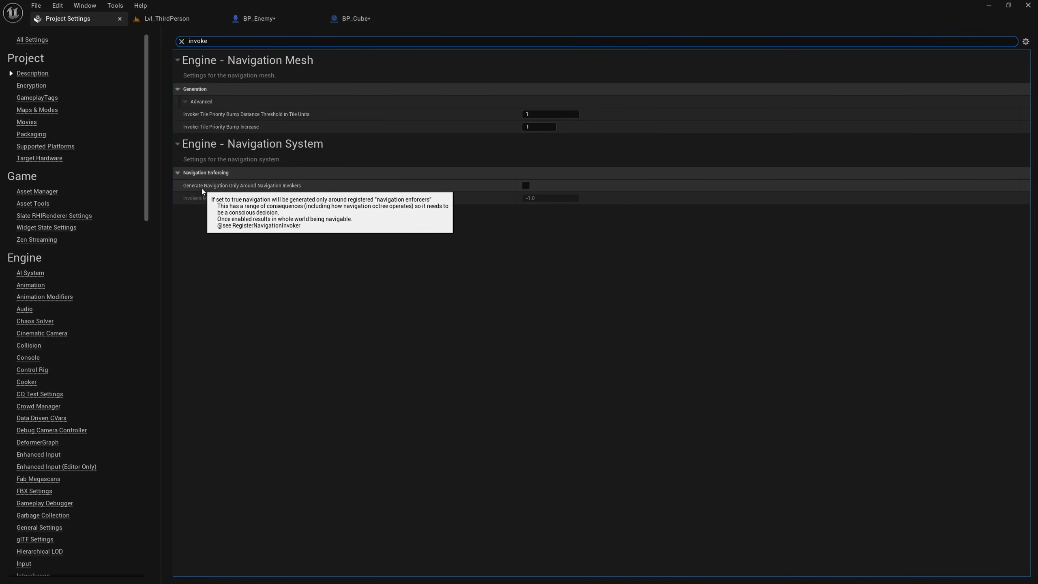
pyautogui.moveTo(236, 189)
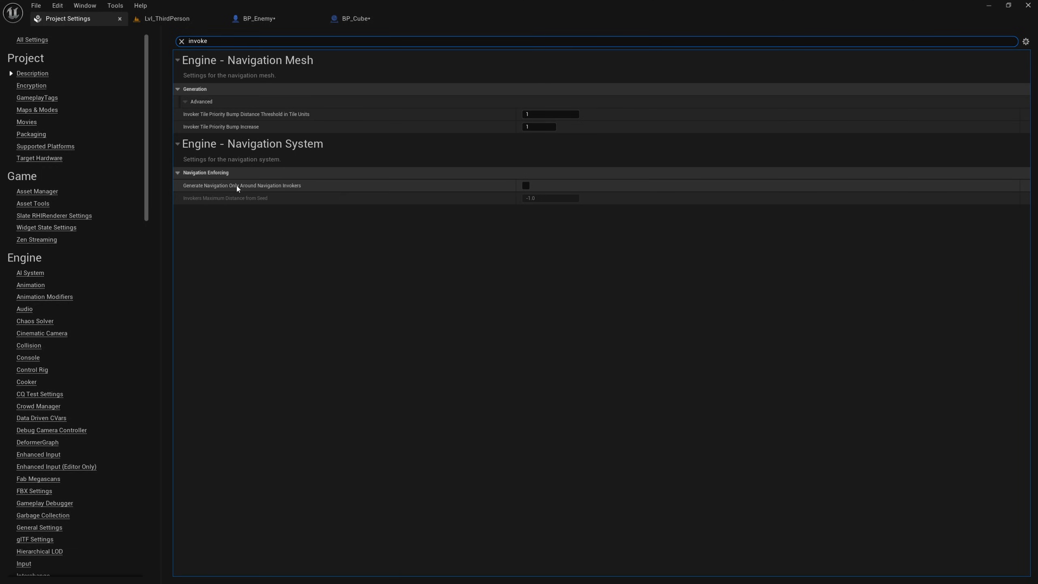
pyautogui.moveTo(215, 189)
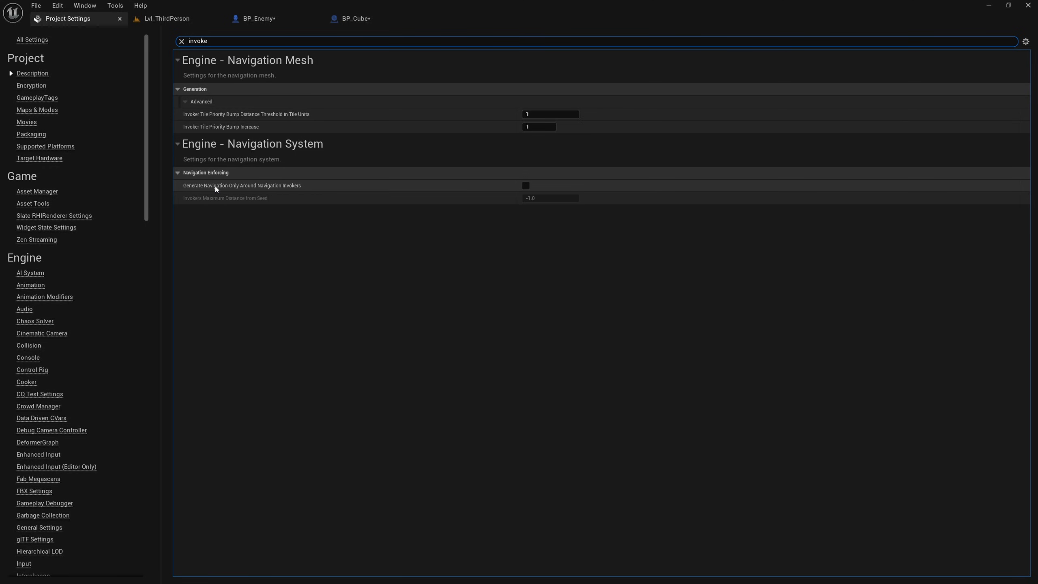
pyautogui.moveTo(215, 189)
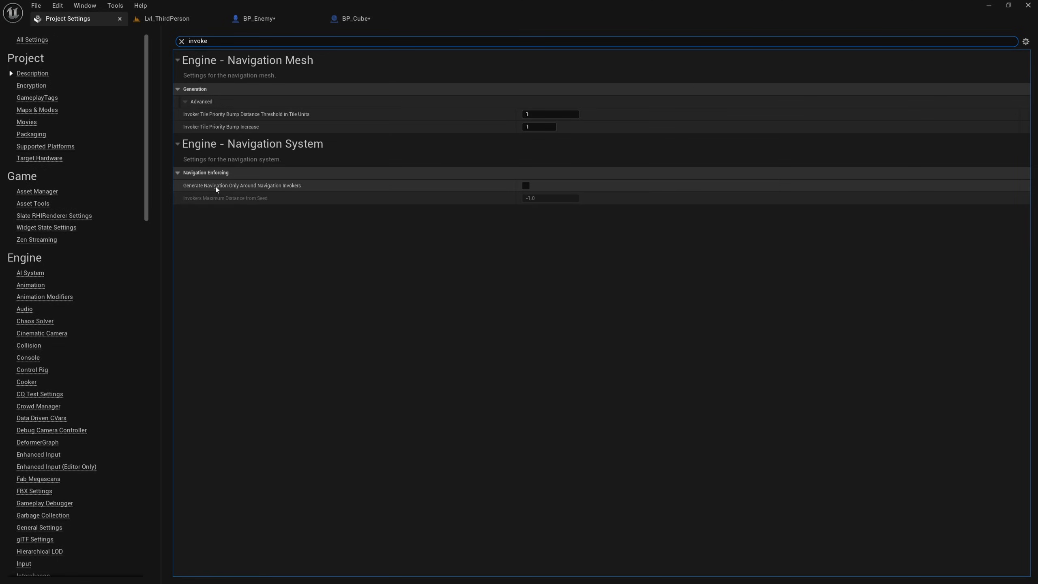
pyautogui.moveTo(234, 187)
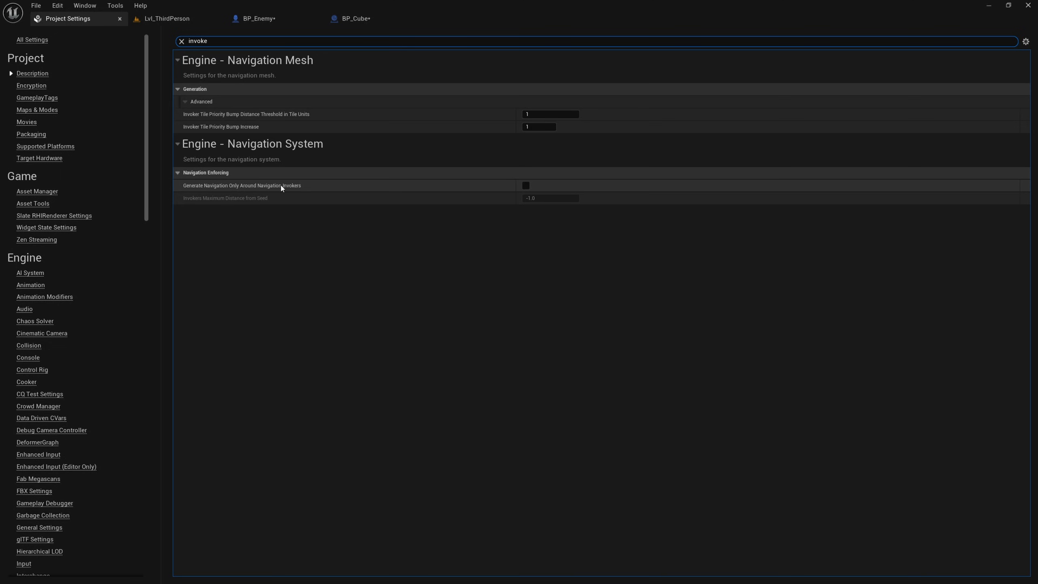
pyautogui.moveTo(283, 193)
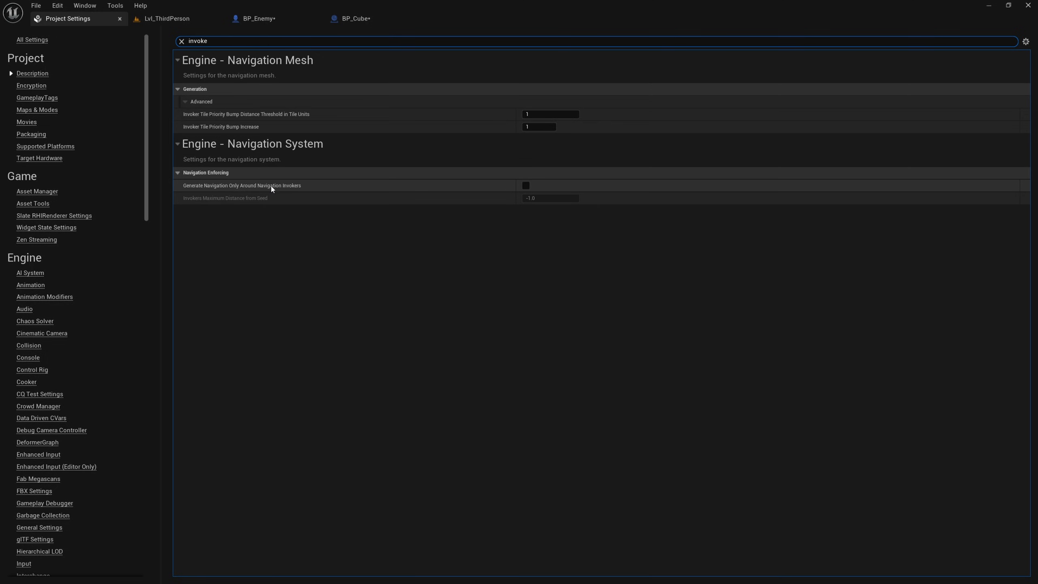
pyautogui.click(525, 186)
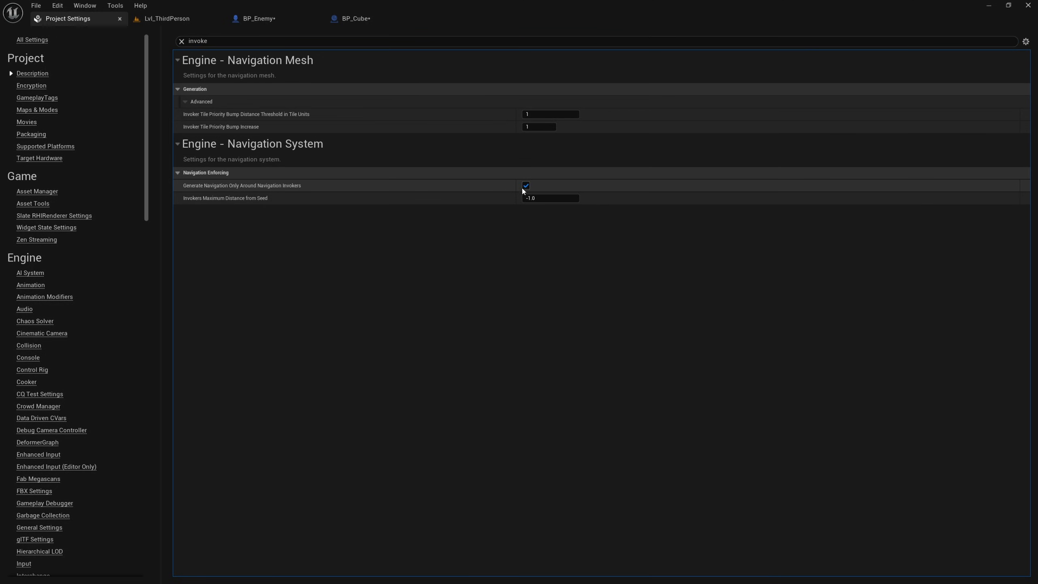
pyautogui.moveTo(167, 19)
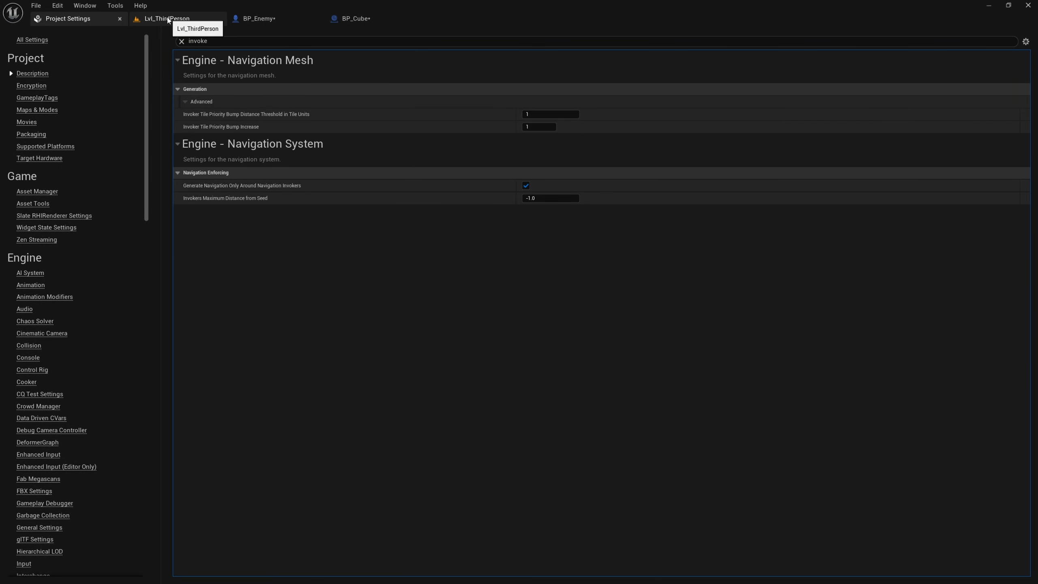
# View the now navmesh-free level, select BP_Enemy, and edit BP_ThirdPersonCharacter
pyautogui.click(165, 18)
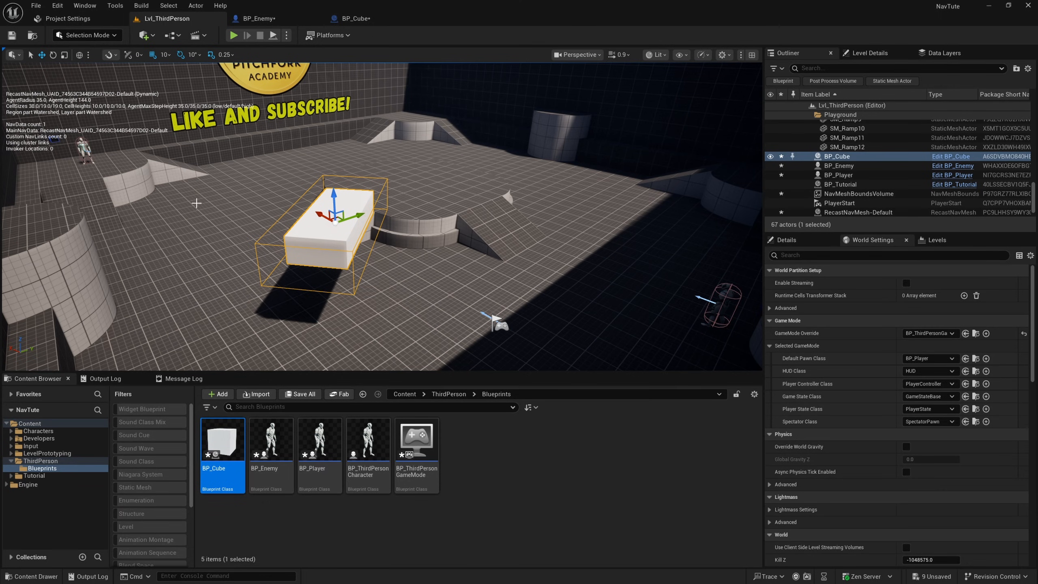
pyautogui.moveTo(492, 235)
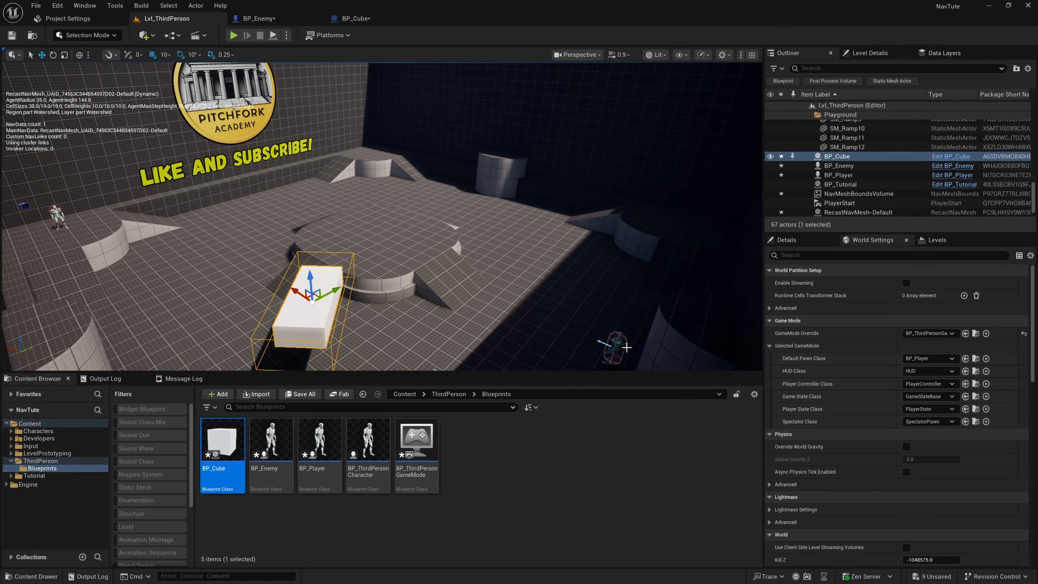
pyautogui.click(839, 165)
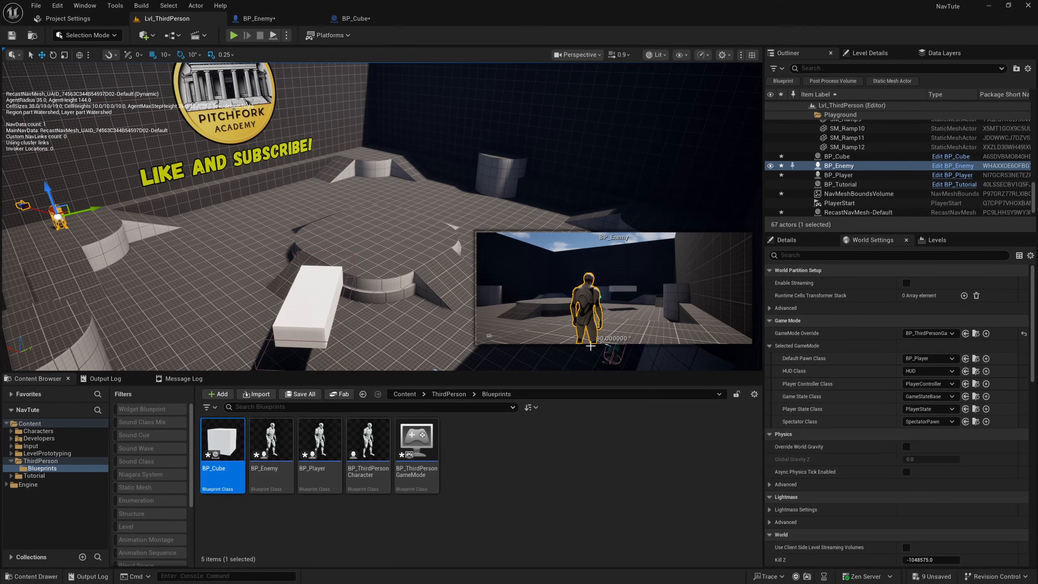
pyautogui.click(838, 174)
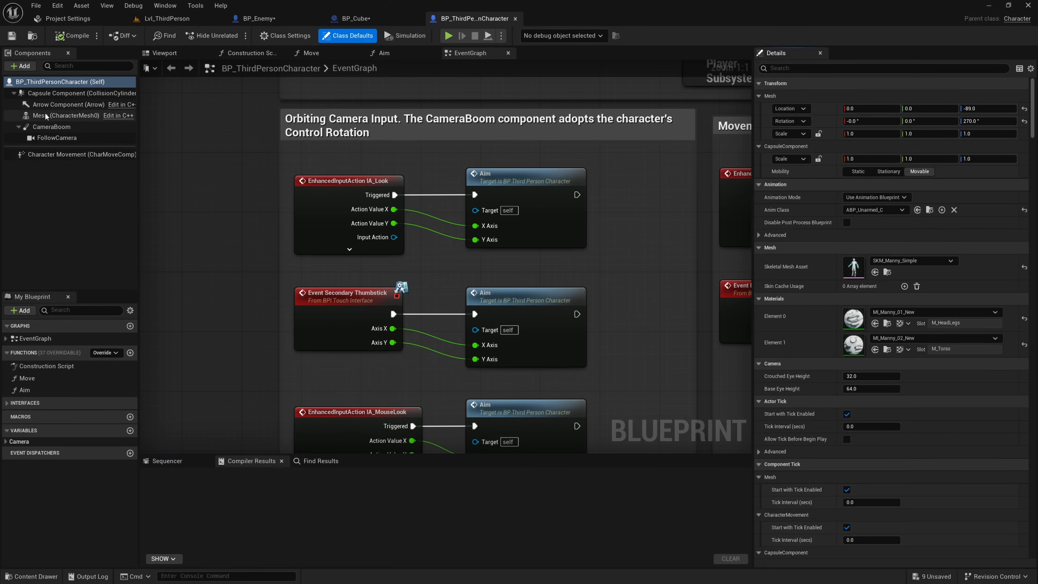
# Add a Navigation Invoker to the character and reduce its tile generation radius to 800
pyautogui.click(19, 65)
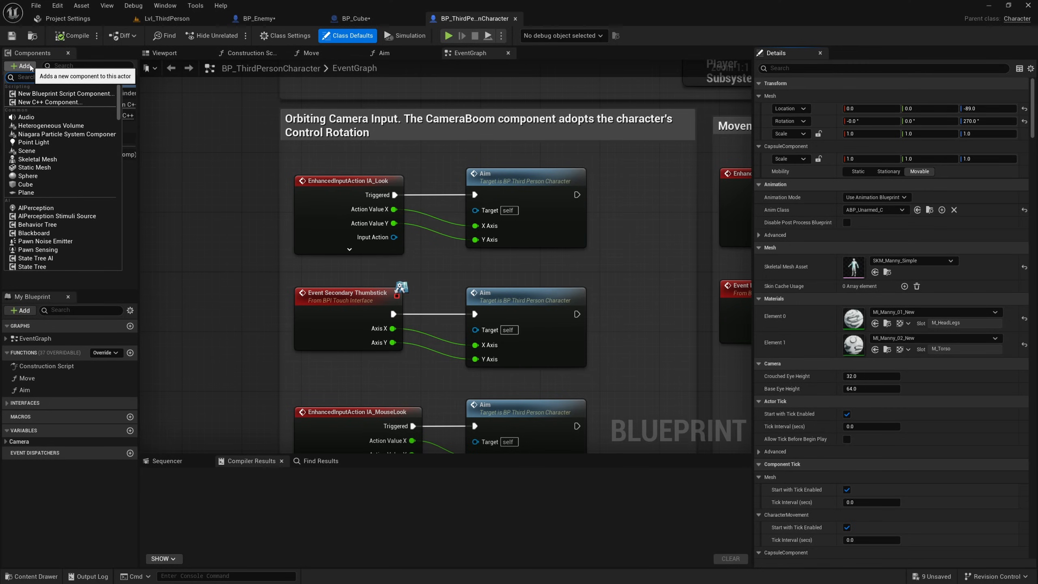
pyautogui.write('nav')
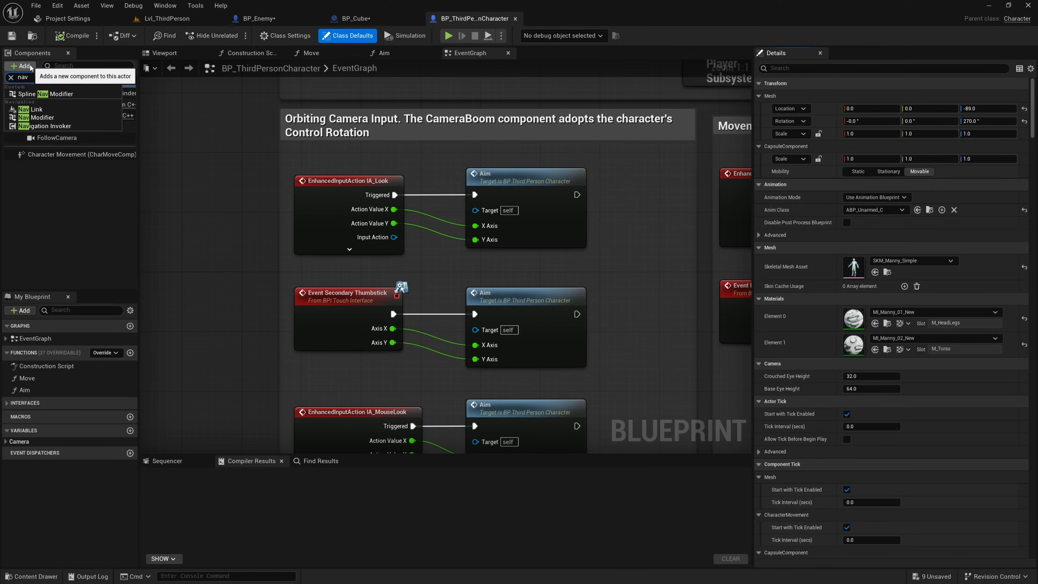
pyautogui.click(39, 126)
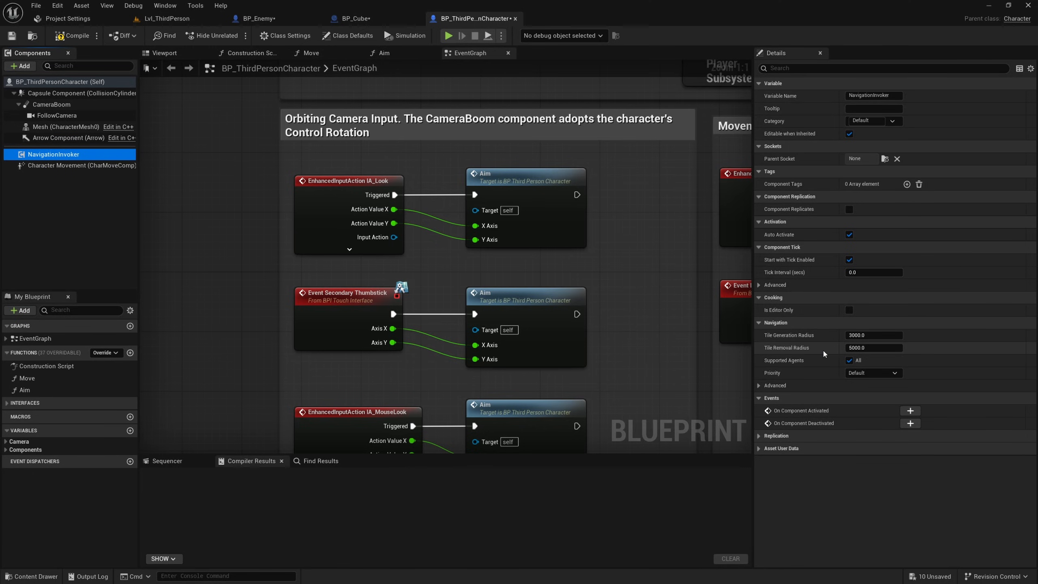
pyautogui.moveTo(821, 343)
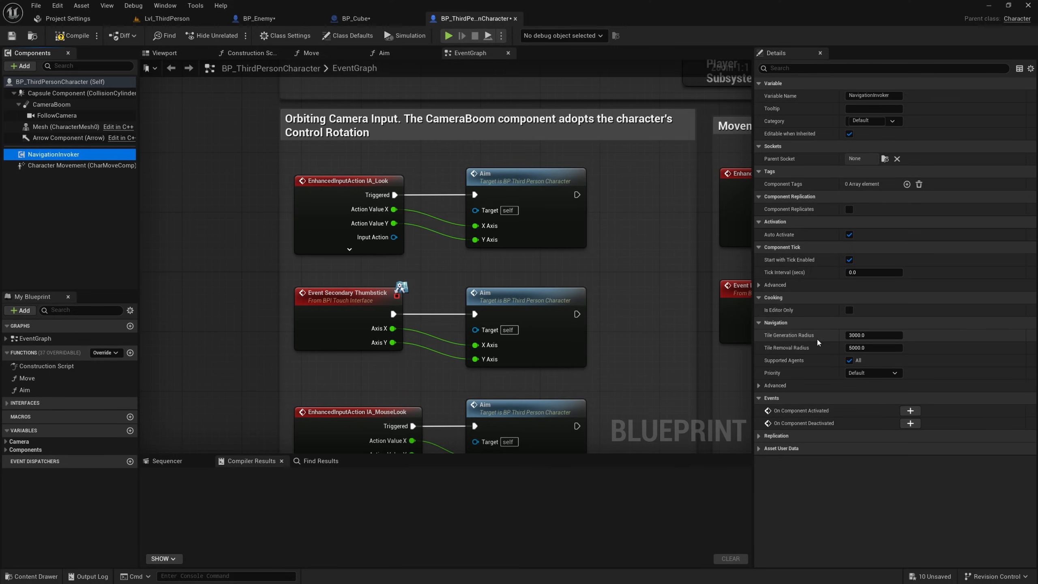
pyautogui.click(873, 334)
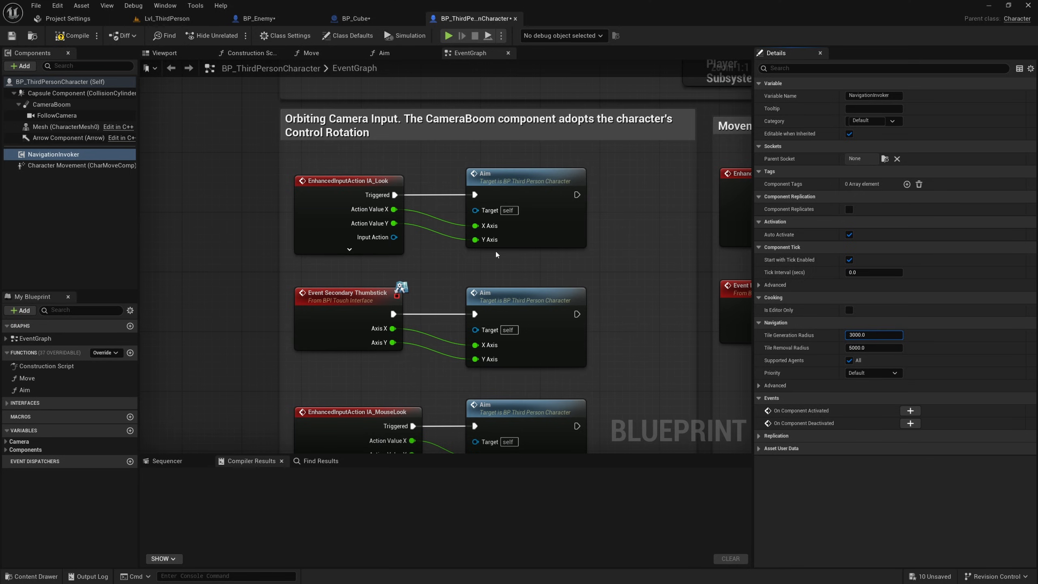
pyautogui.click(872, 334)
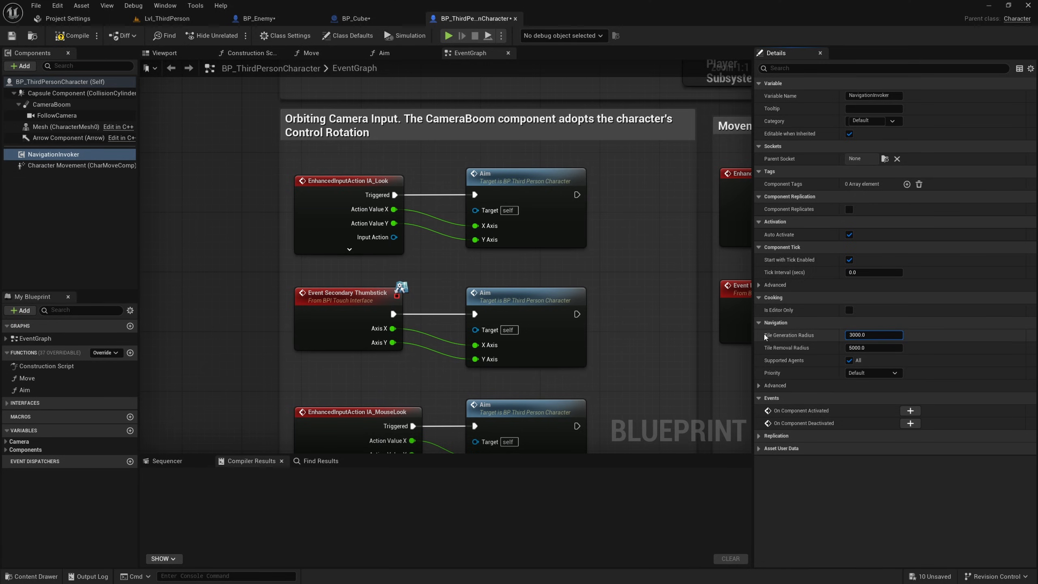
pyautogui.click(873, 347)
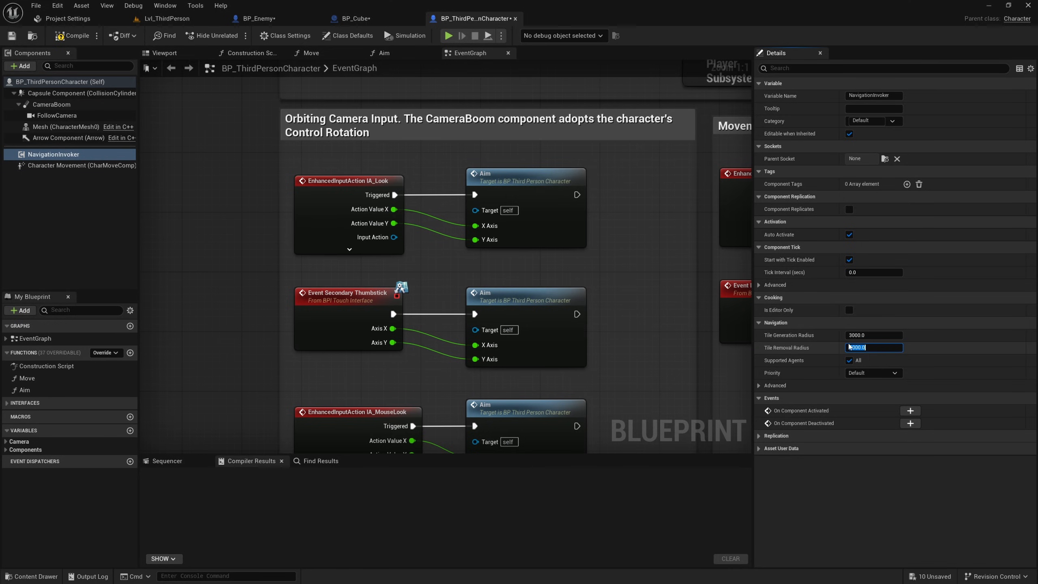
pyautogui.click(873, 334)
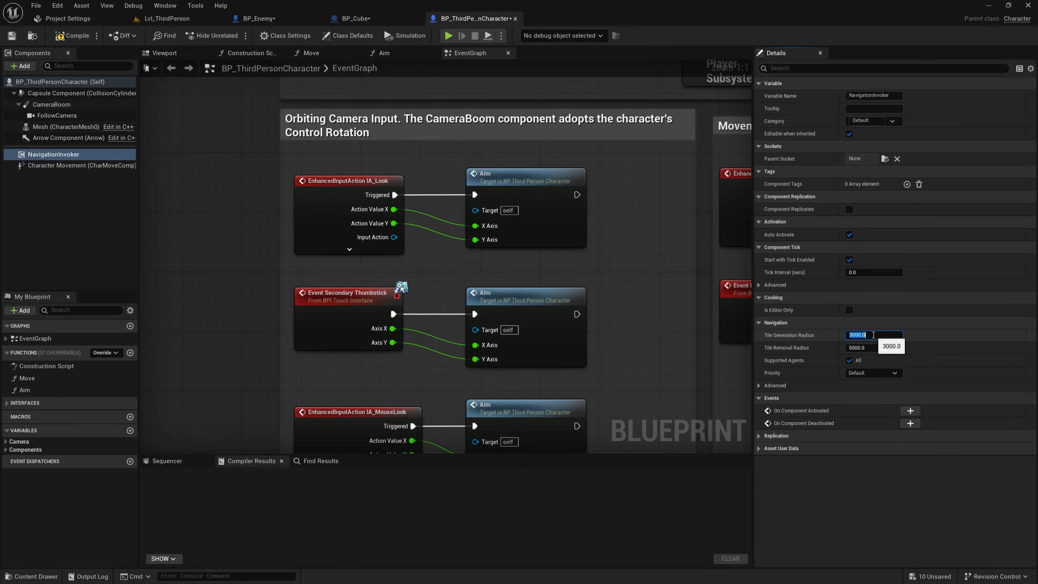
pyautogui.write('800.0')
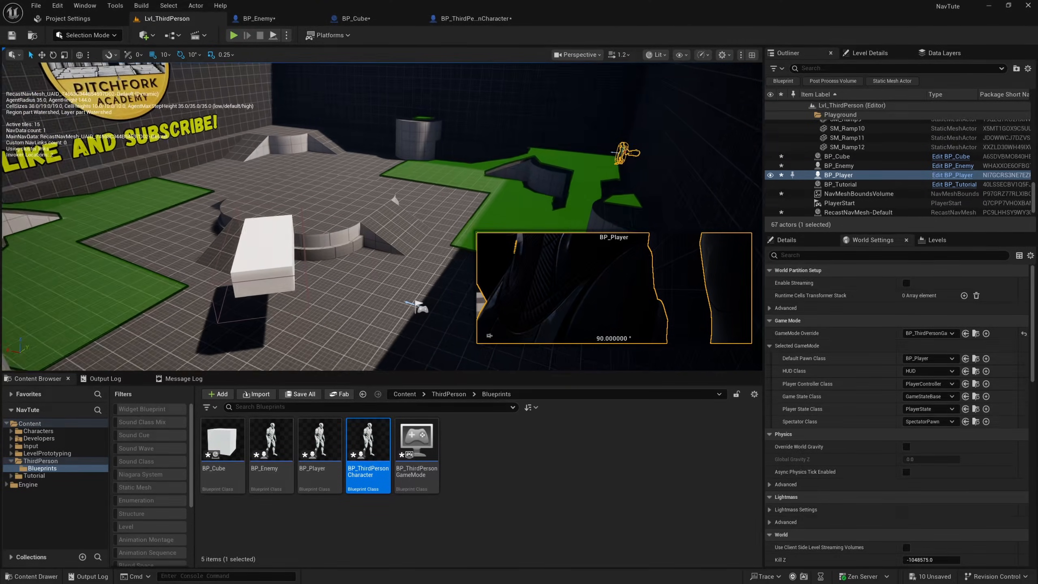
pyautogui.click(287, 35)
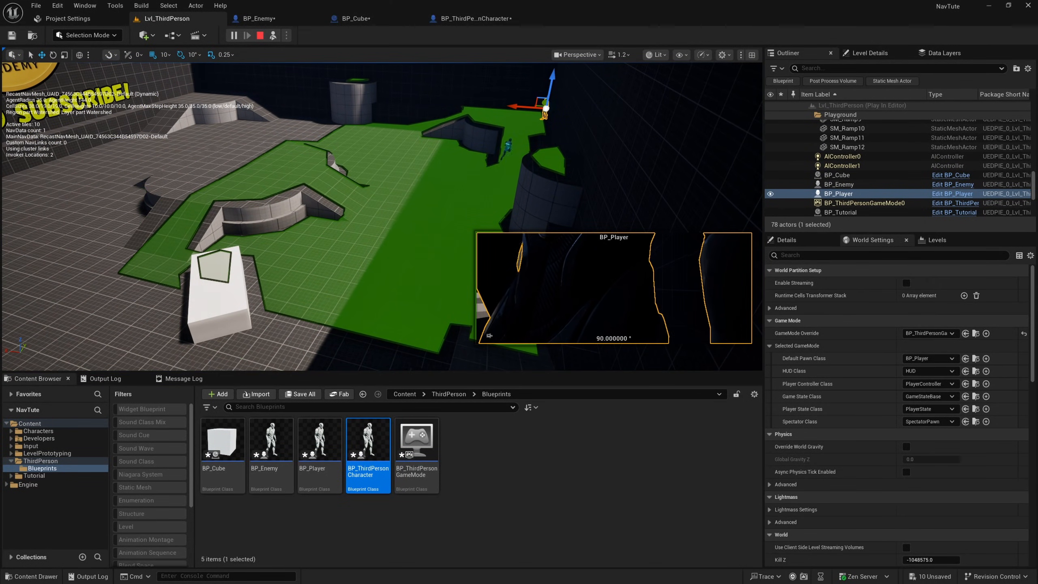
pyautogui.click(259, 35)
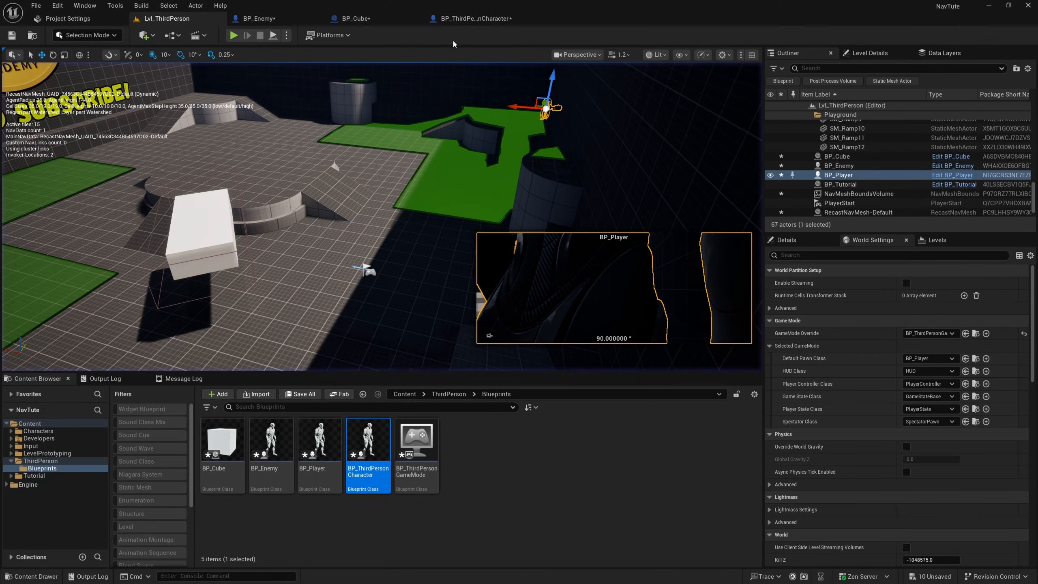
pyautogui.click(472, 18)
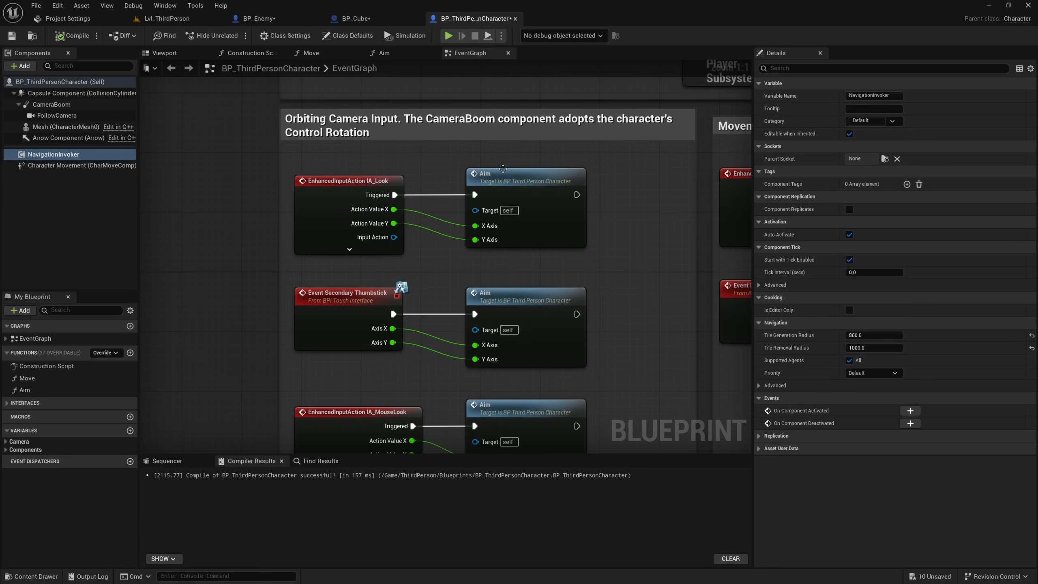
pyautogui.click(167, 18)
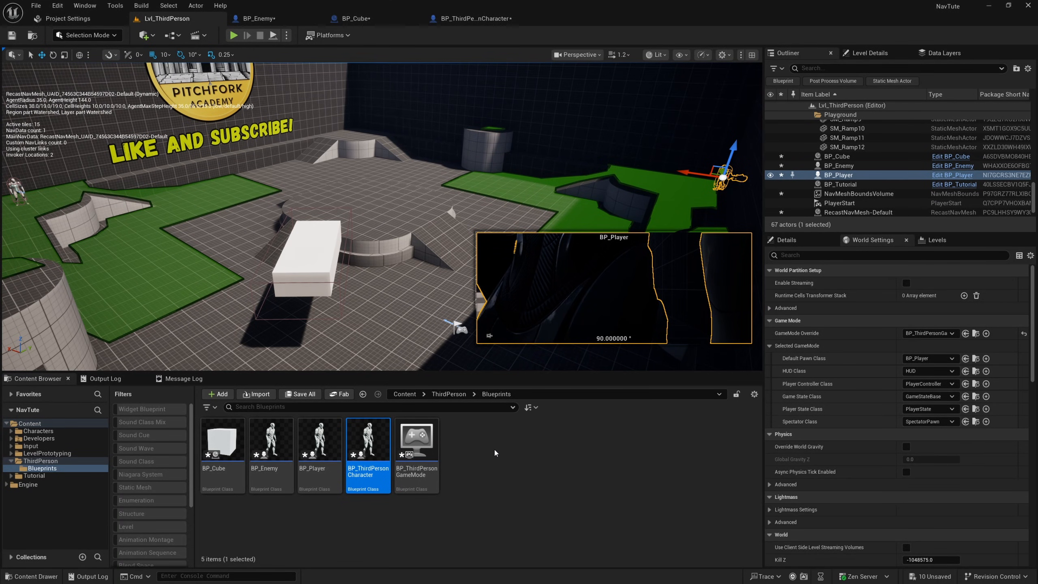
# Create an Actor blueprint class named BP_NavInvoke and open it for editing
pyautogui.click(218, 394)
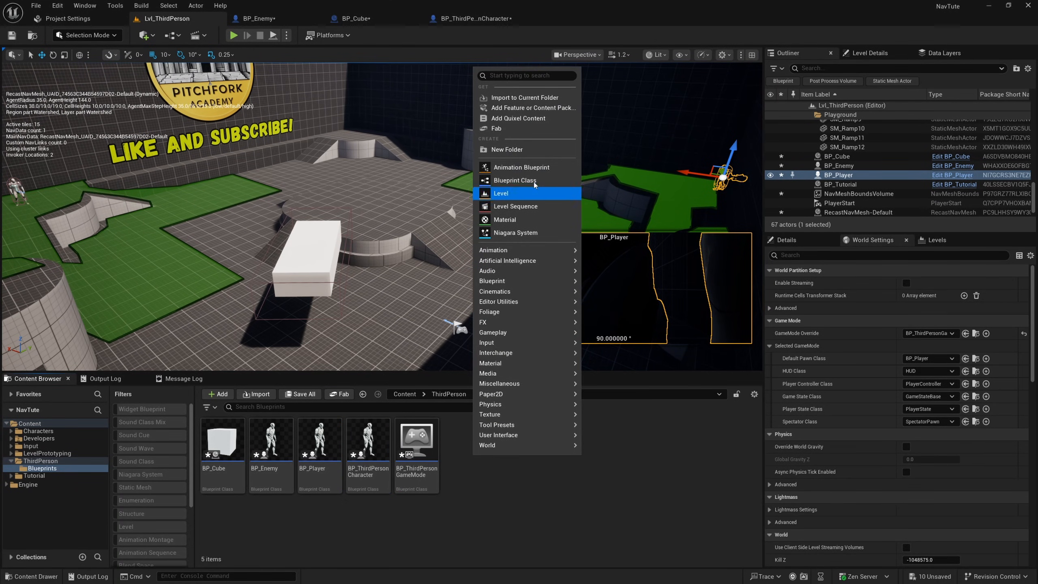
pyautogui.click(514, 180)
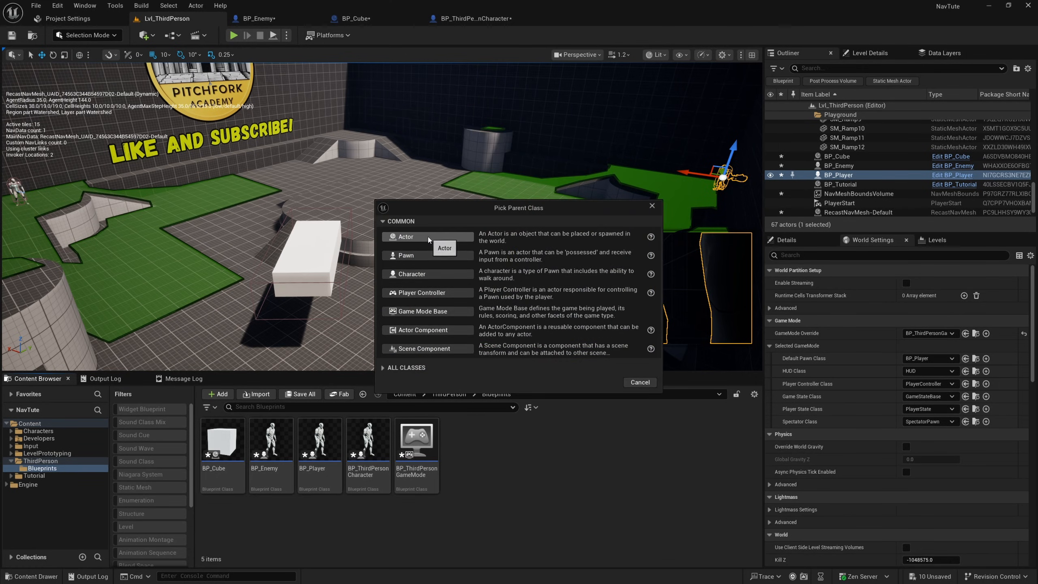
pyautogui.click(405, 236)
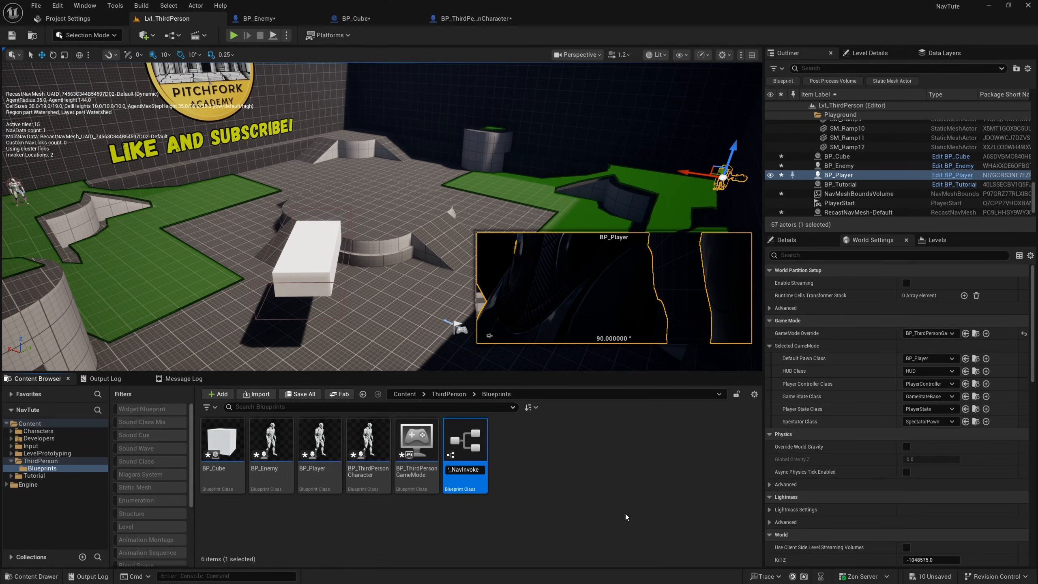
pyautogui.doubleClick(465, 438)
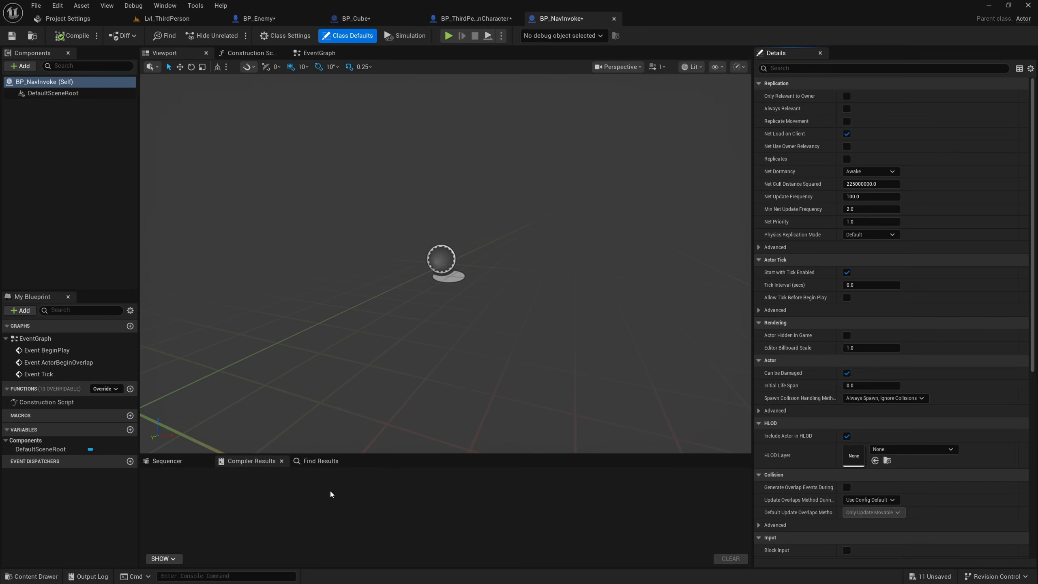
# Add a Navigation Invoker with generation radius 800 and removal radius 1000, then return to the level
pyautogui.click(20, 66)
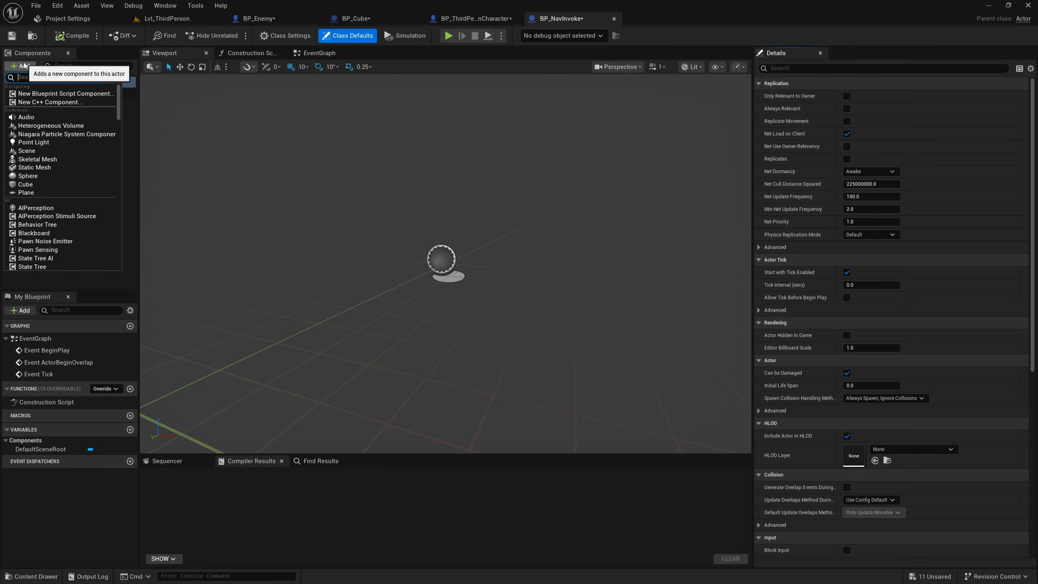
pyautogui.write('nav')
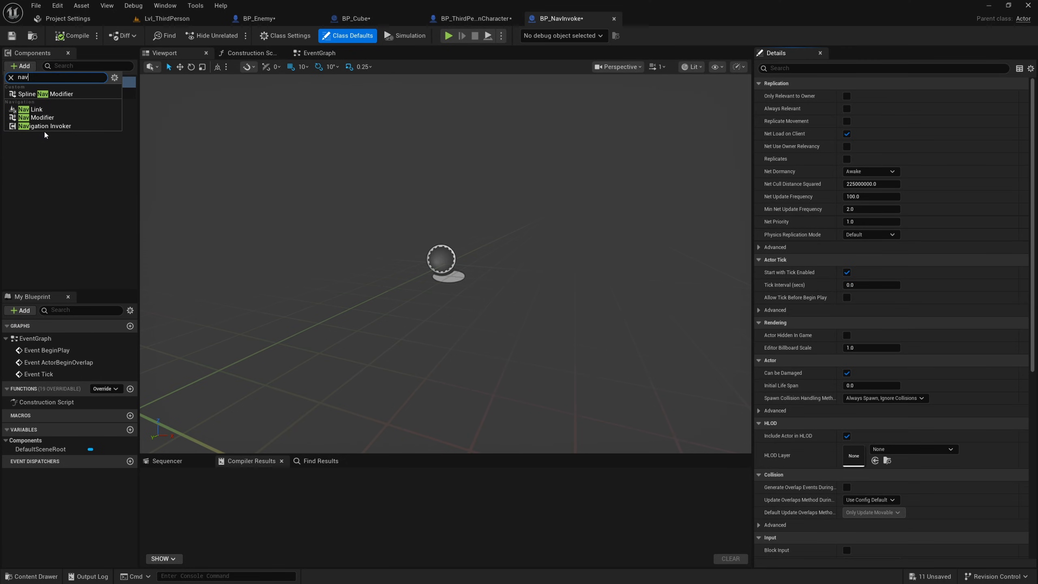
pyautogui.click(46, 126)
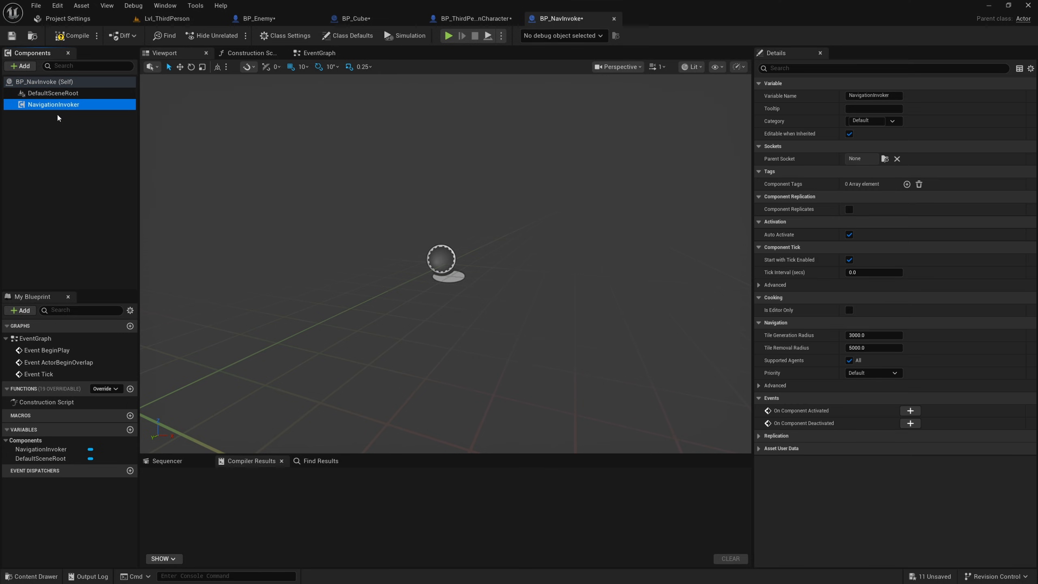
pyautogui.click(873, 334)
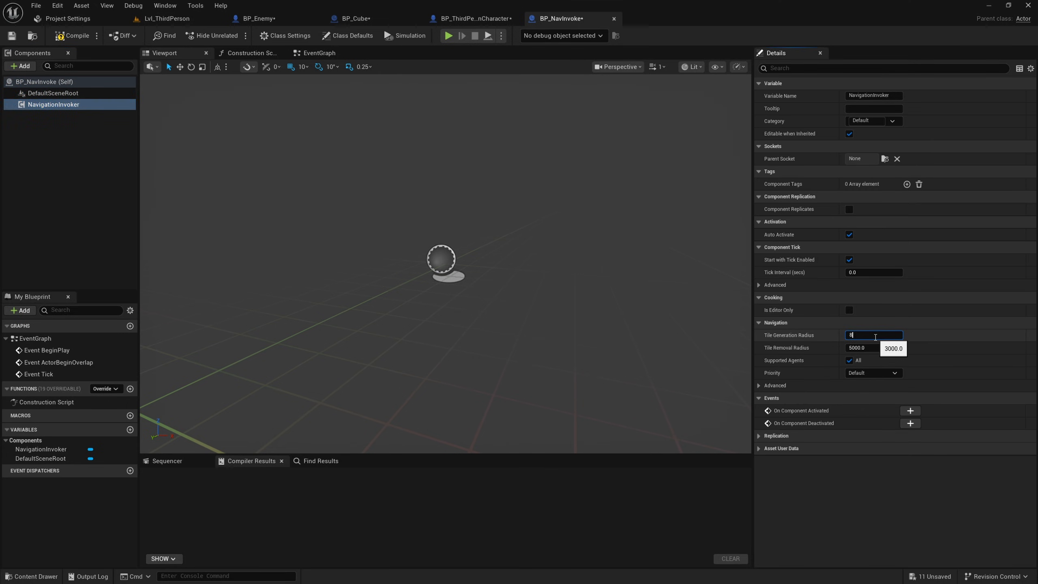
pyautogui.write('800.0')
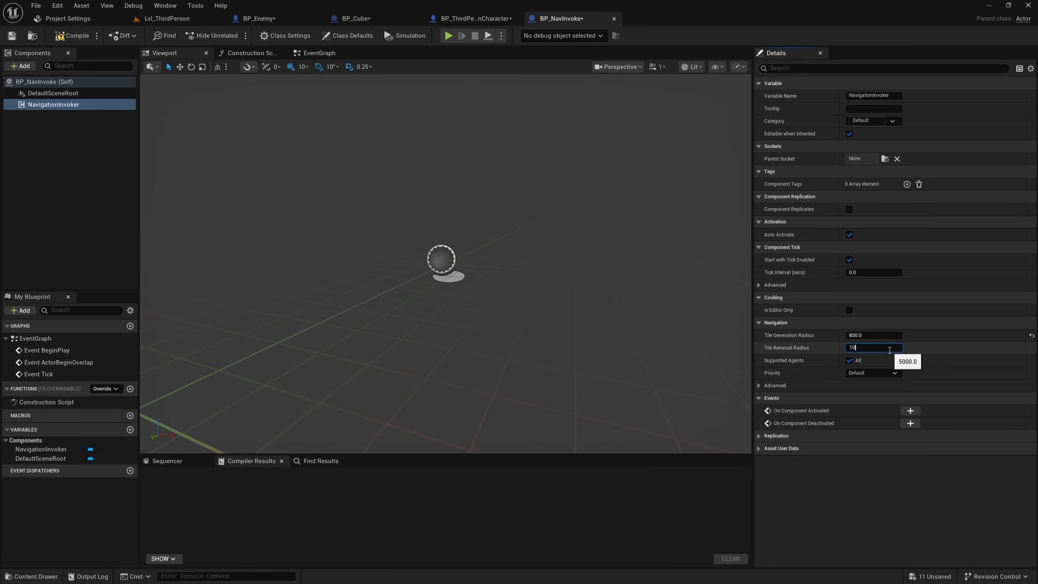
pyautogui.write('1000.0')
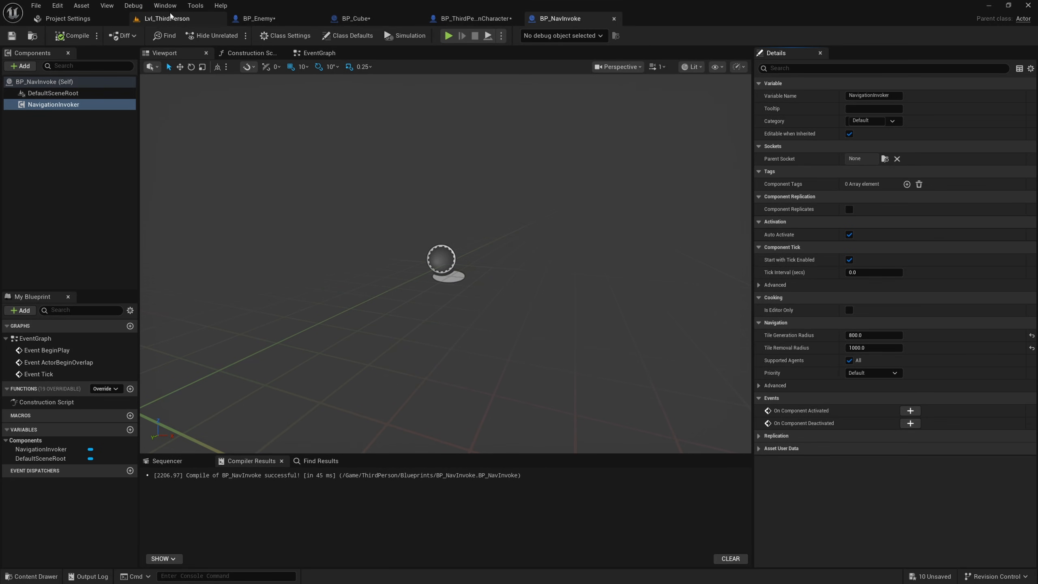
pyautogui.click(167, 17)
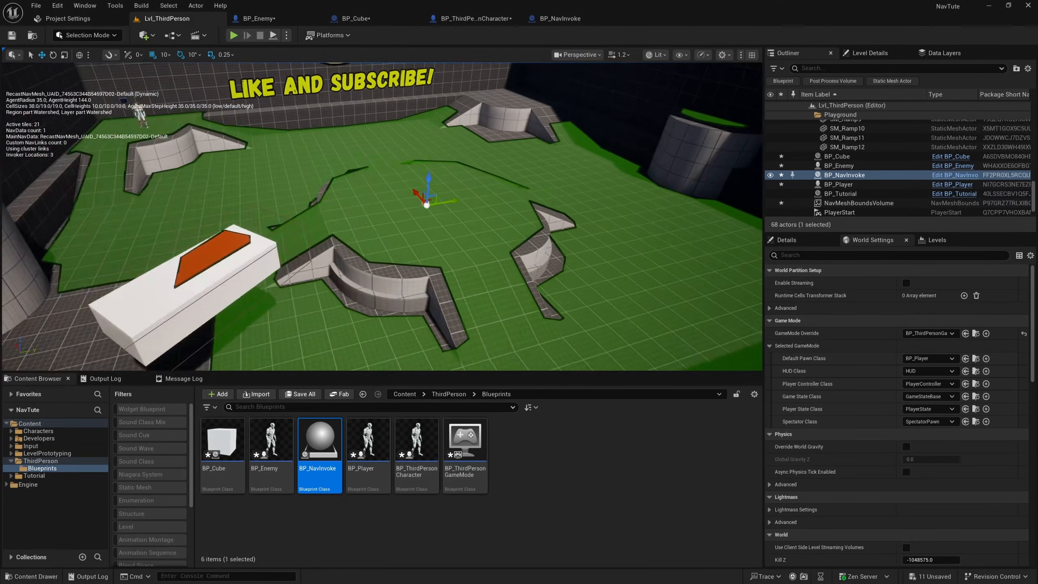
# Pull the camera back to see the navmesh patch around BP_NavInvoke, then play the level
pyautogui.moveTo(426, 204); pyautogui.dragTo(397, 321)
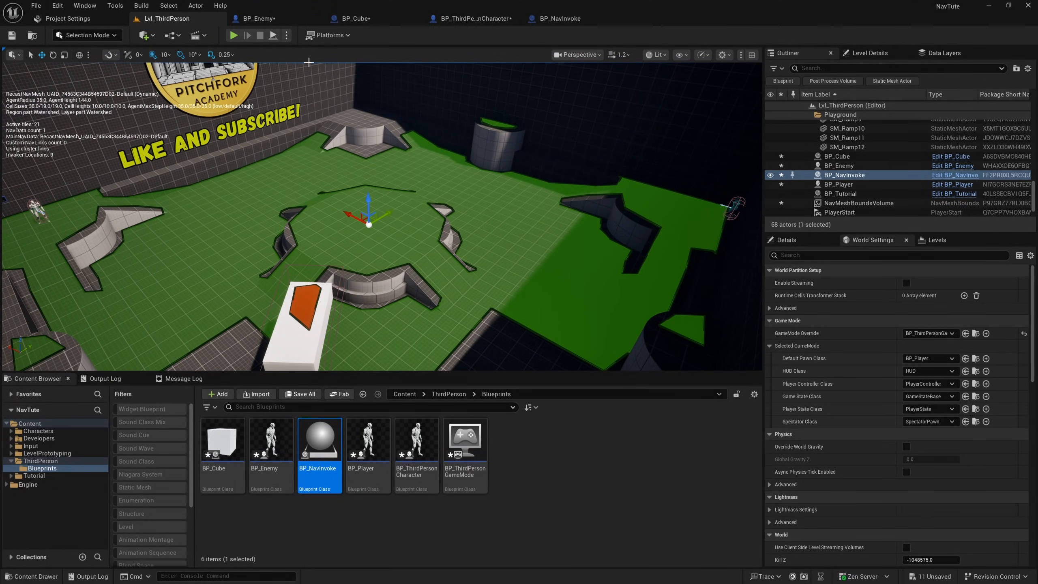
pyautogui.click(232, 35)
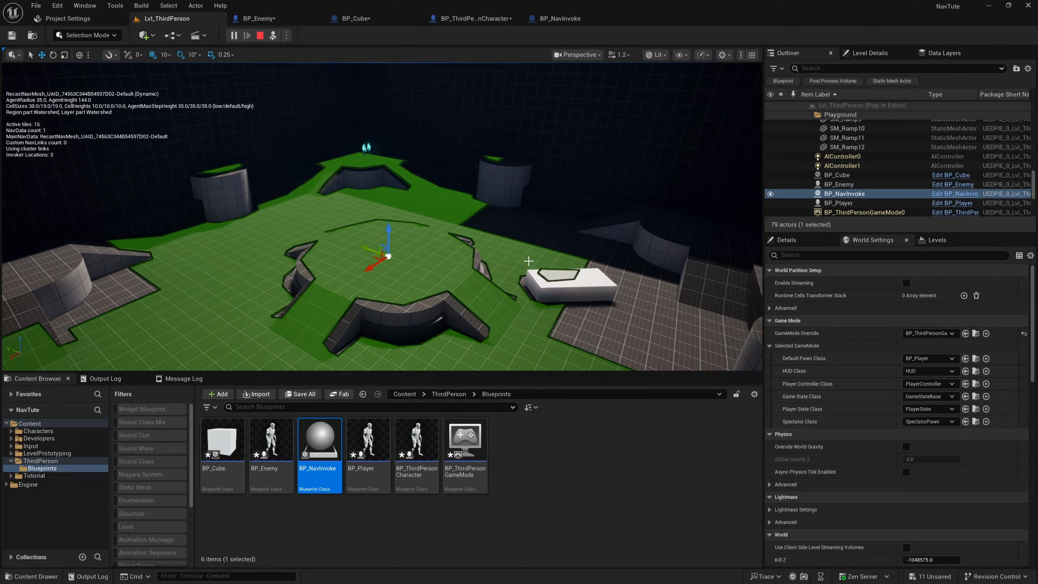
pyautogui.moveTo(491, 240)
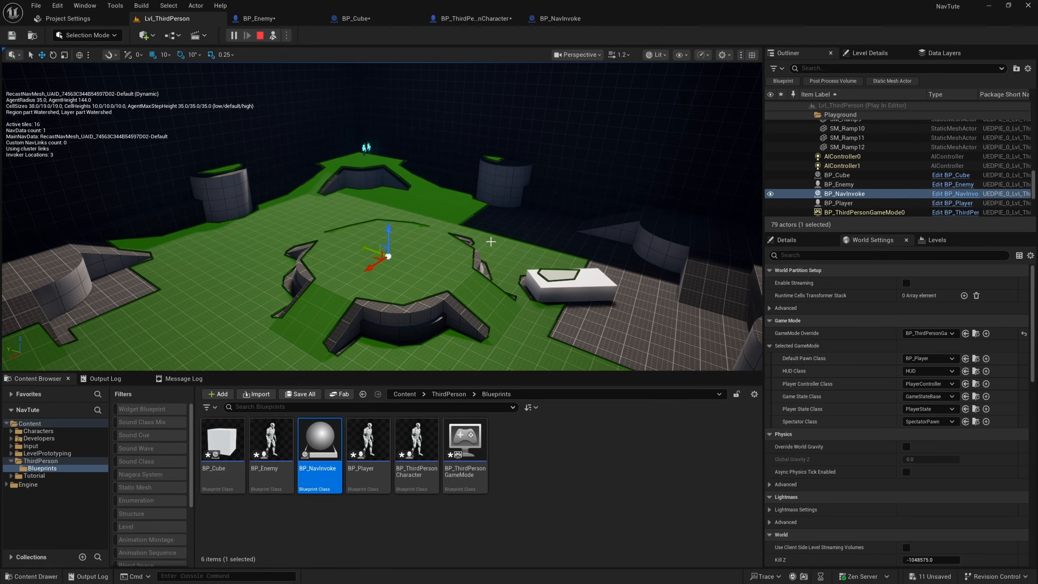
pyautogui.moveTo(475, 244)
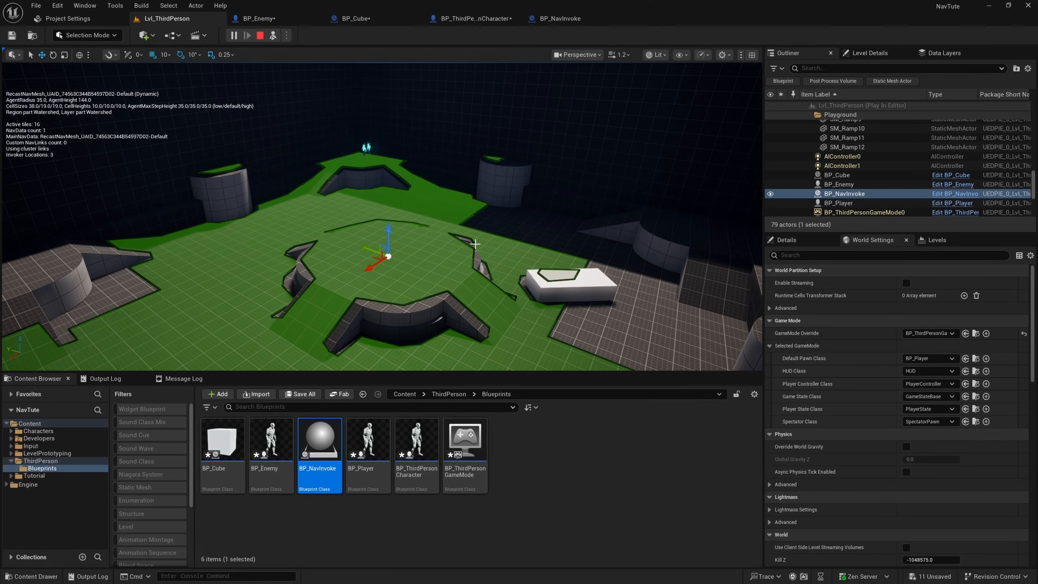
pyautogui.moveTo(457, 224)
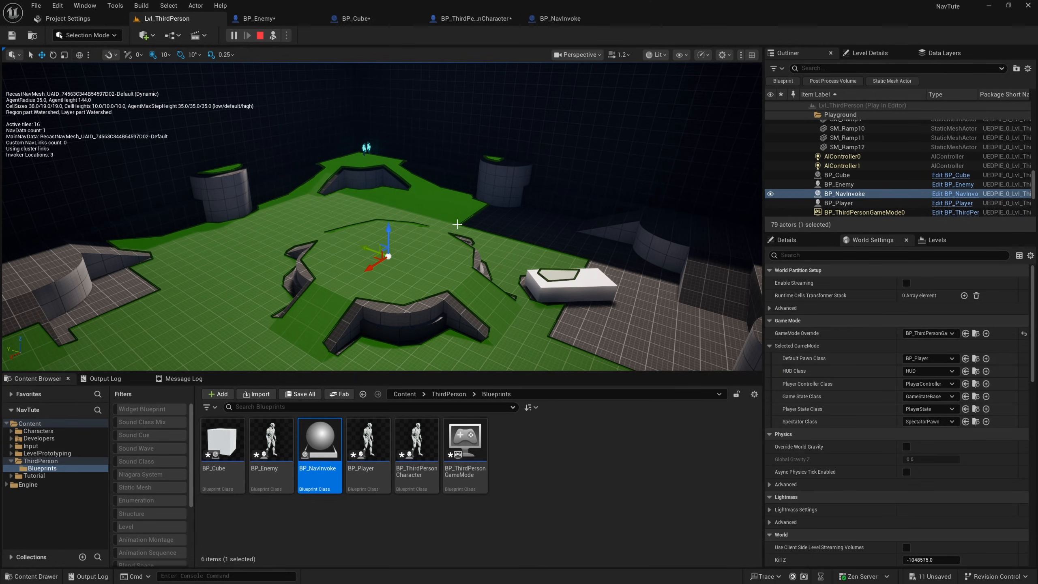
pyautogui.moveTo(371, 254)
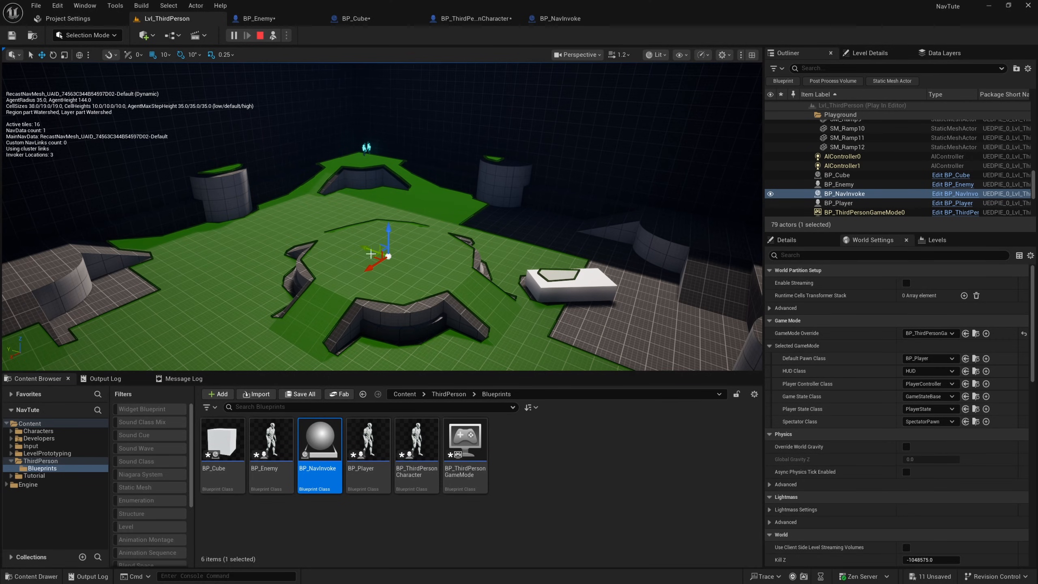
pyautogui.moveTo(355, 300)
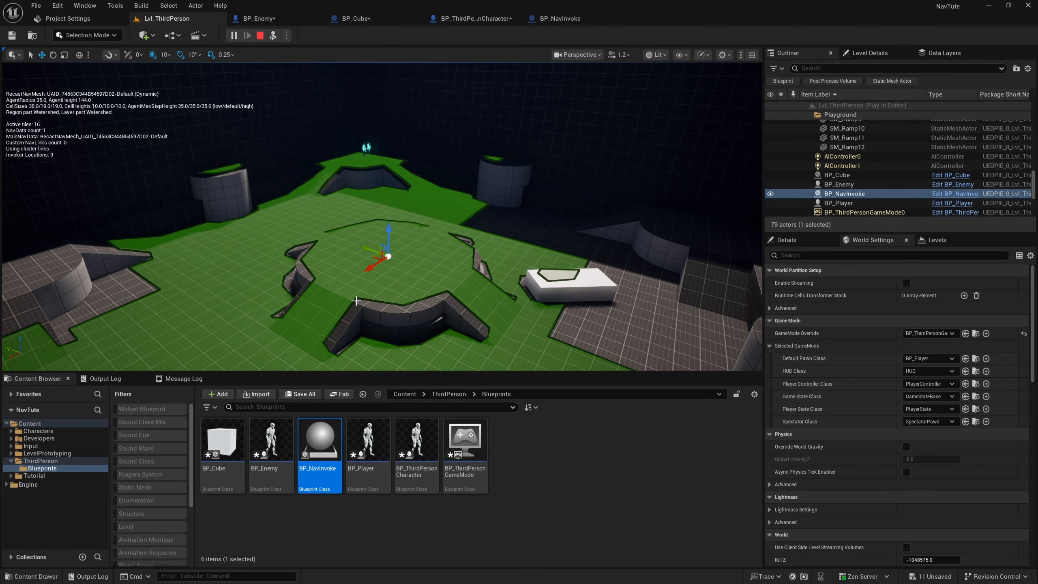
pyautogui.moveTo(225, 208)
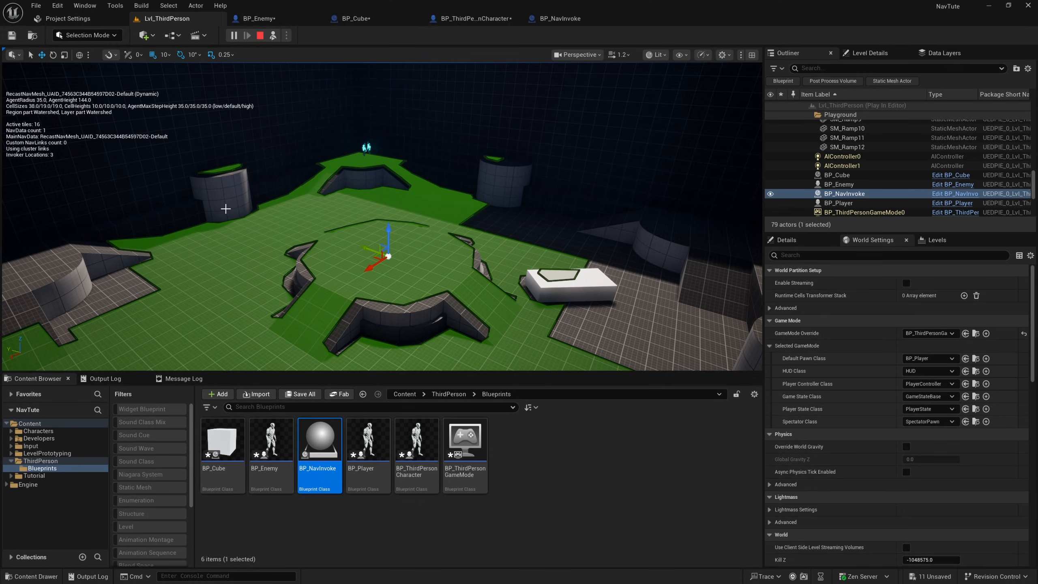
pyautogui.moveTo(370, 274)
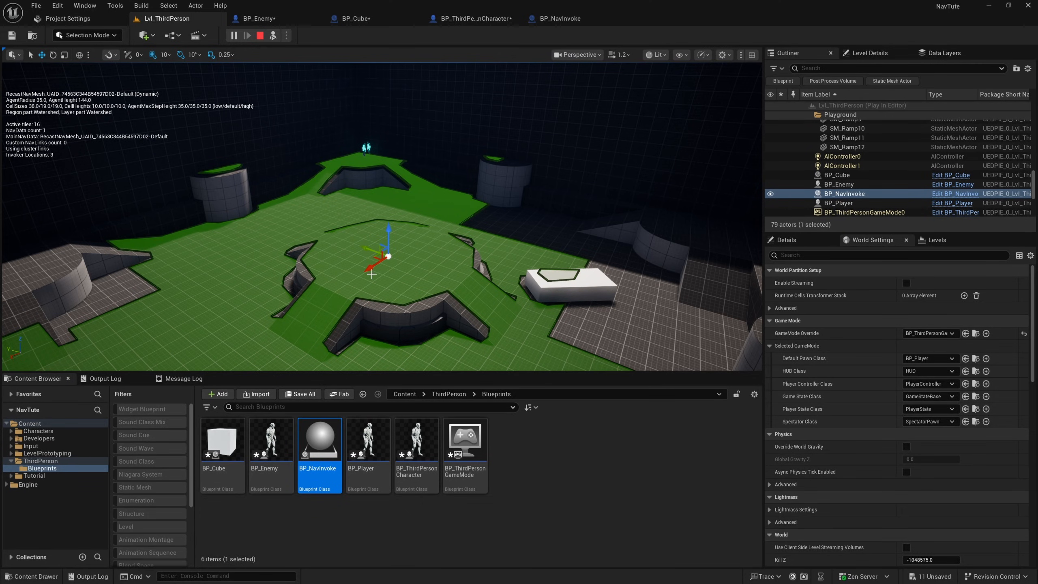
pyautogui.moveTo(435, 233)
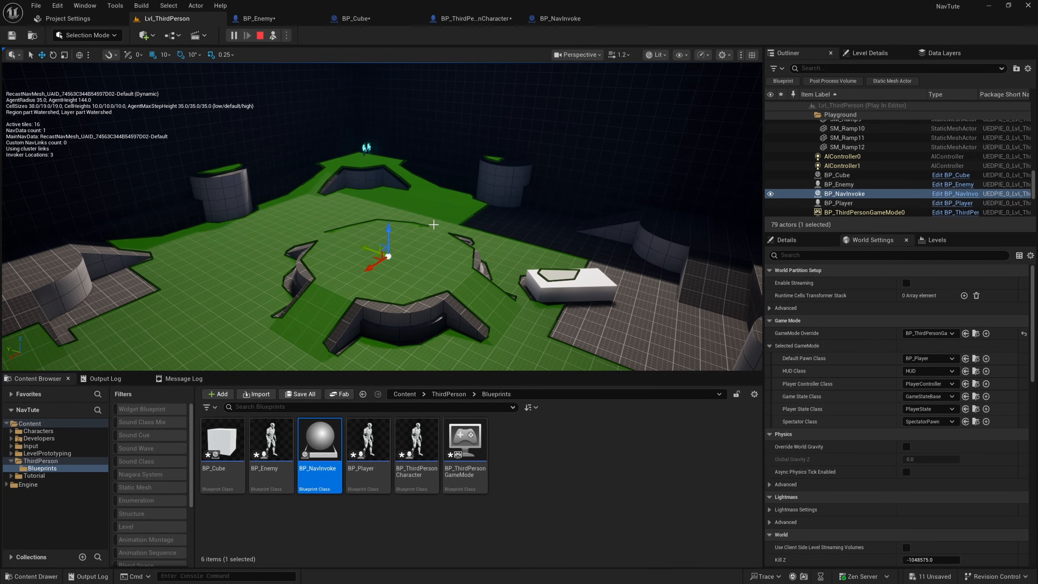
pyautogui.moveTo(441, 225)
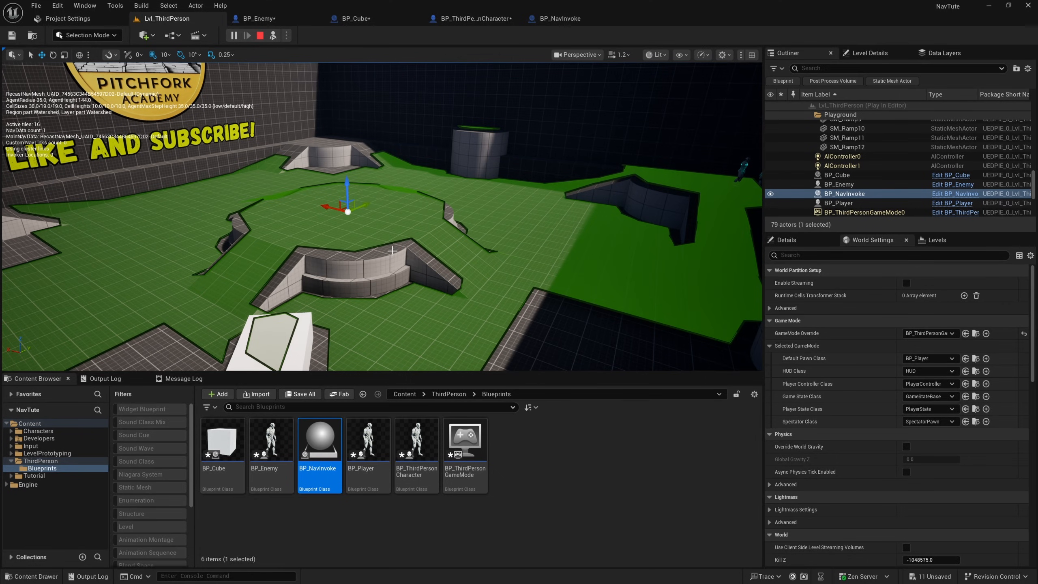
pyautogui.moveTo(769, 228)
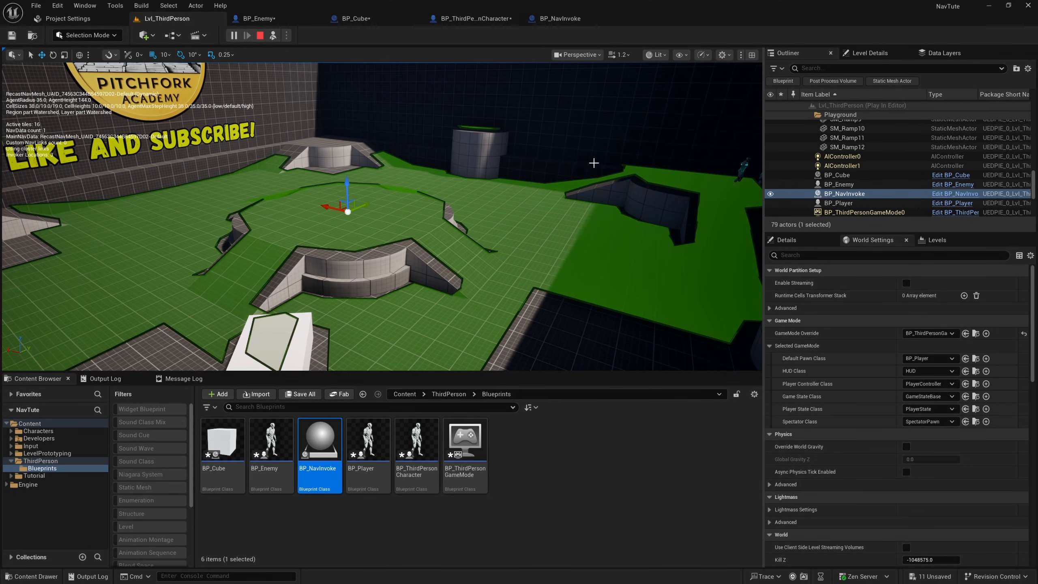
pyautogui.moveTo(737, 243)
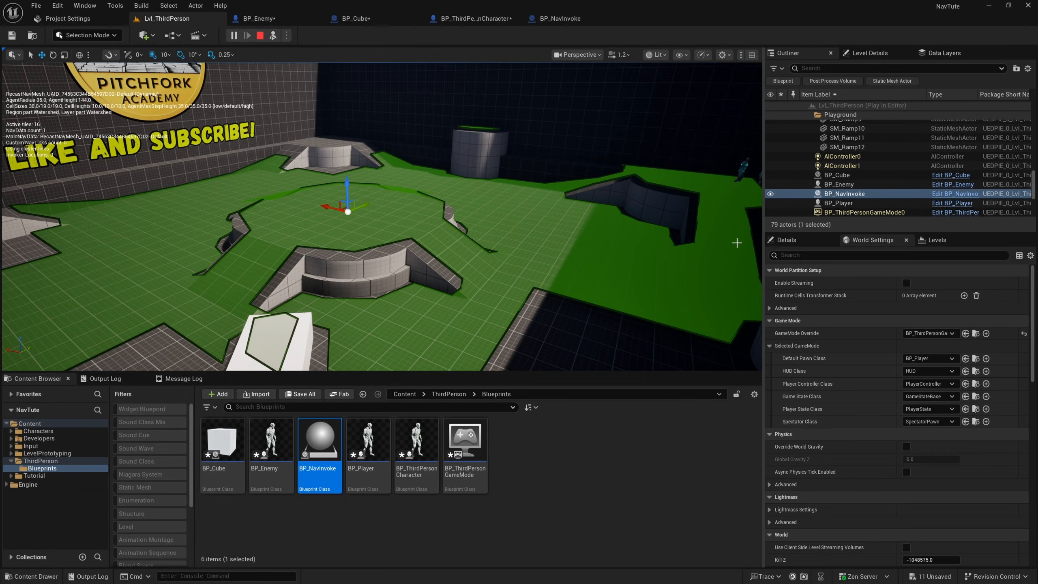
pyautogui.moveTo(448, 540)
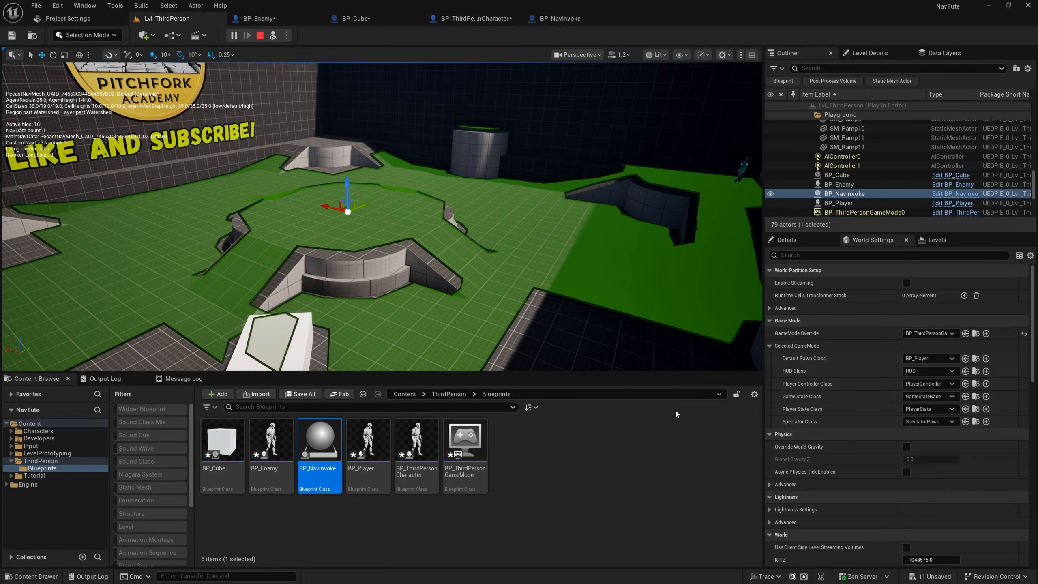
pyautogui.moveTo(668, 418)
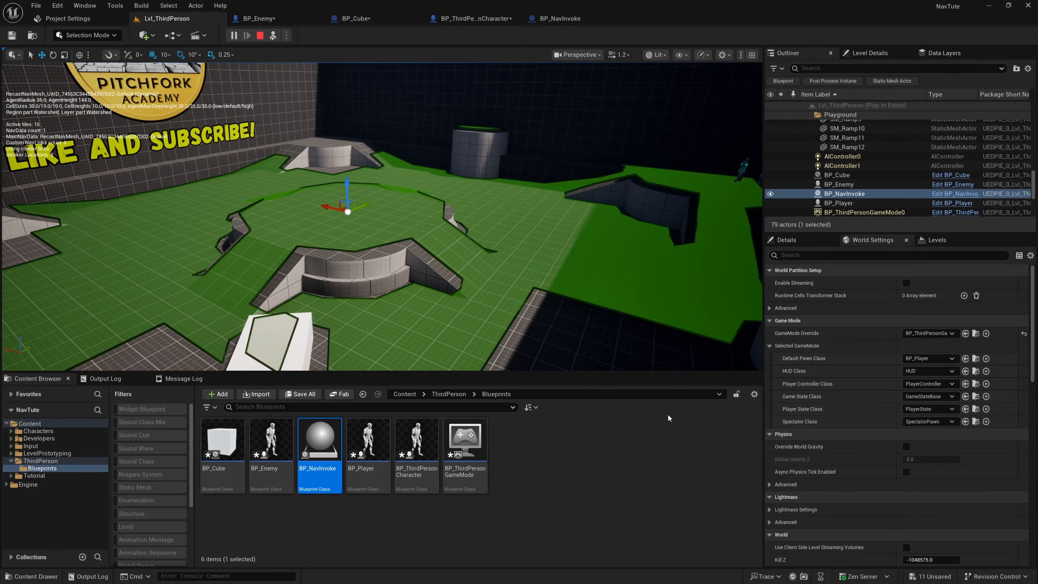